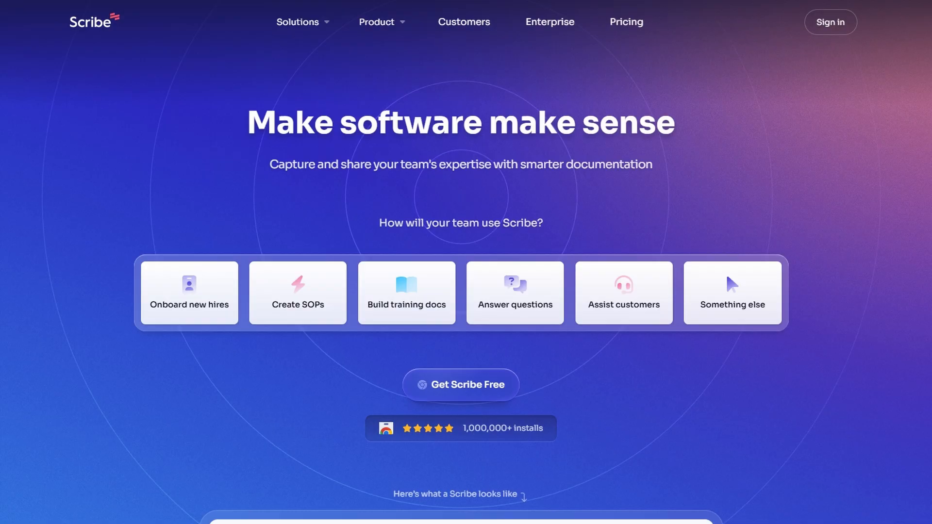
# Step: Scroll the homepage past 'Here's how Scribe works' and the testimonial to the 'Create and share guides' feature cards
pyautogui.scroll(-3)
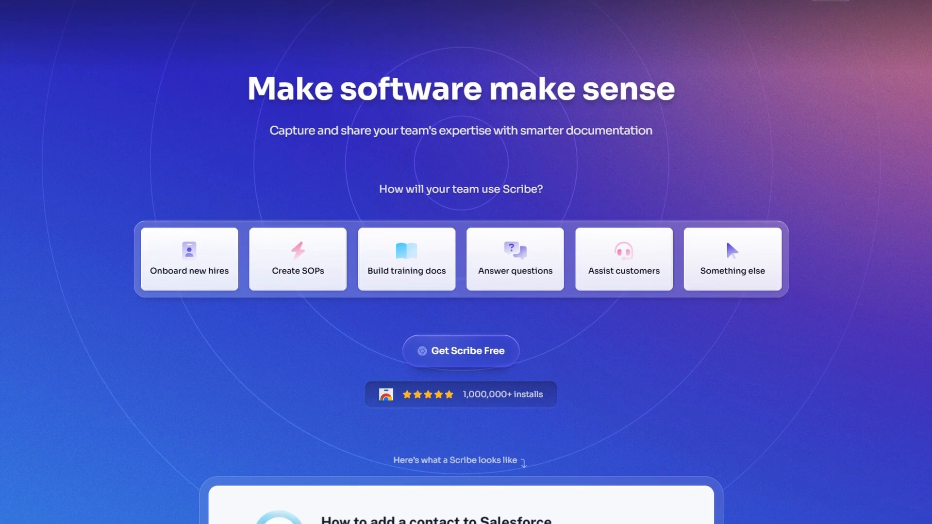
pyautogui.scroll(-3)
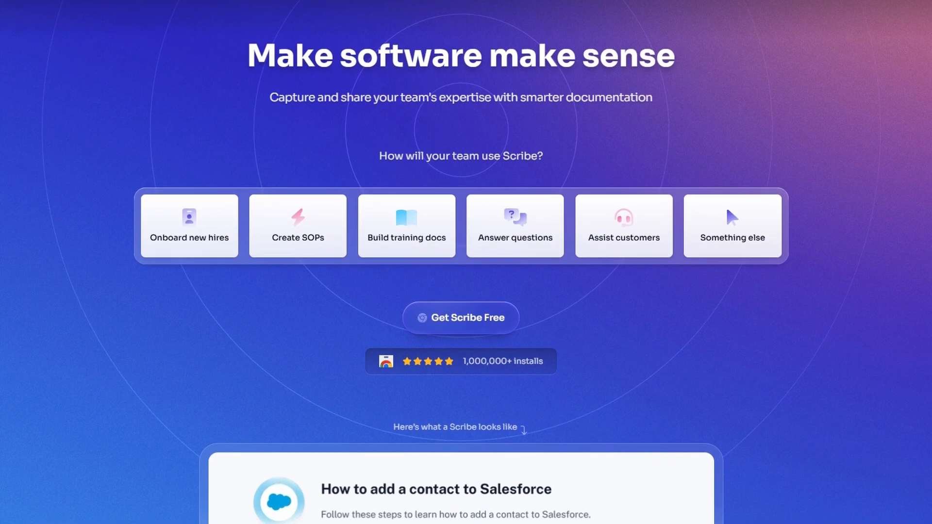
pyautogui.scroll(-3)
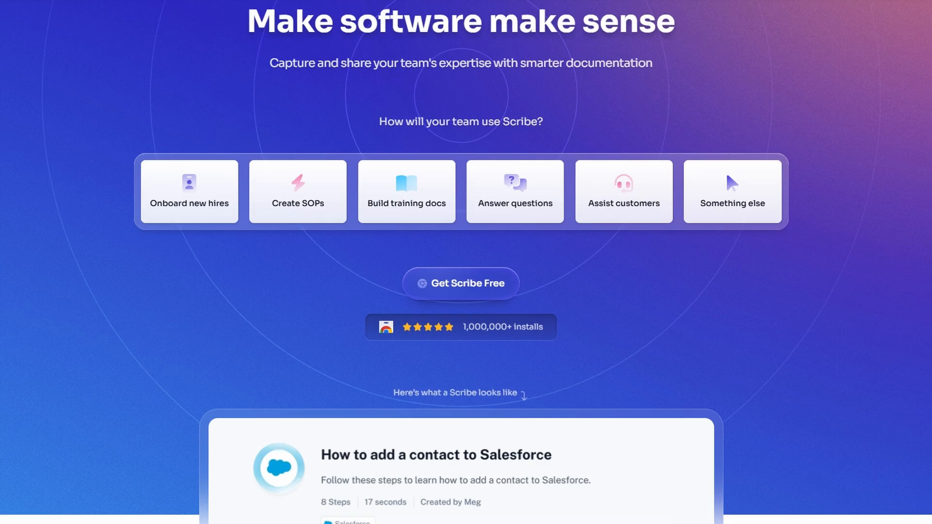
pyautogui.scroll(-3)
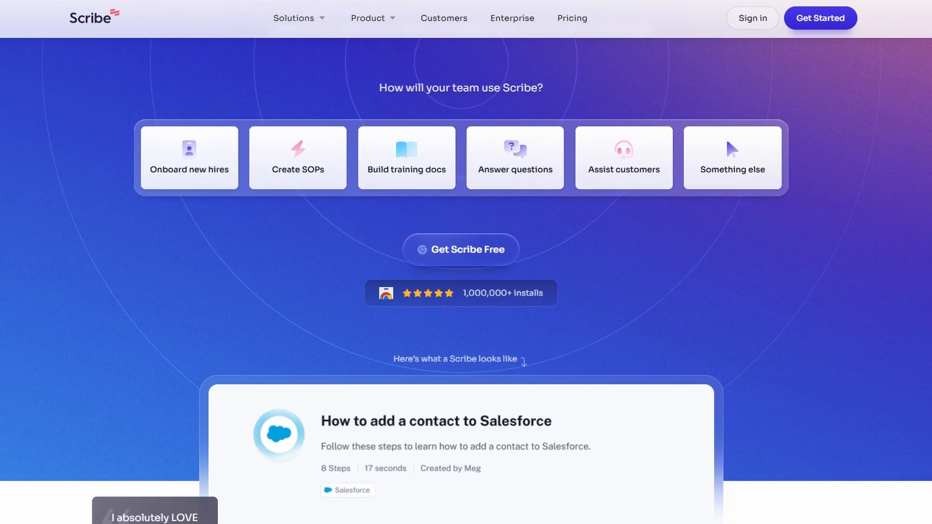
pyautogui.scroll(-3)
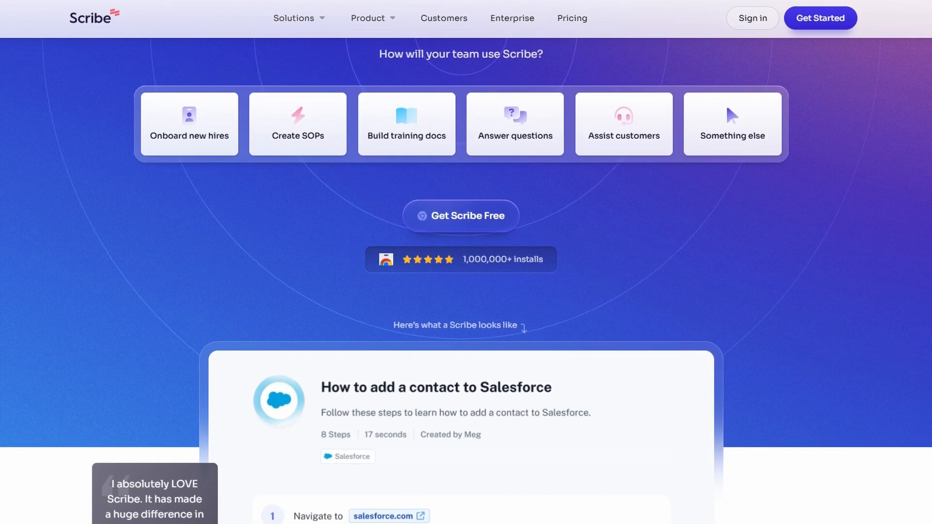
pyautogui.scroll(-3)
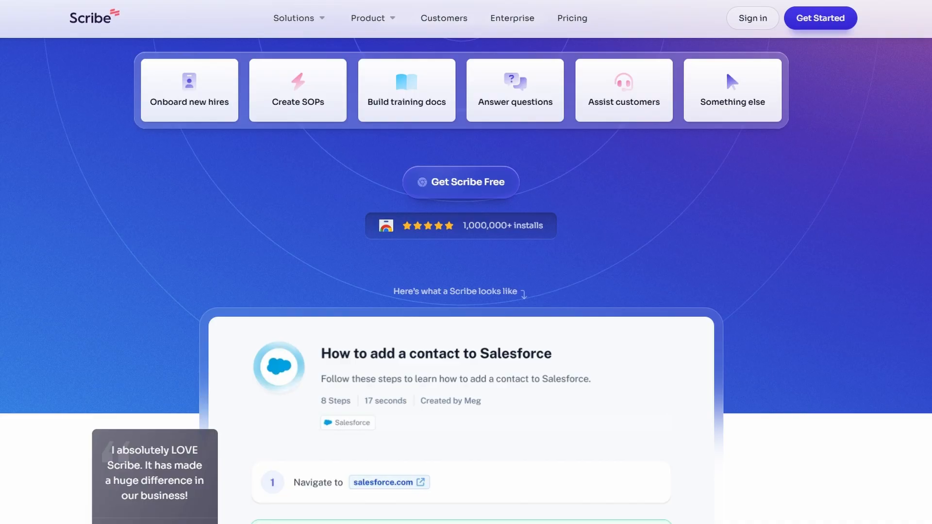
pyautogui.scroll(-3)
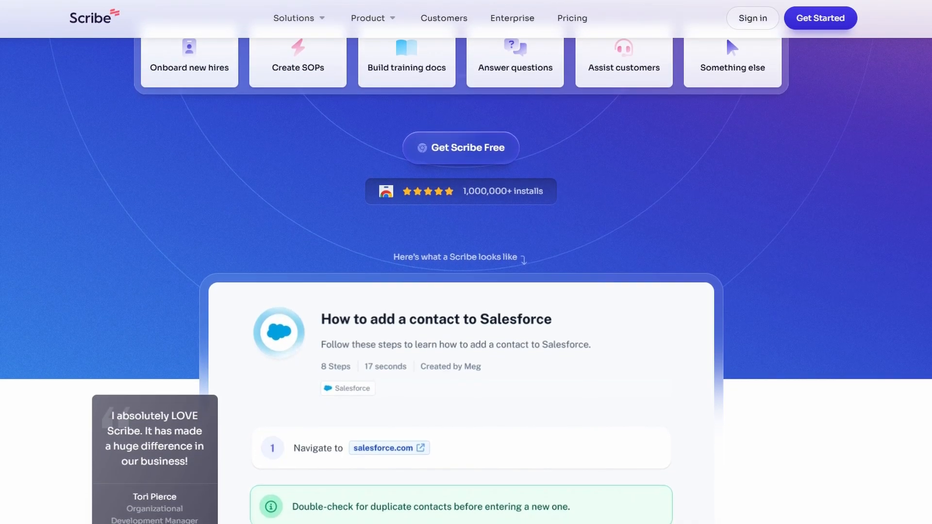
pyautogui.scroll(-3)
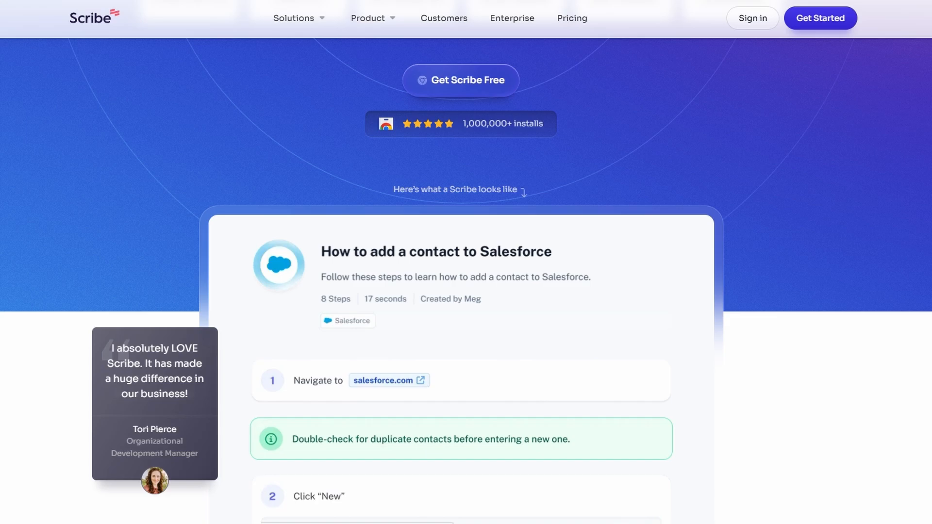
pyautogui.scroll(-3)
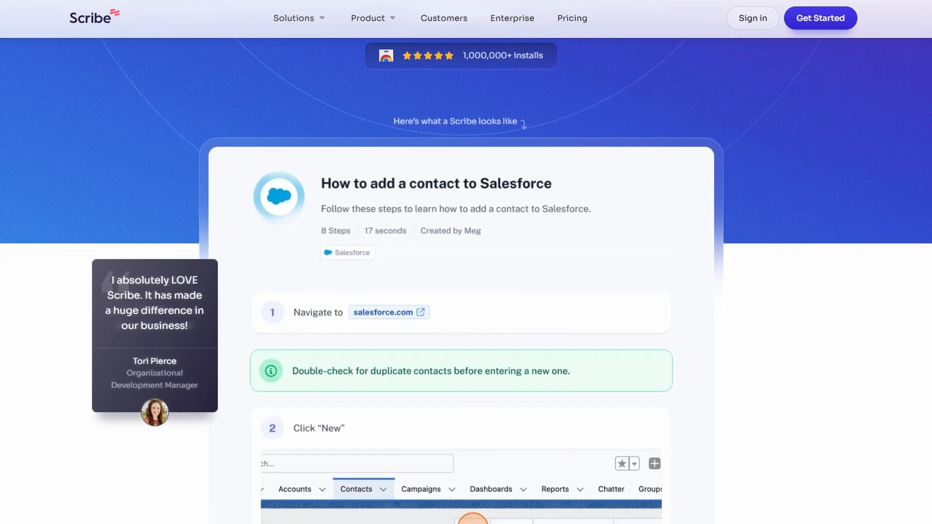
pyautogui.scroll(-3)
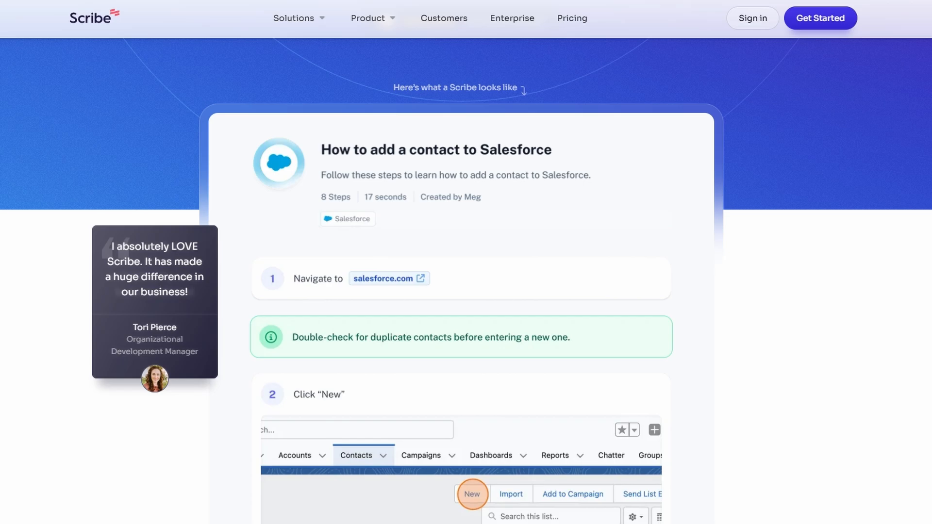
pyautogui.scroll(-3)
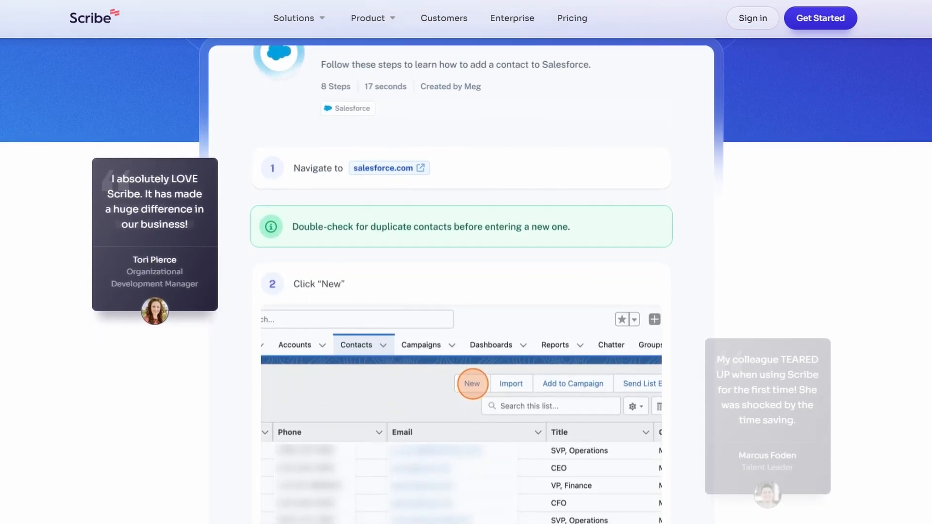
pyautogui.scroll(-3)
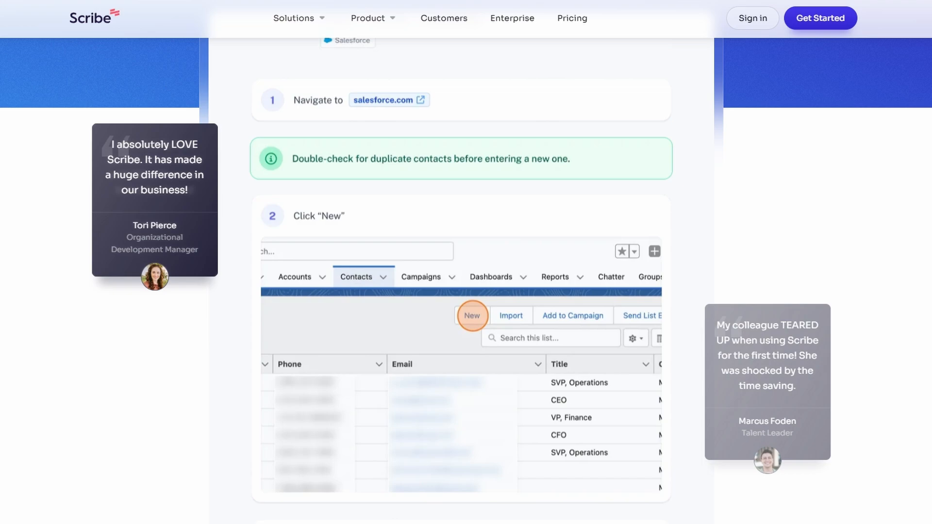
pyautogui.scroll(-3)
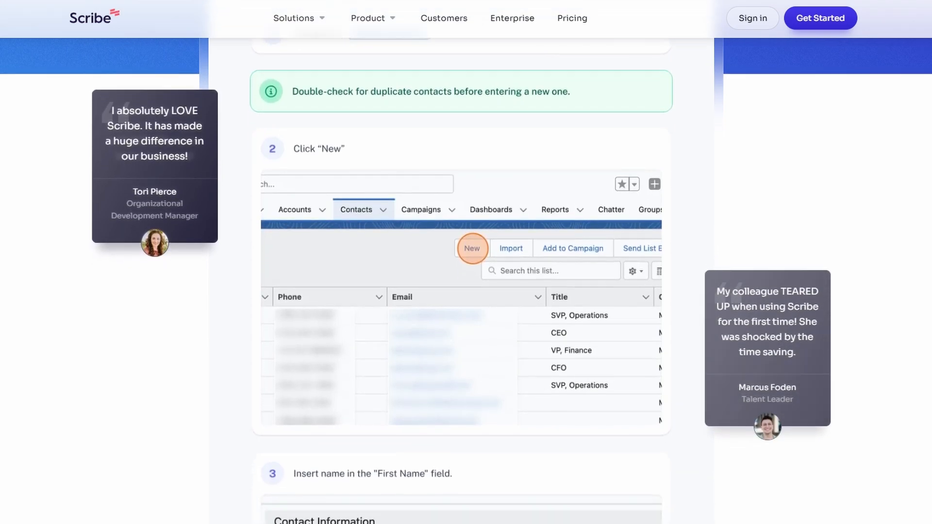
pyautogui.scroll(-3)
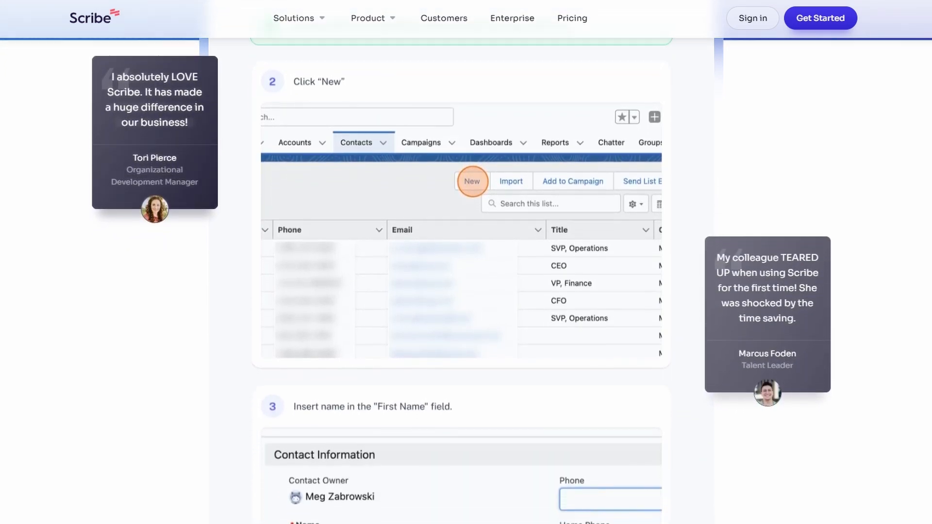
pyautogui.scroll(-3)
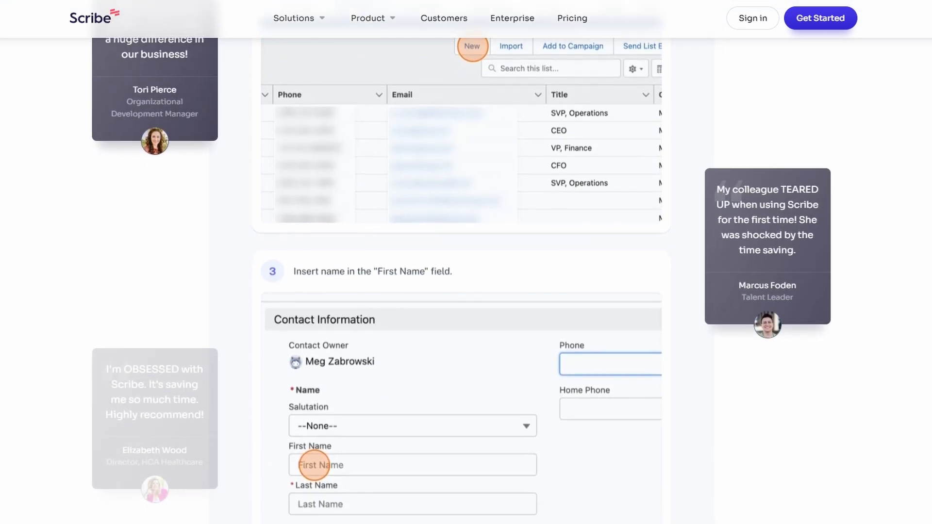
pyautogui.scroll(-3)
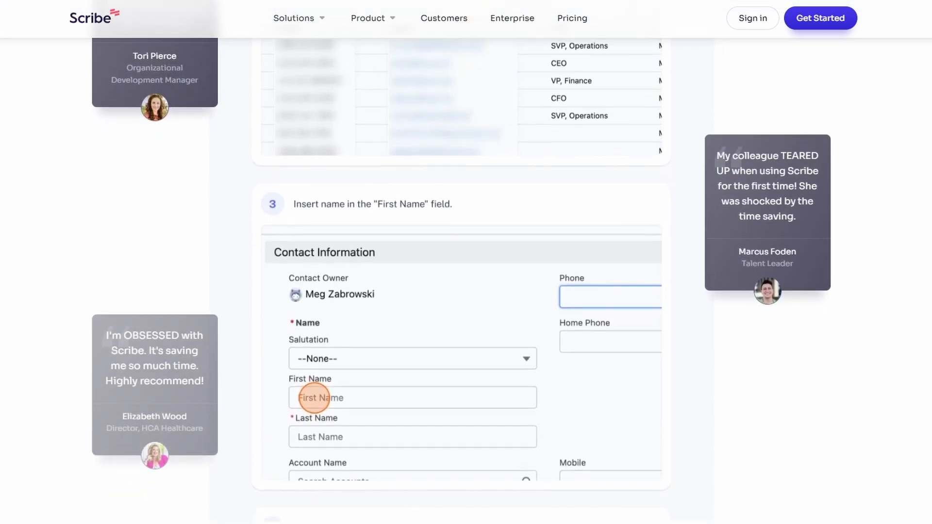
pyautogui.scroll(-3)
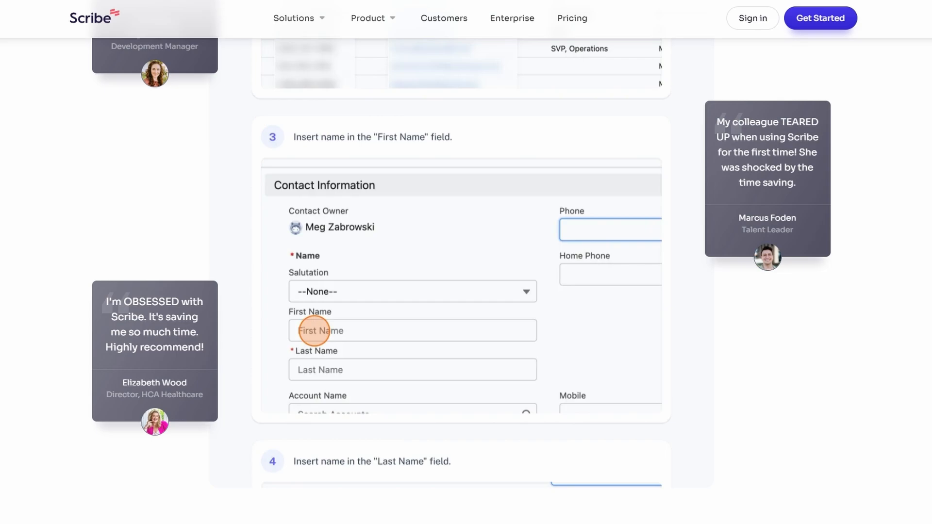
pyautogui.scroll(-3)
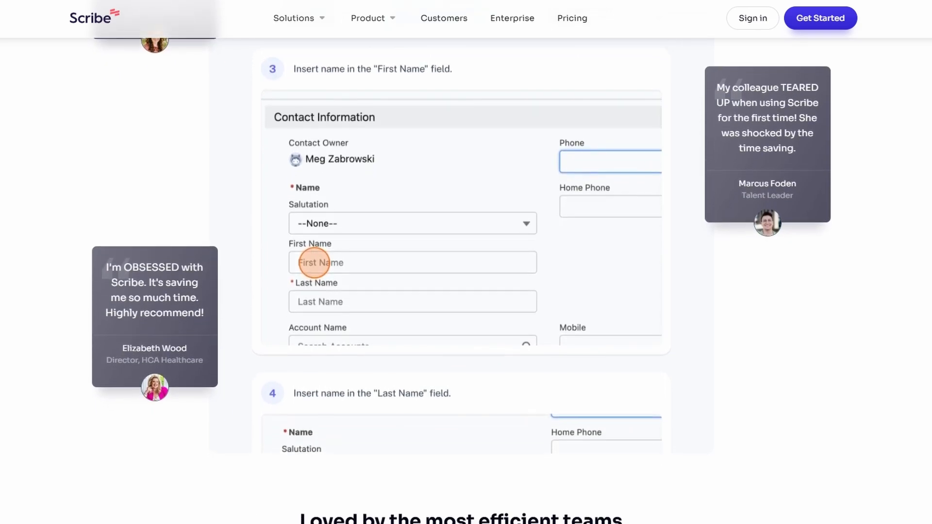
pyautogui.scroll(-3)
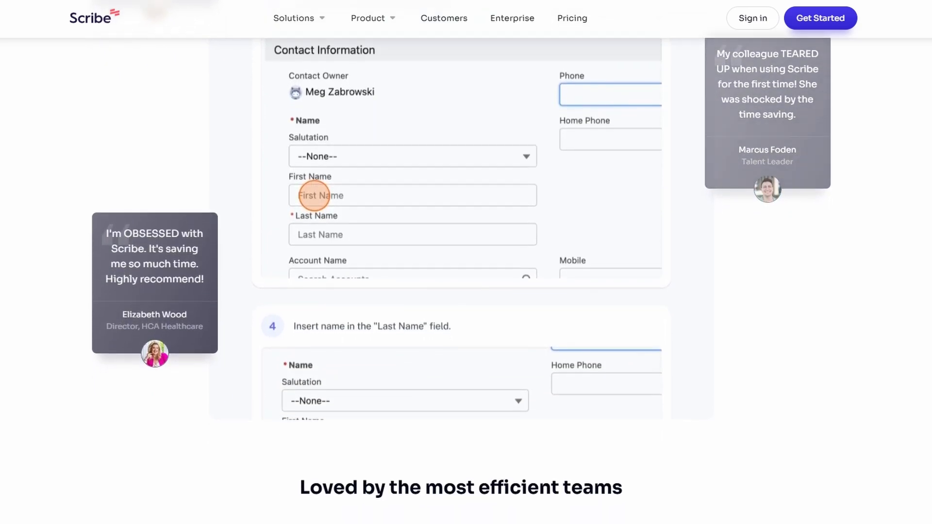
pyautogui.scroll(-3)
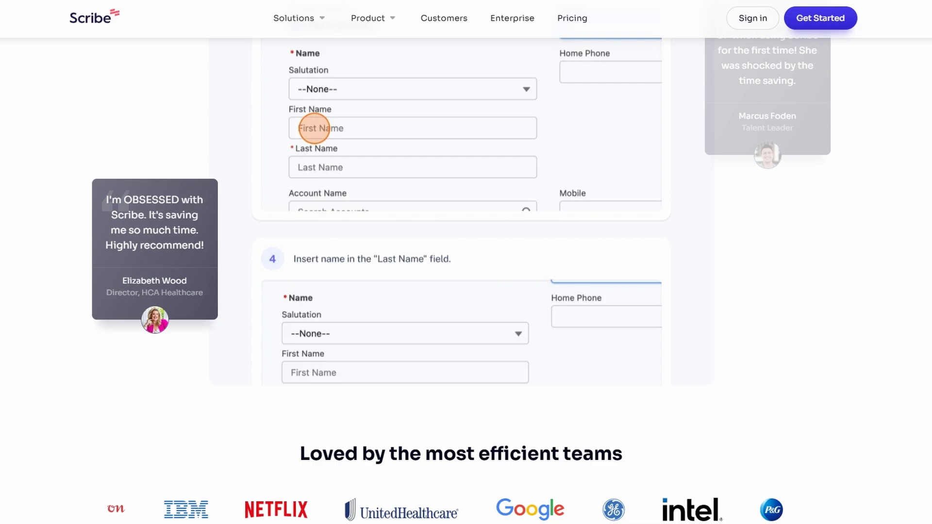
pyautogui.scroll(-3)
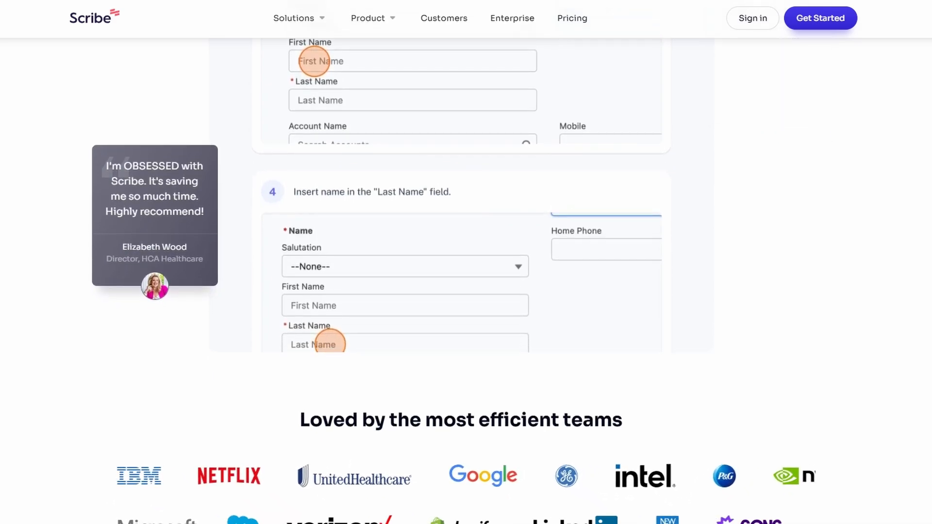
pyautogui.scroll(-3)
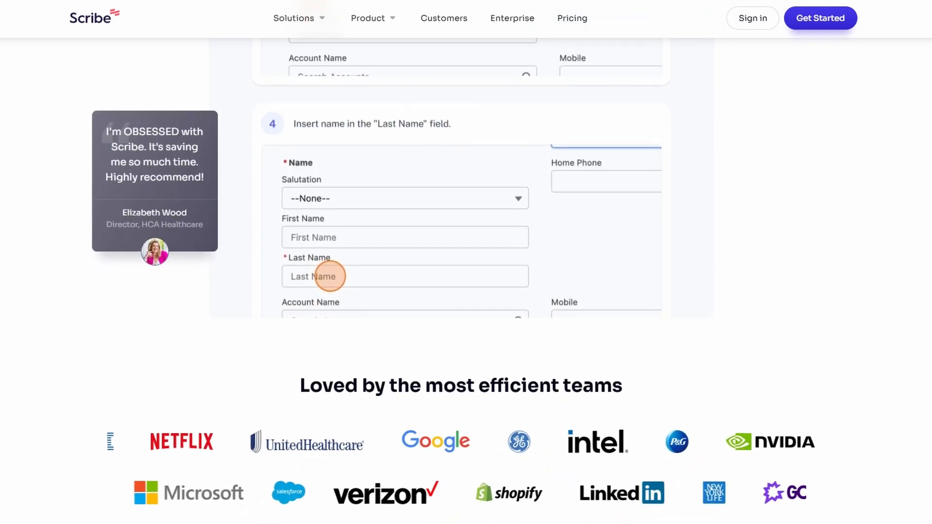
pyautogui.scroll(-3)
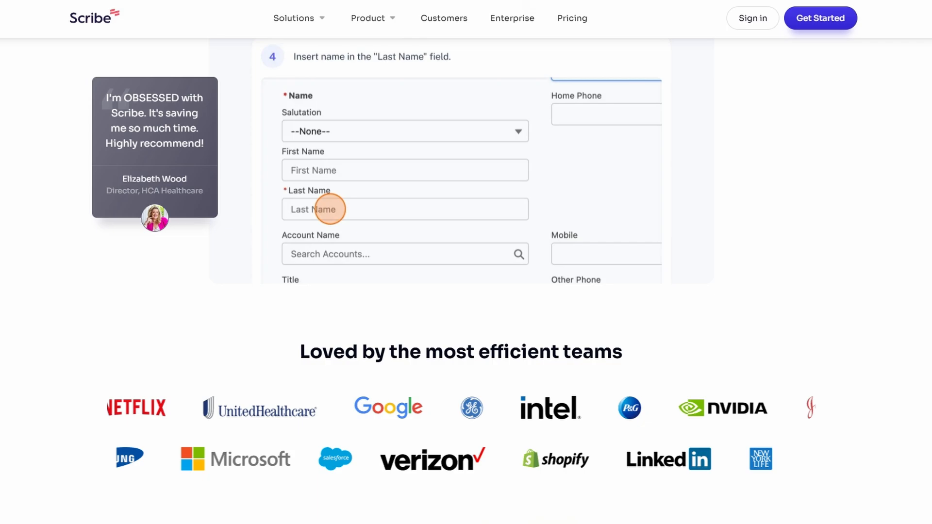
pyautogui.scroll(-3)
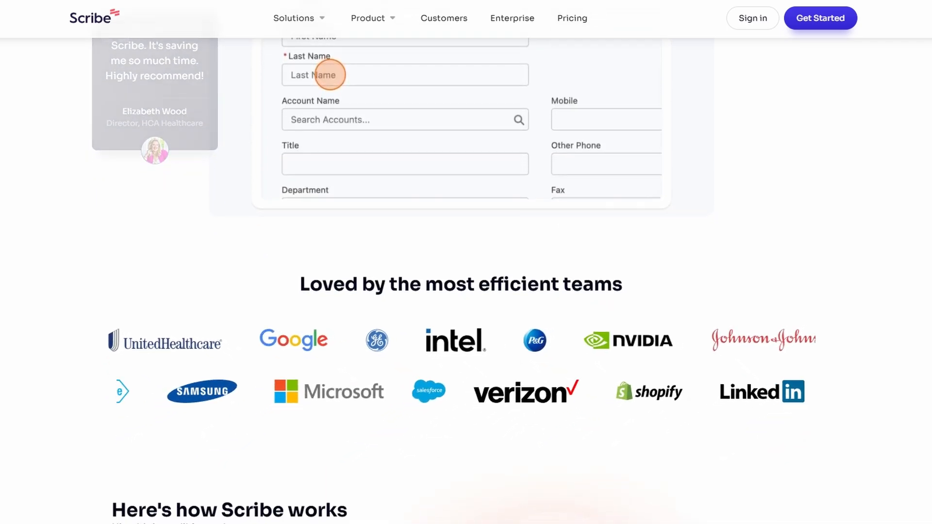
pyautogui.scroll(-3)
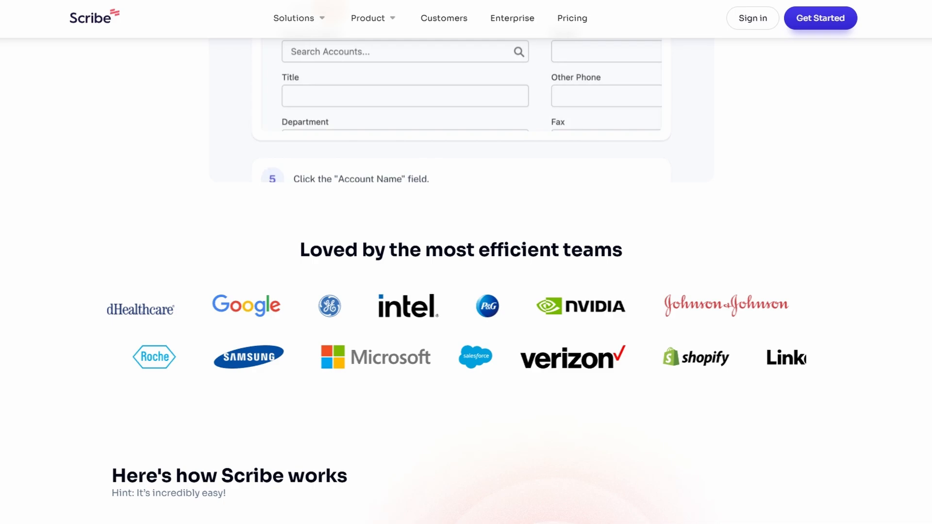
pyautogui.scroll(-3)
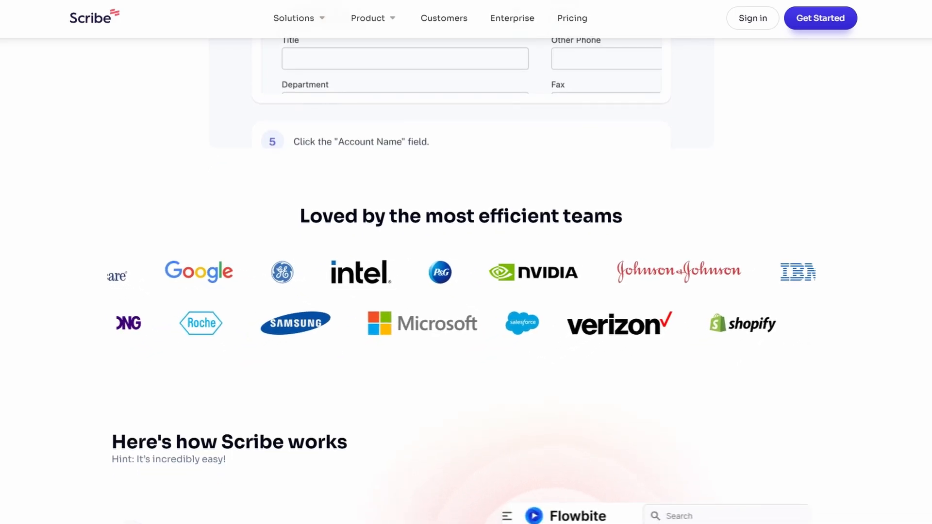
pyautogui.scroll(-3)
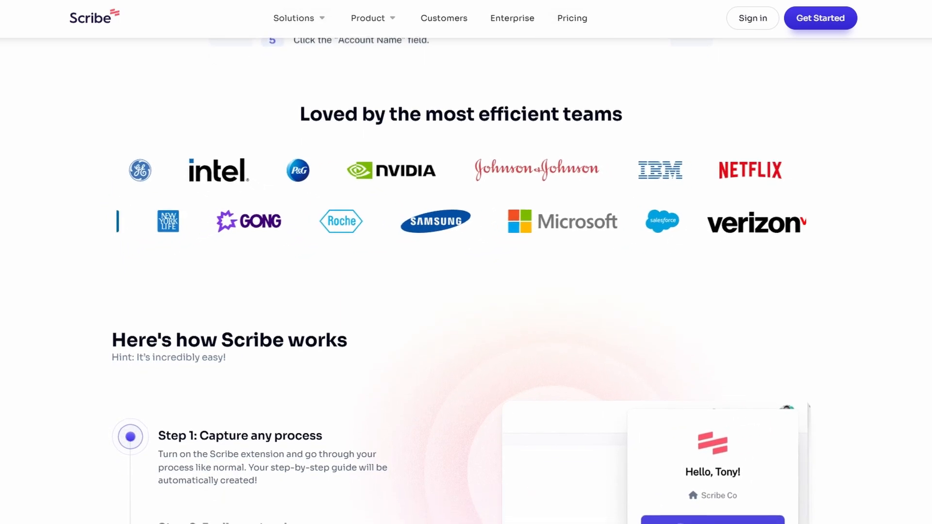
pyautogui.scroll(-3)
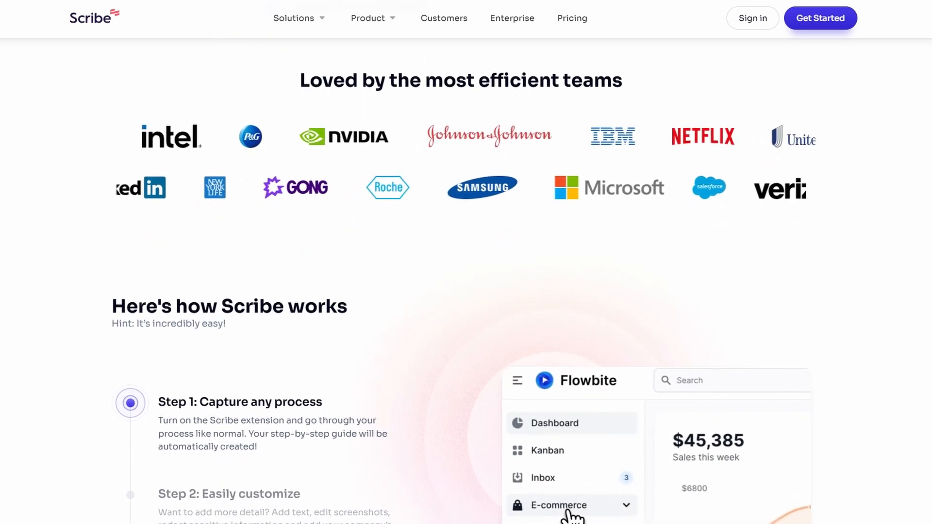
pyautogui.scroll(-3)
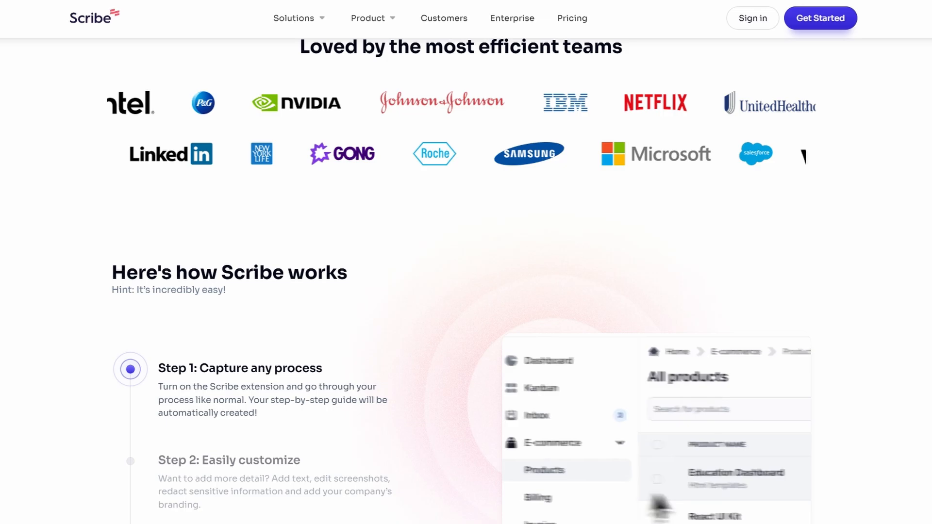
pyautogui.scroll(-3)
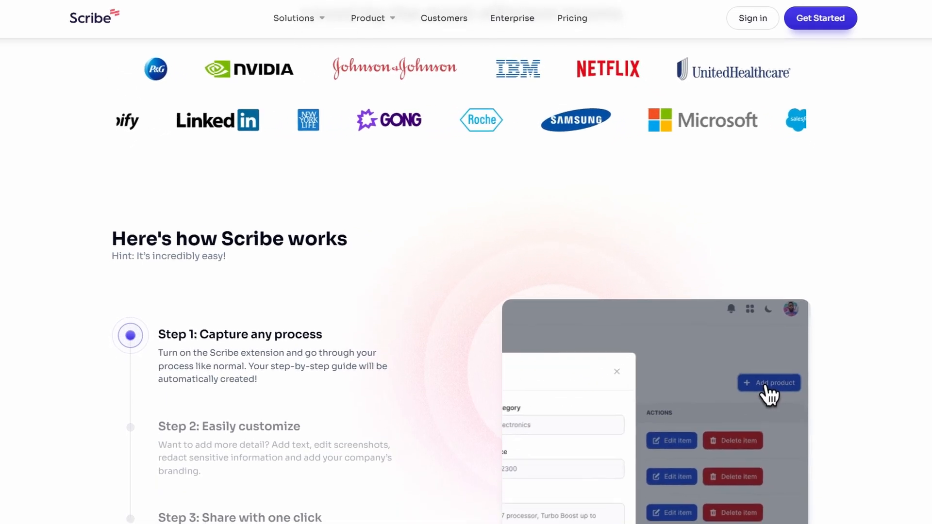
pyautogui.scroll(-3)
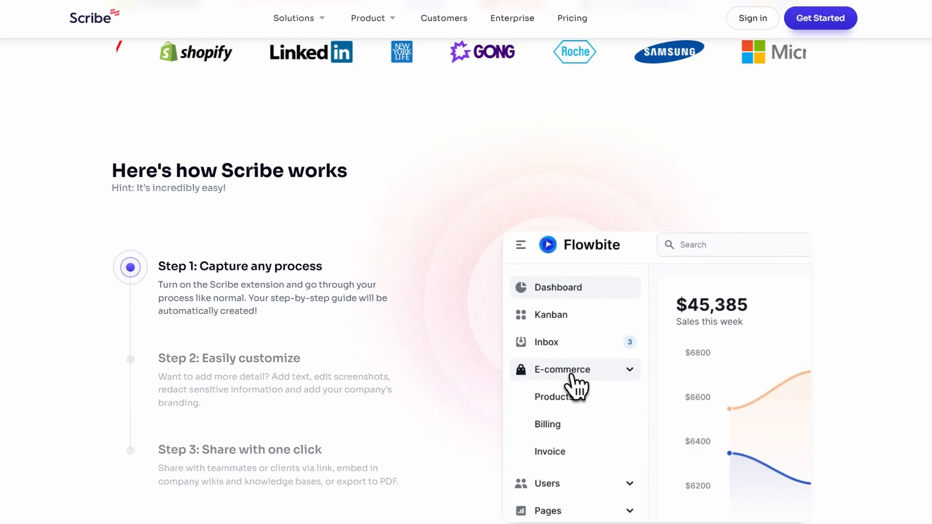
pyautogui.scroll(-3)
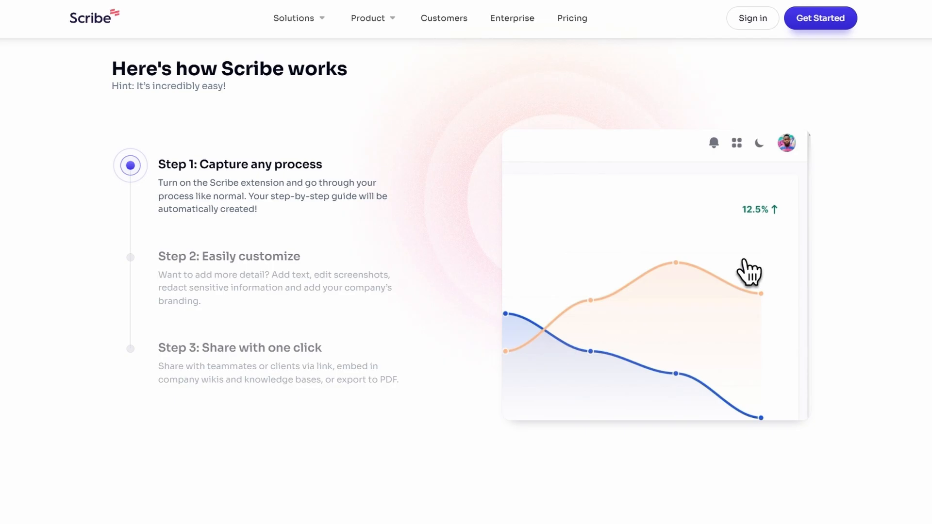
pyautogui.scroll(-3)
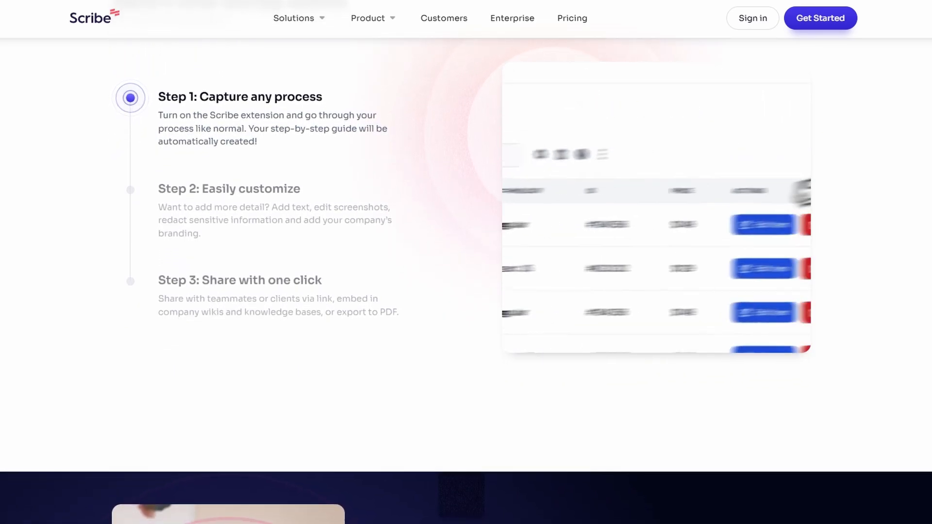
pyautogui.scroll(-3)
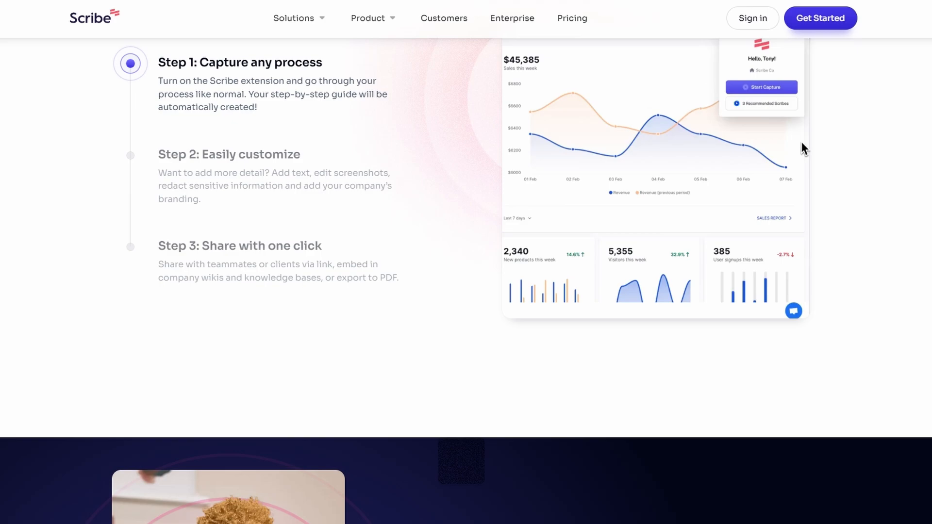
pyautogui.scroll(-3)
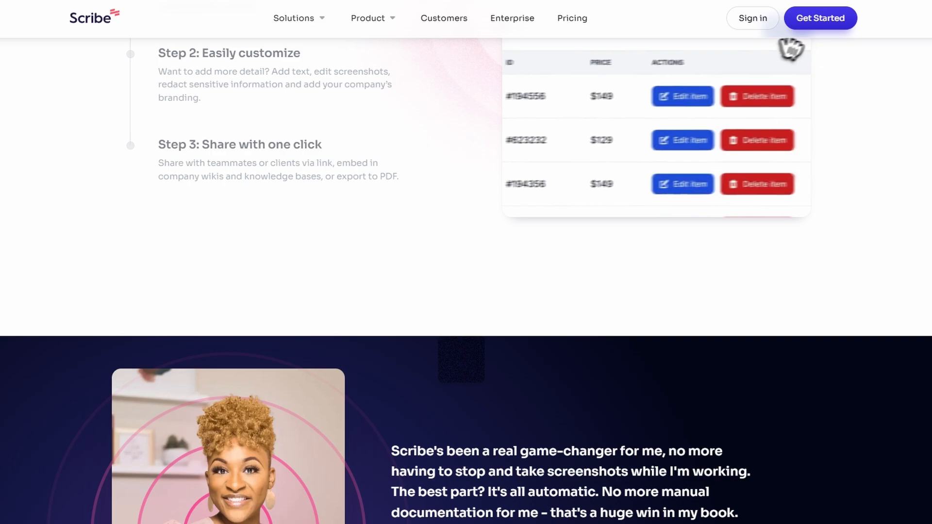
pyautogui.scroll(-3)
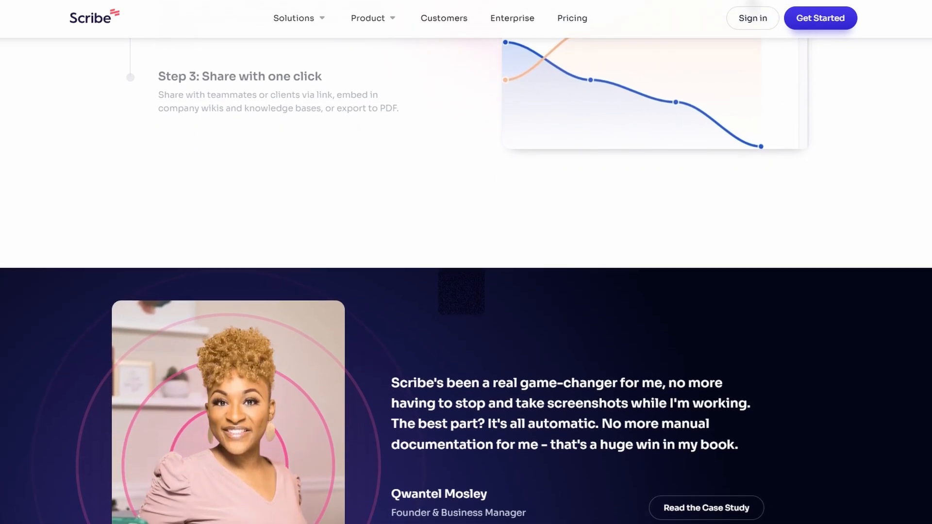
pyautogui.scroll(-3)
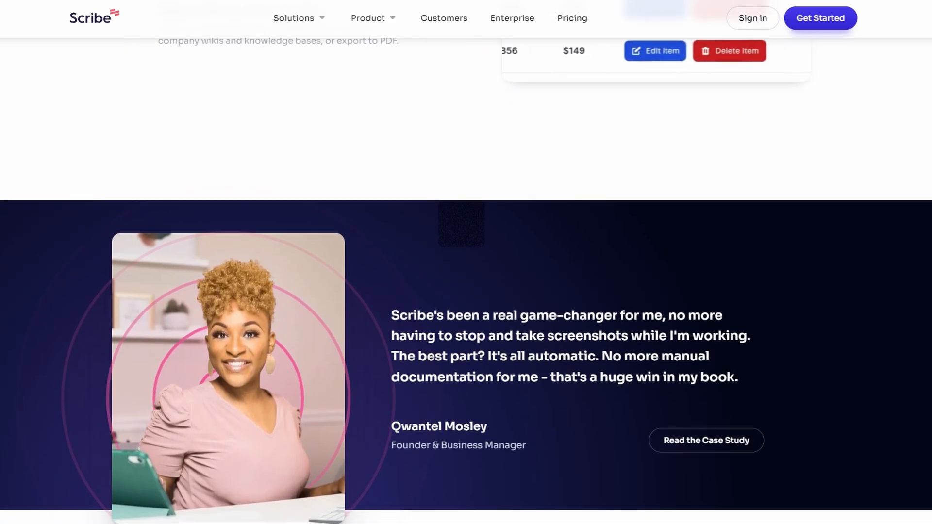
pyautogui.scroll(-3)
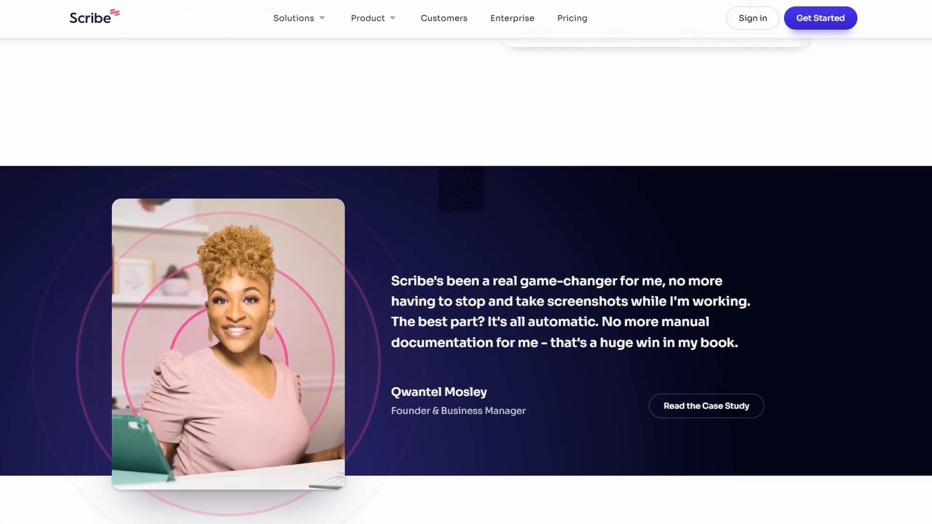
pyautogui.scroll(-3)
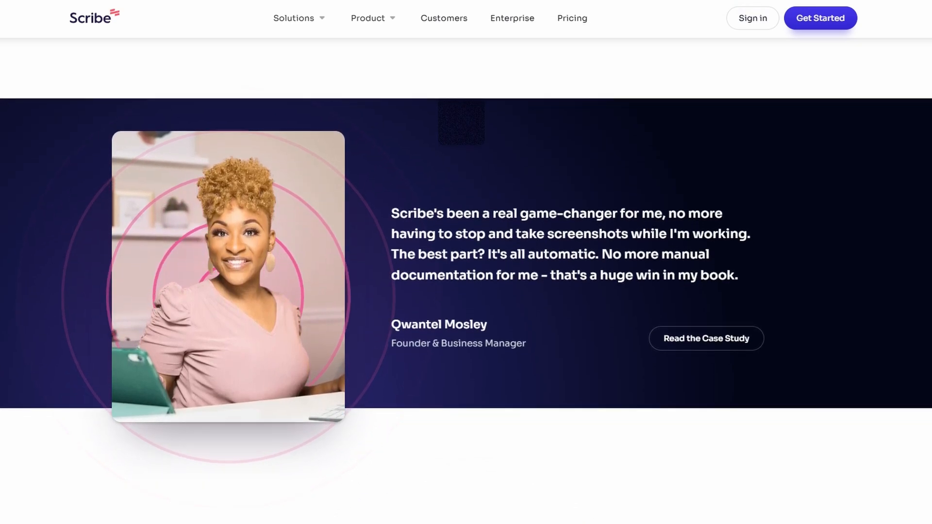
pyautogui.scroll(-3)
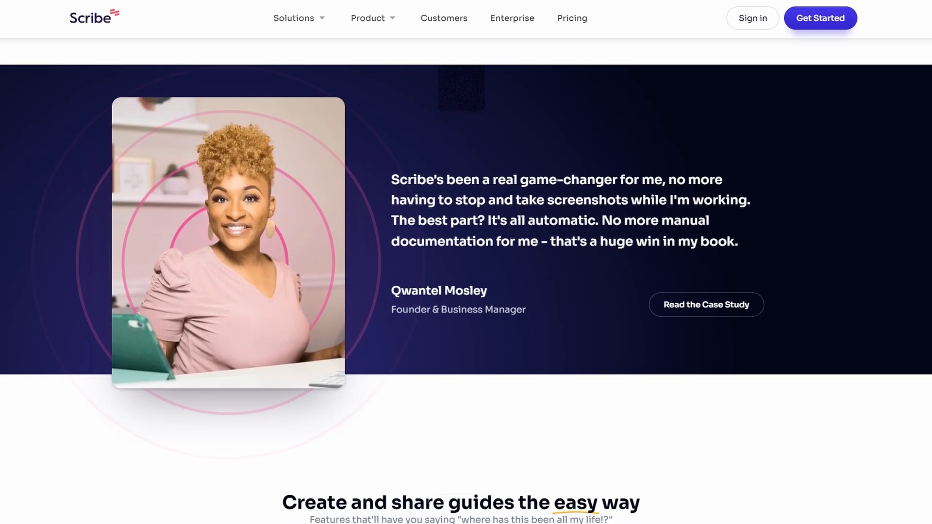
pyautogui.scroll(-3)
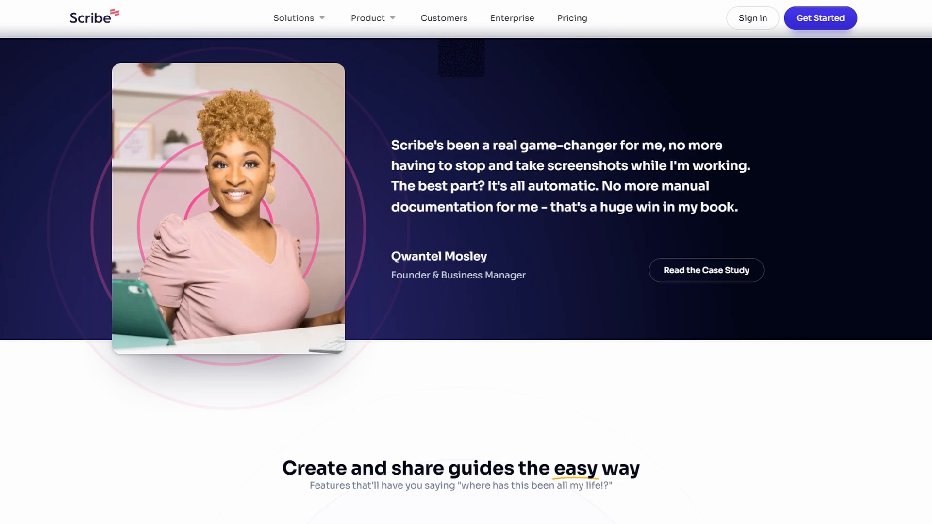
pyautogui.scroll(-3)
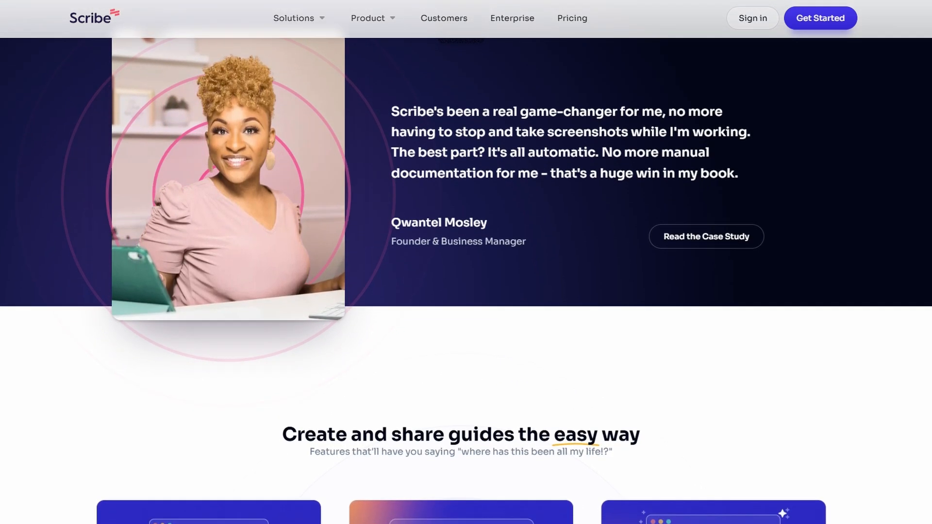
pyautogui.scroll(-3)
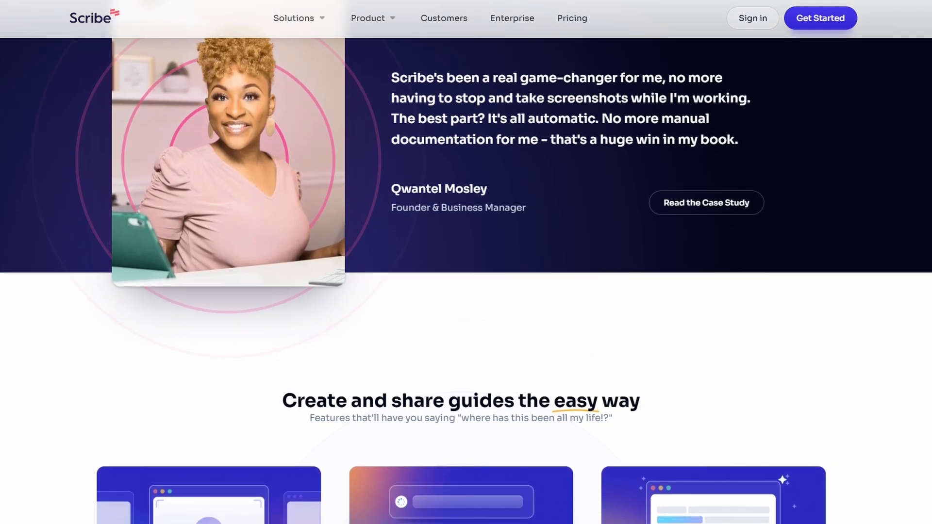
pyautogui.scroll(-3)
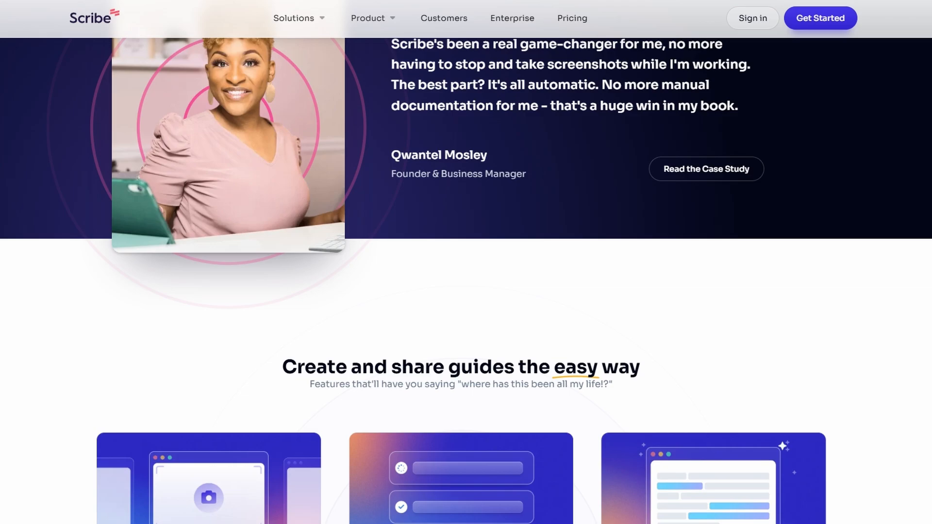
pyautogui.scroll(-3)
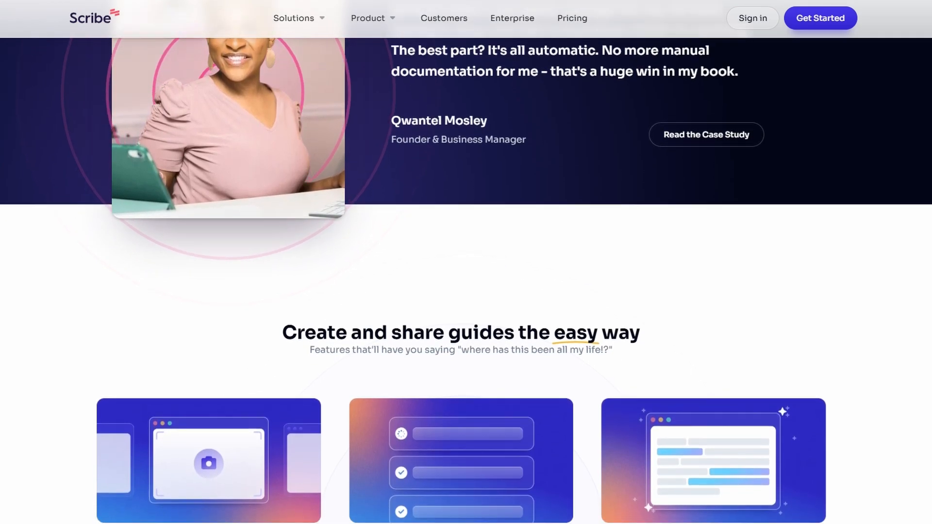
pyautogui.scroll(-3)
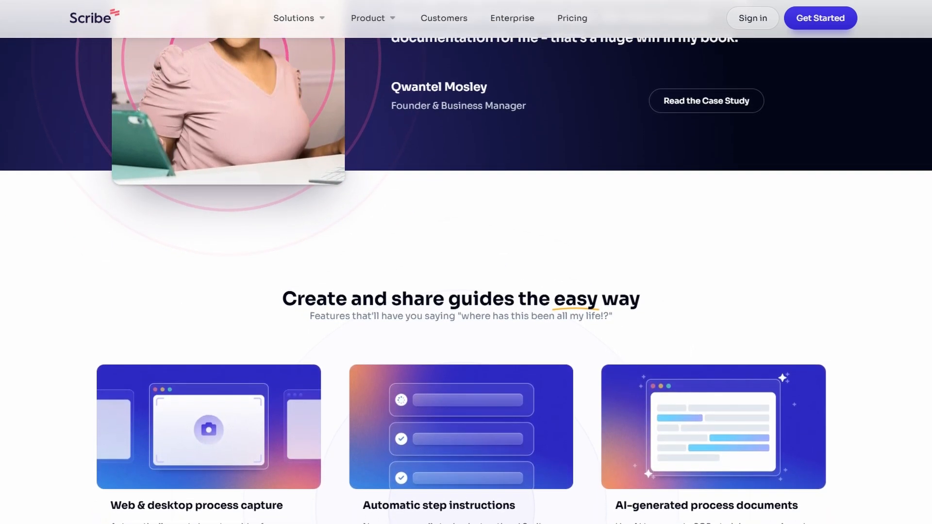
pyautogui.scroll(-3)
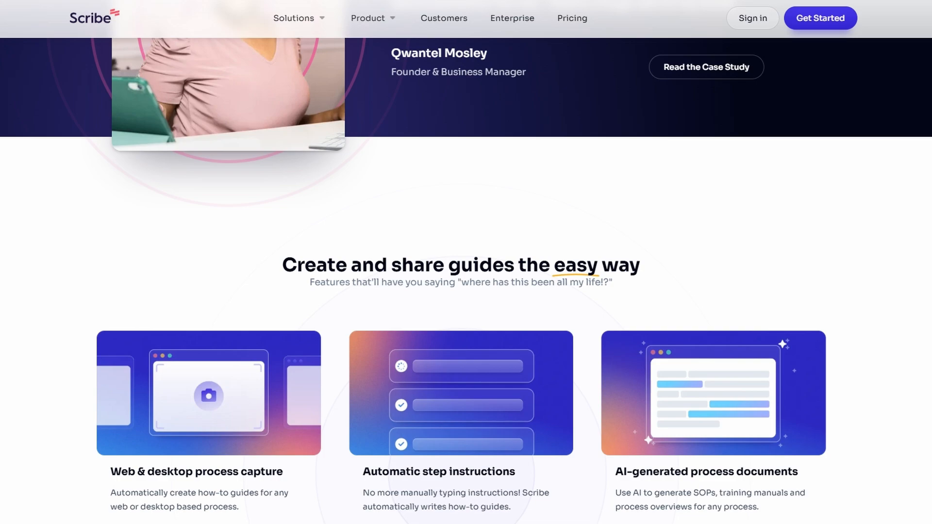
pyautogui.scroll(-3)
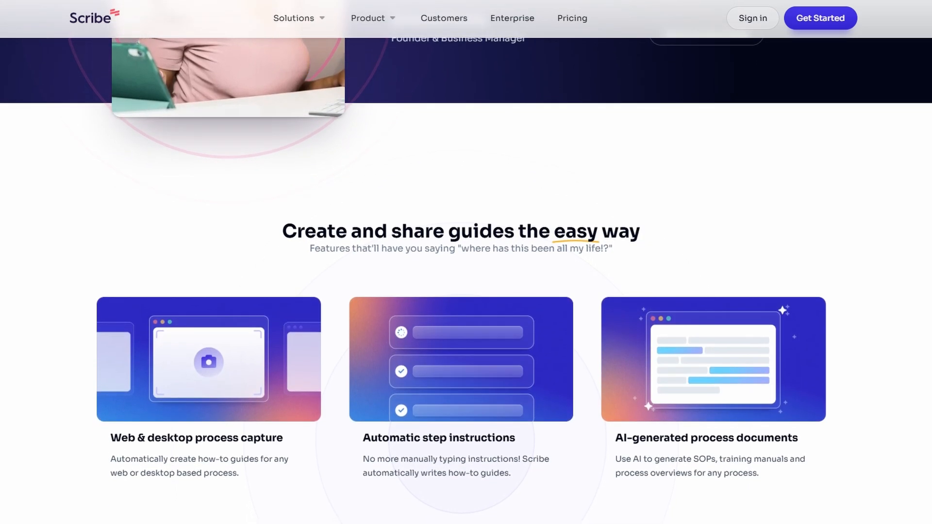
pyautogui.scroll(-3)
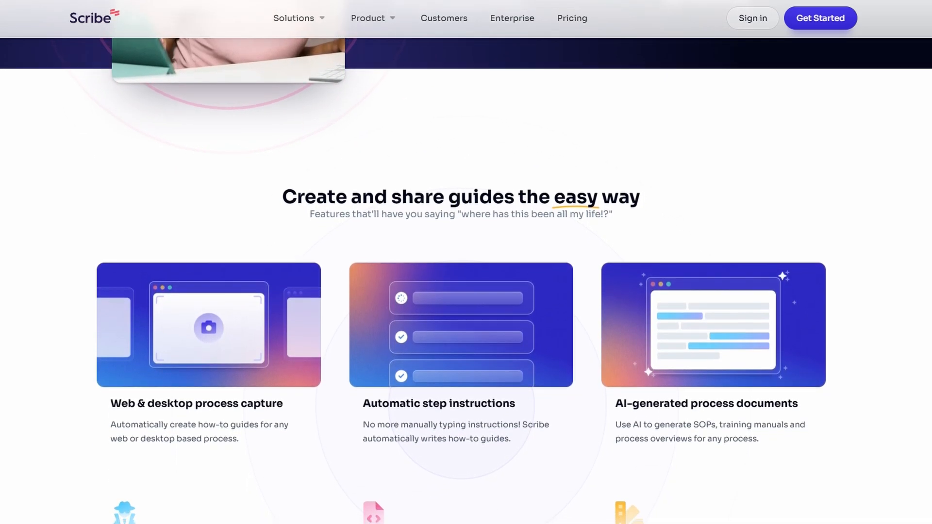
# Step: Scroll past the six feature cards to the 'See how teams are working smarter' review carousel
pyautogui.scroll(-3)
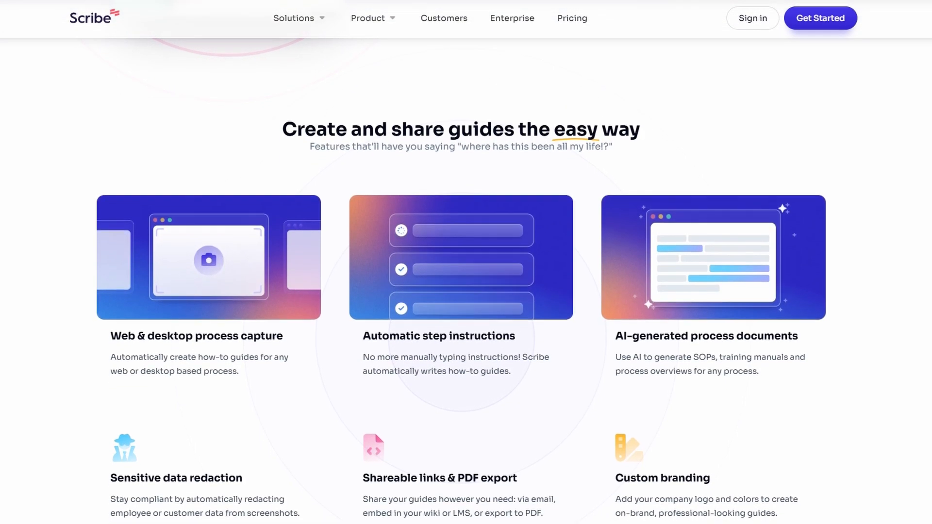
pyautogui.scroll(-3)
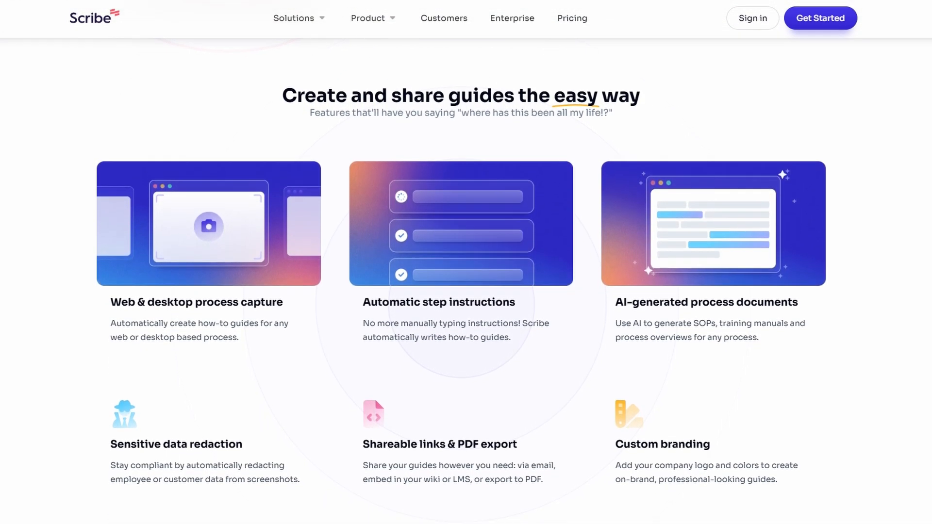
pyautogui.scroll(-3)
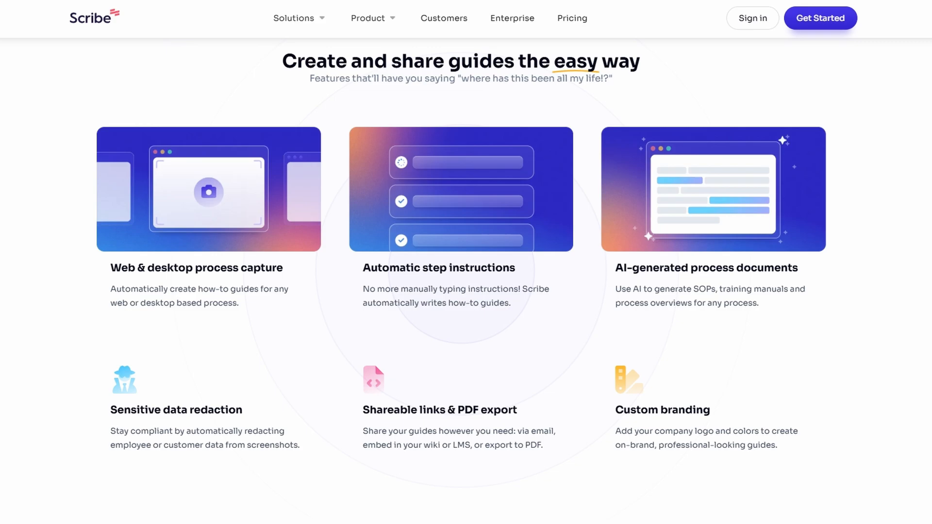
pyautogui.scroll(-3)
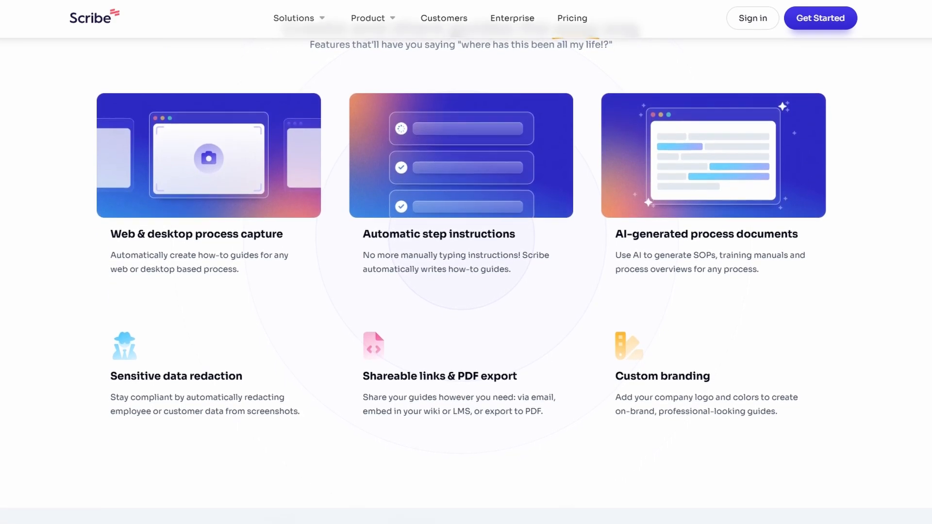
pyautogui.scroll(-3)
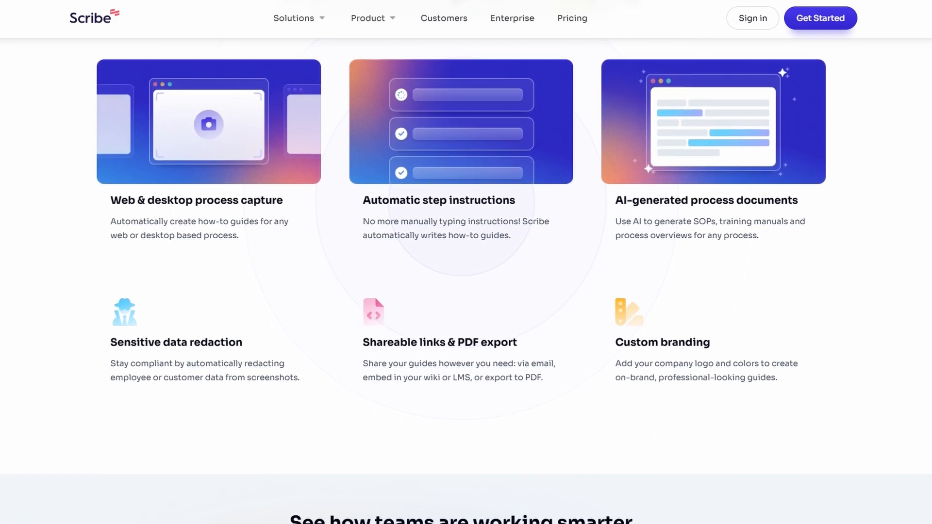
pyautogui.scroll(-3)
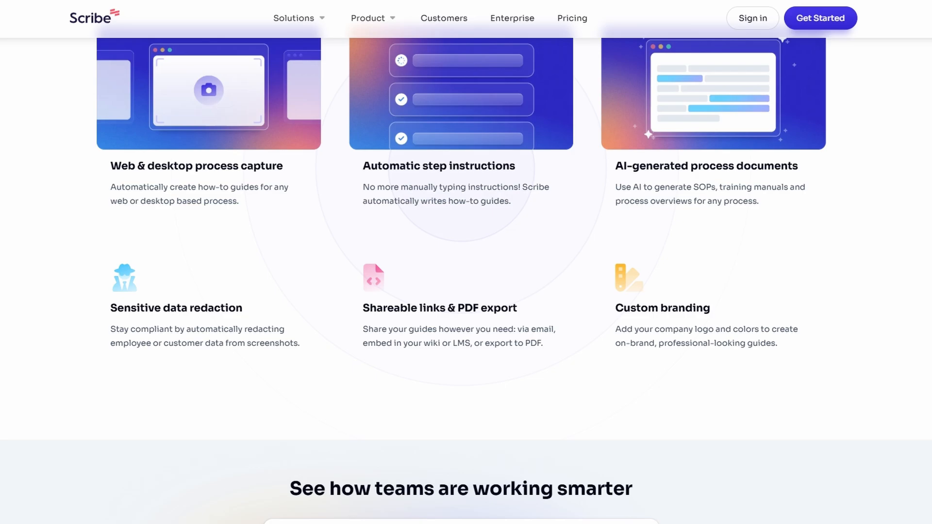
pyautogui.scroll(-3)
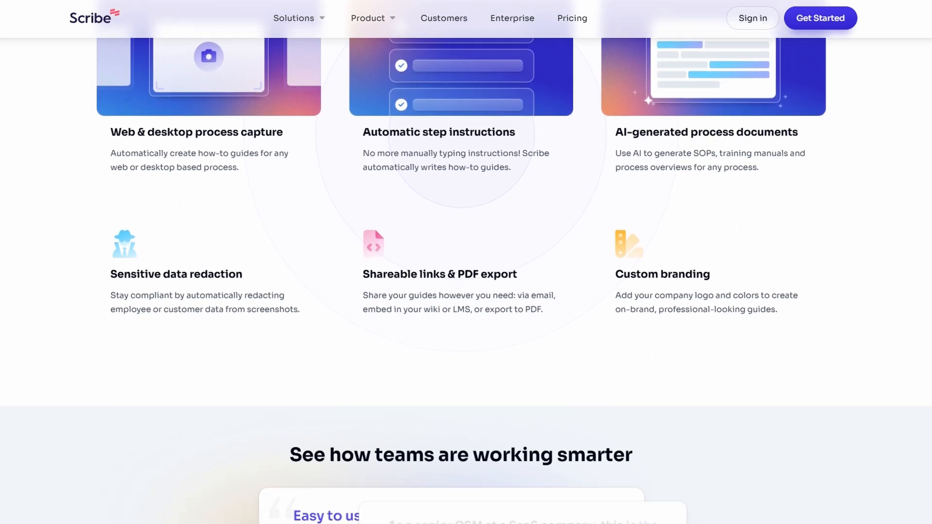
pyautogui.scroll(-3)
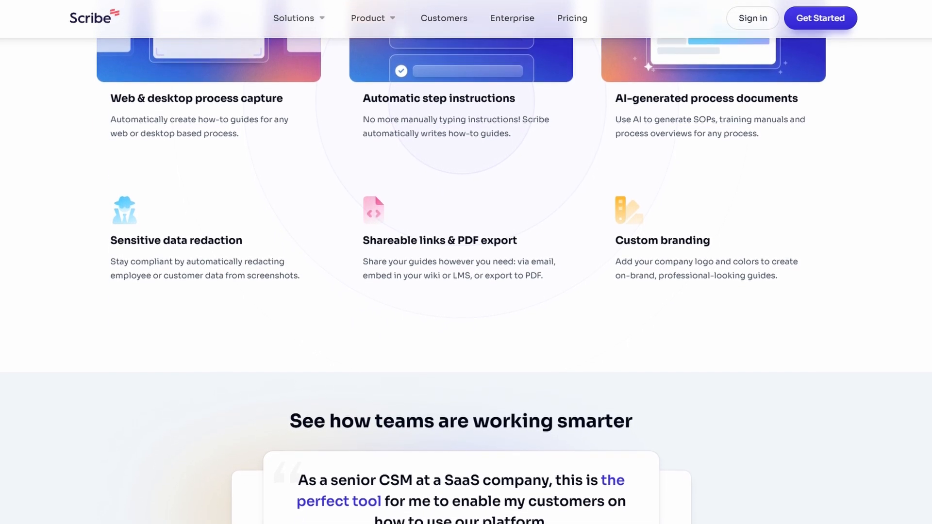
pyautogui.scroll(-3)
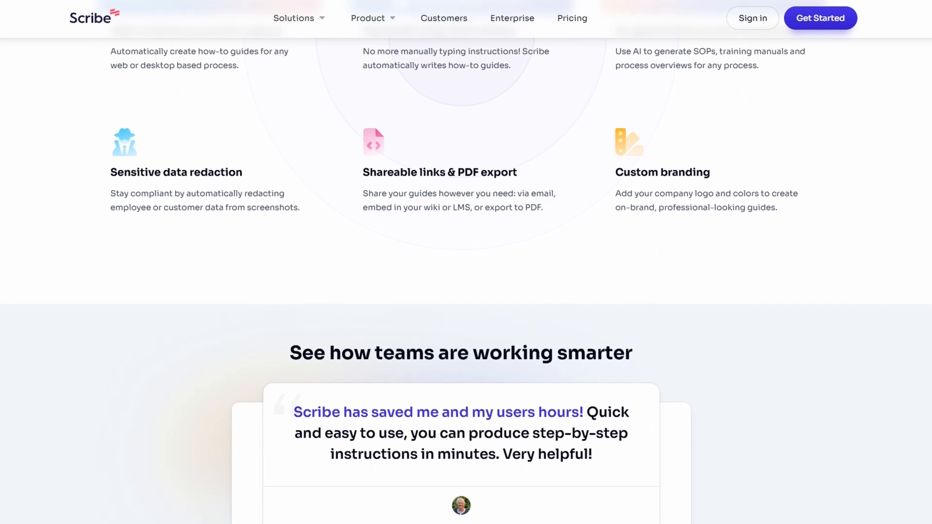
pyautogui.scroll(-3)
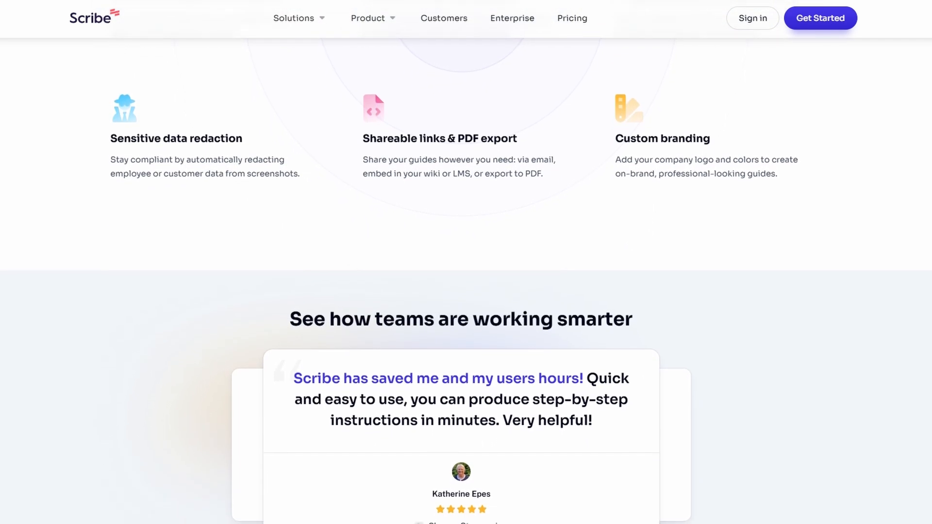
pyautogui.scroll(-3)
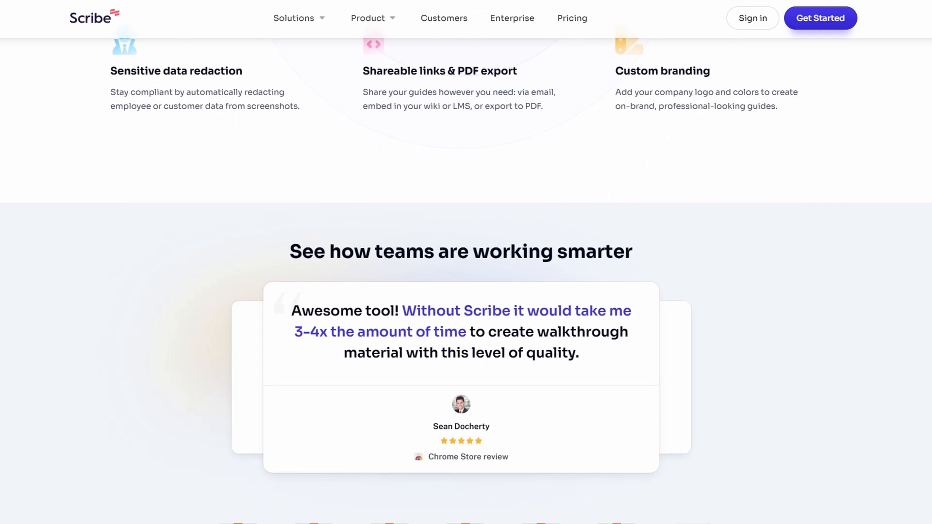
# Step: Scroll past the testimonials and award badges to 'What's the Scribe impact?' and 'Ready to try Scribe?'
pyautogui.scroll(-3)
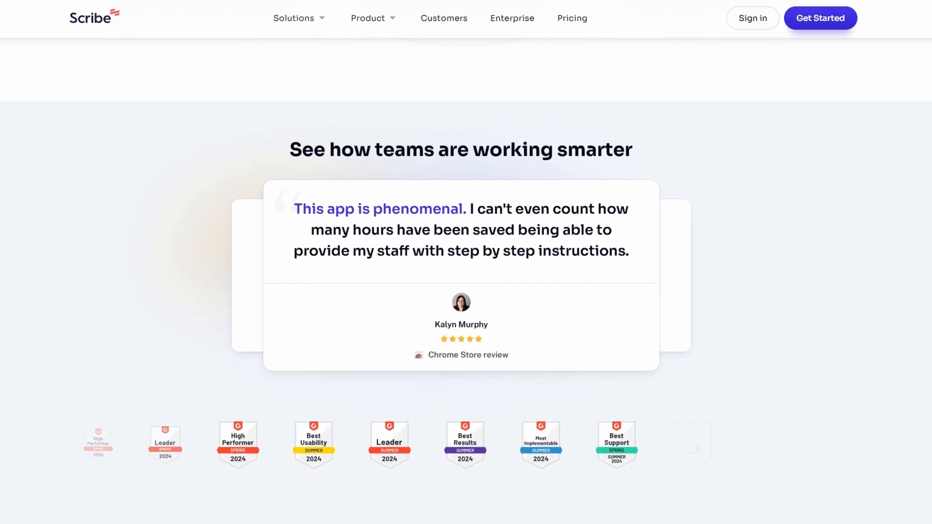
pyautogui.scroll(-3)
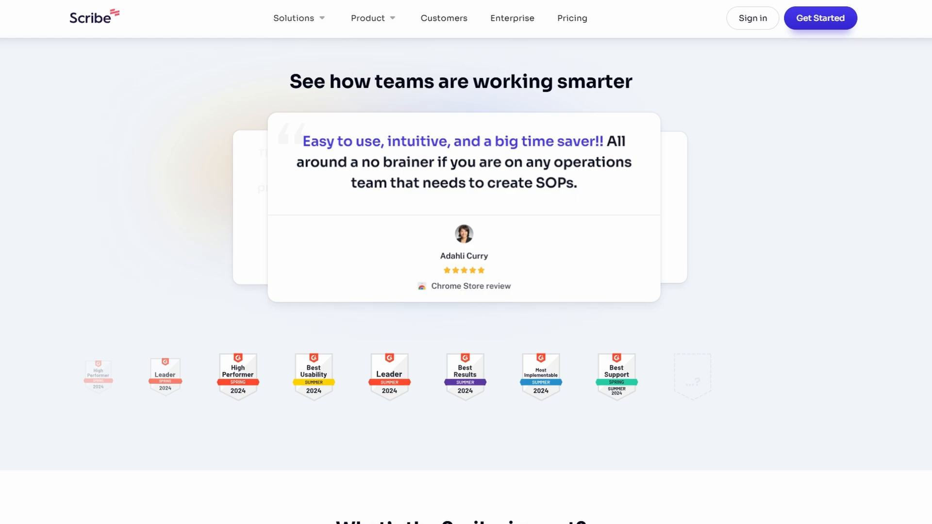
pyautogui.scroll(-3)
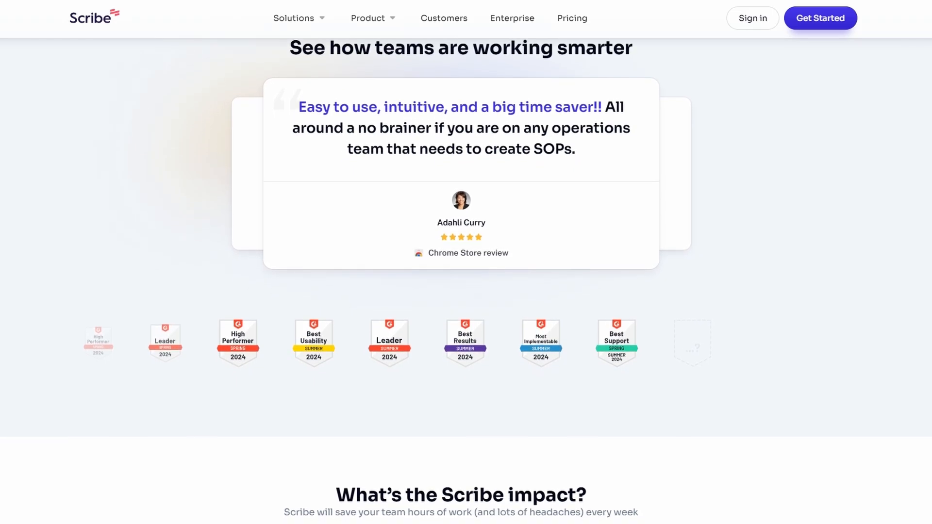
pyautogui.scroll(-3)
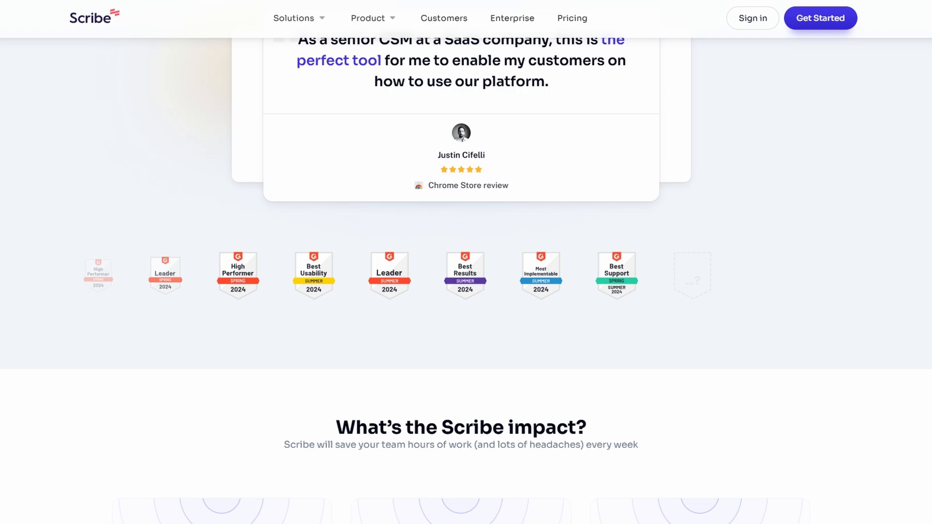
pyautogui.scroll(-3)
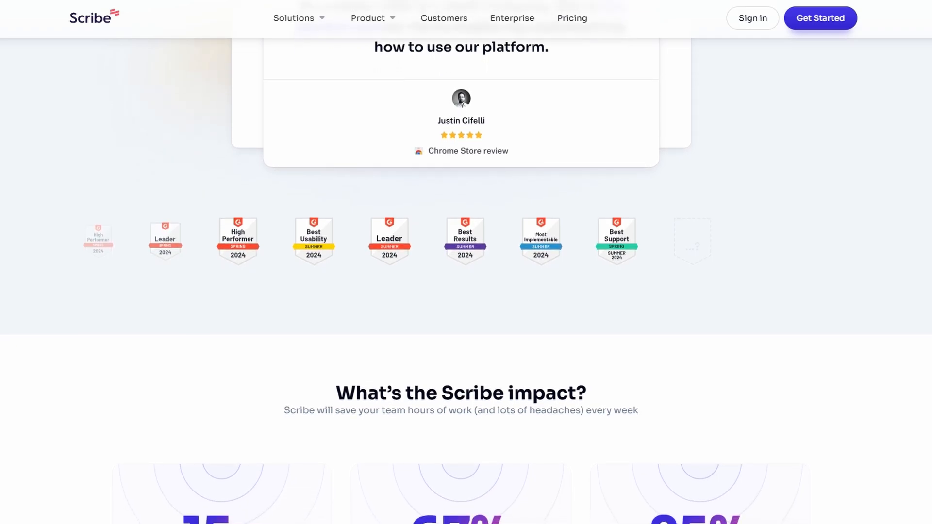
pyautogui.scroll(-3)
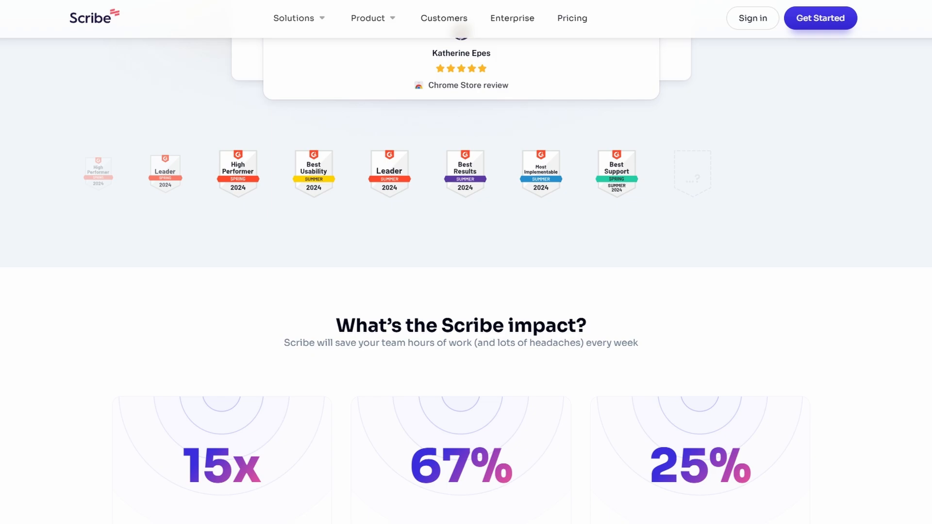
pyautogui.scroll(-3)
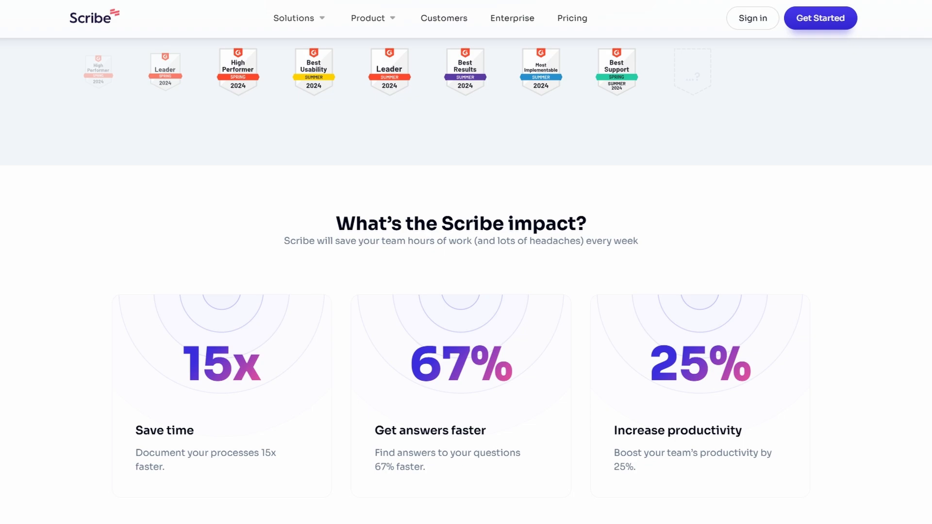
pyautogui.scroll(-3)
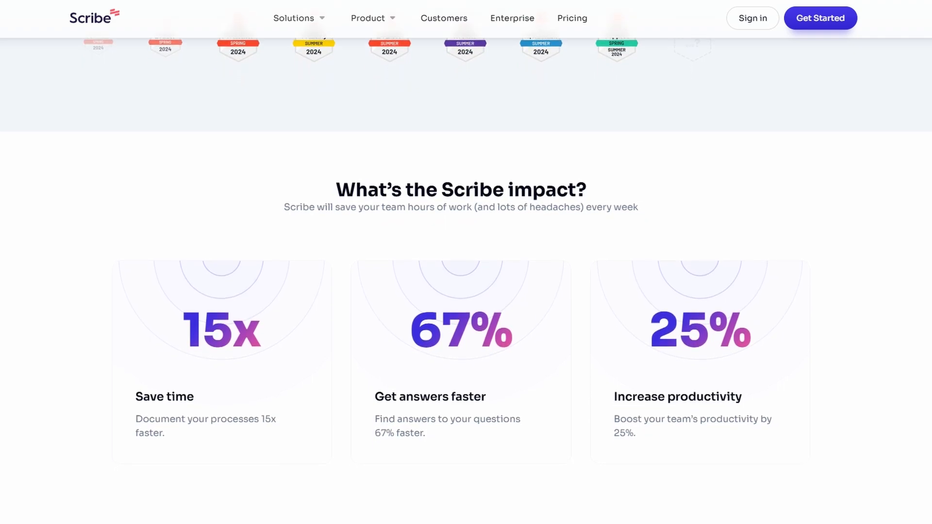
pyautogui.scroll(-3)
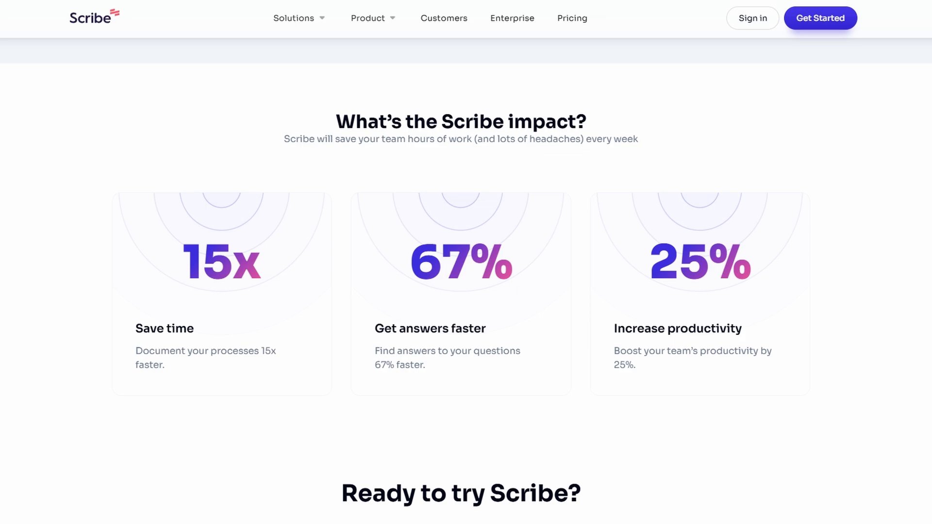
pyautogui.scroll(-3)
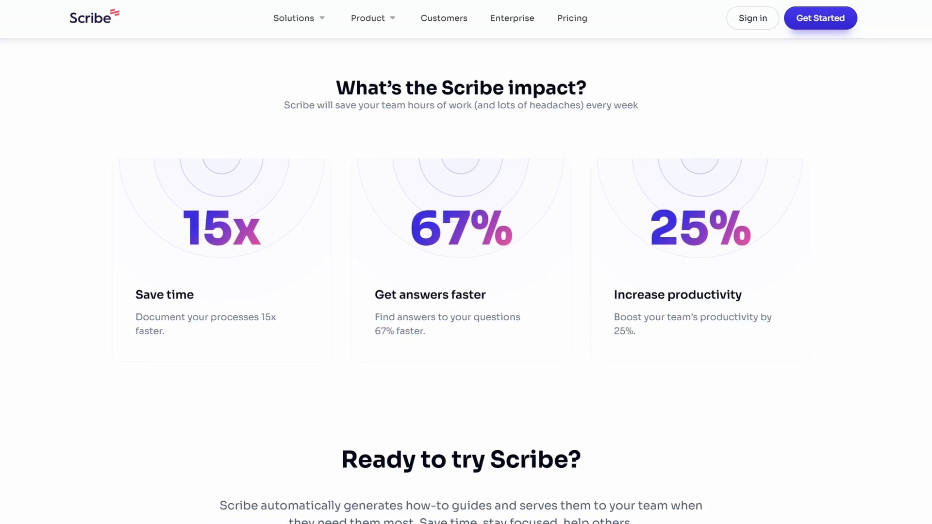
pyautogui.scroll(-3)
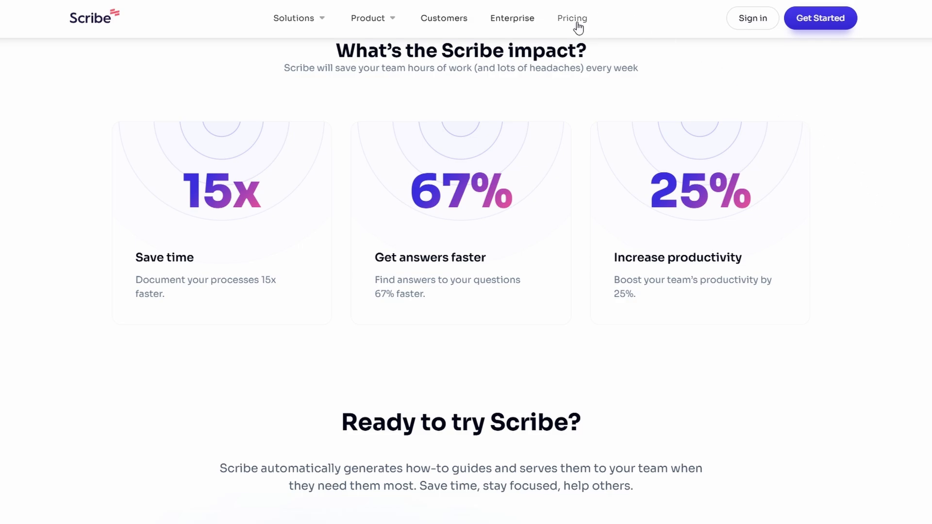
# Step: Go to the Pricing page showing Basic, Pro Team and Pro Personal annual plans
pyautogui.click(572, 18)
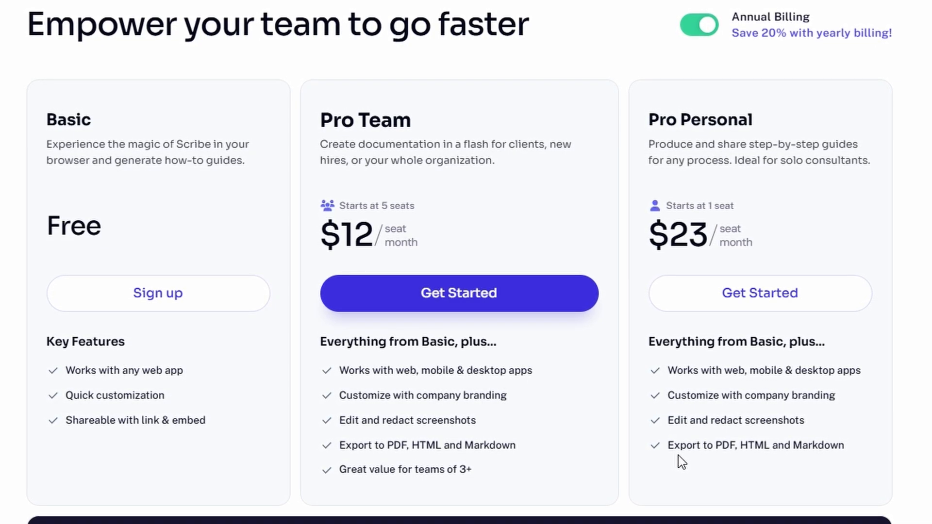
pyautogui.click(700, 25)
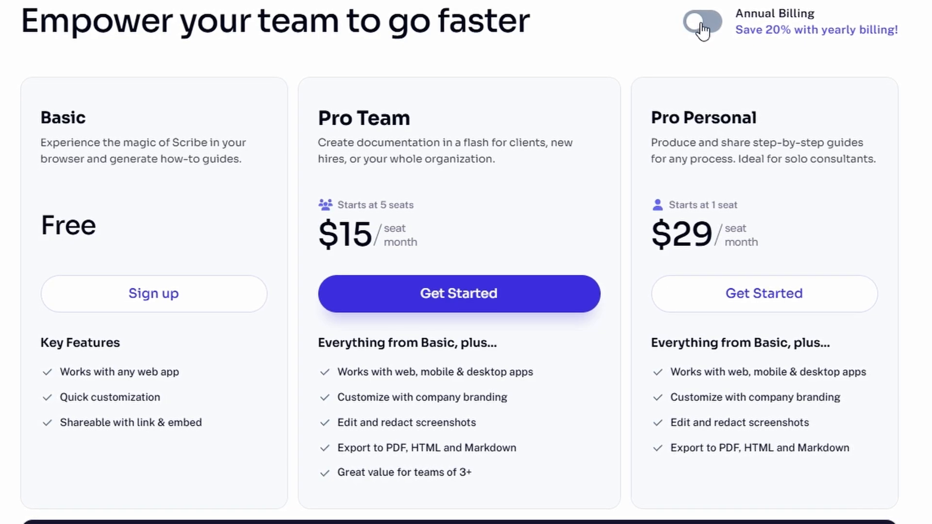
pyautogui.click(704, 27)
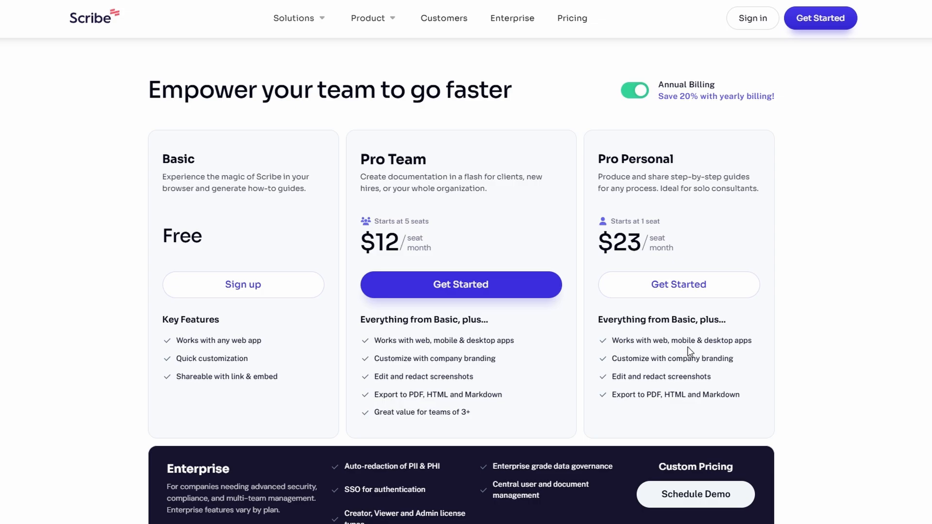
pyautogui.moveTo(613, 287)
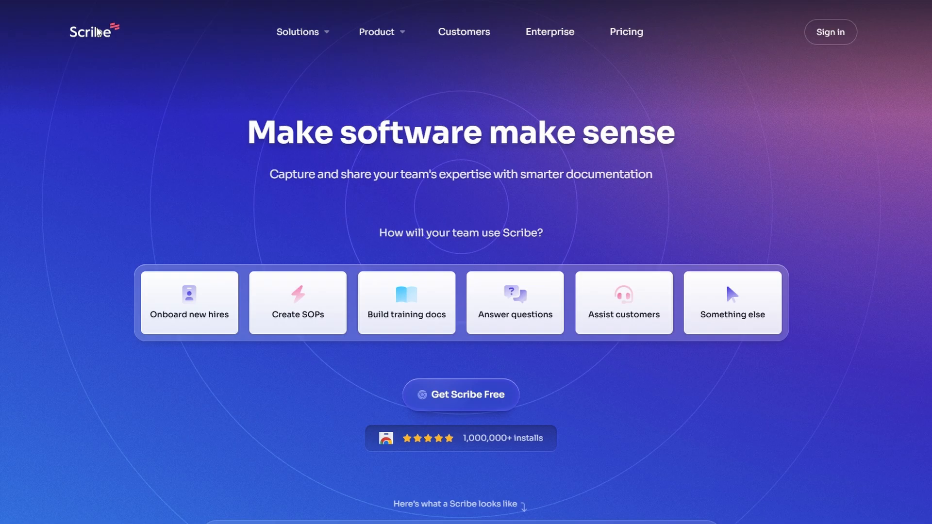
pyautogui.moveTo(104, 42)
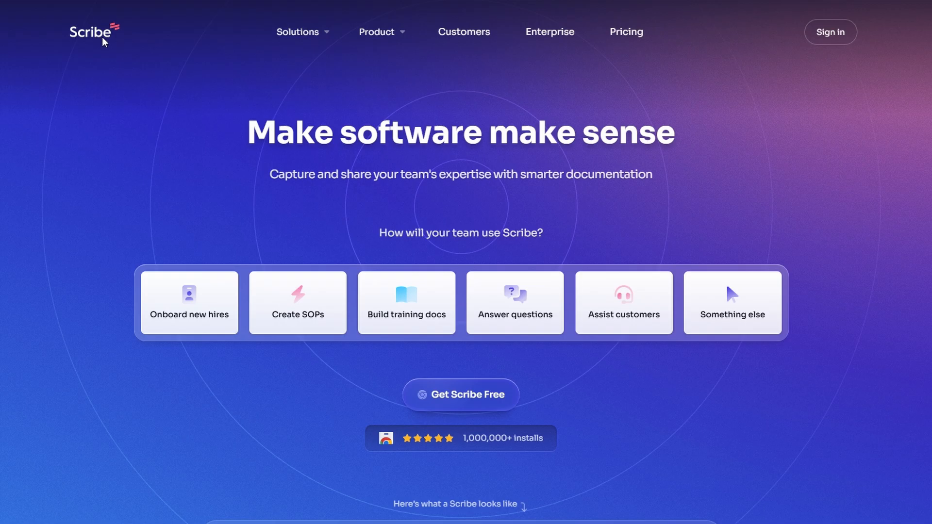
pyautogui.scroll(-3)
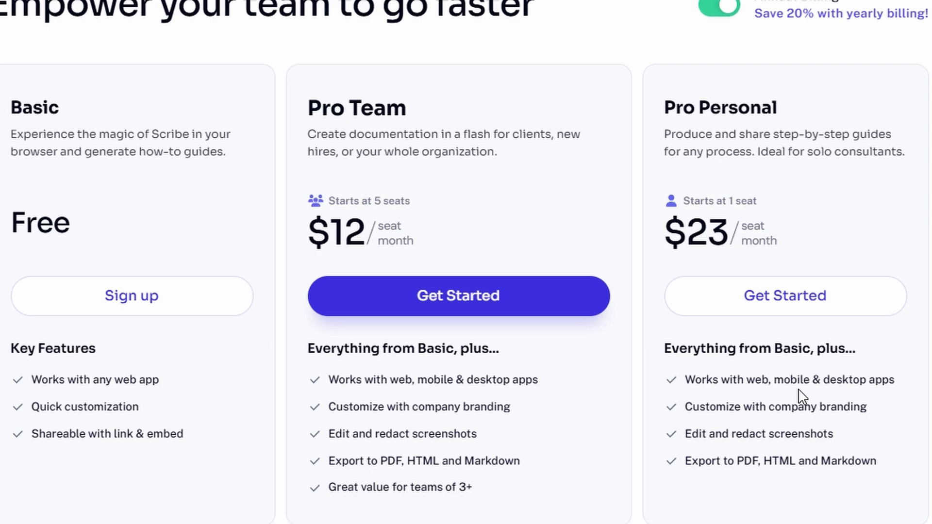
pyautogui.click(458, 296)
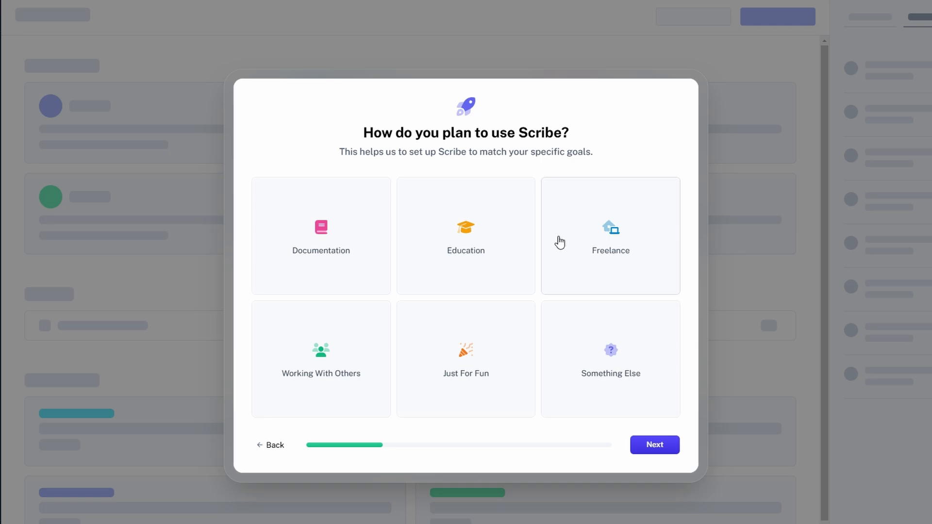
# Step: Answer the onboarding use-case question with Freelance
pyautogui.click(653, 445)
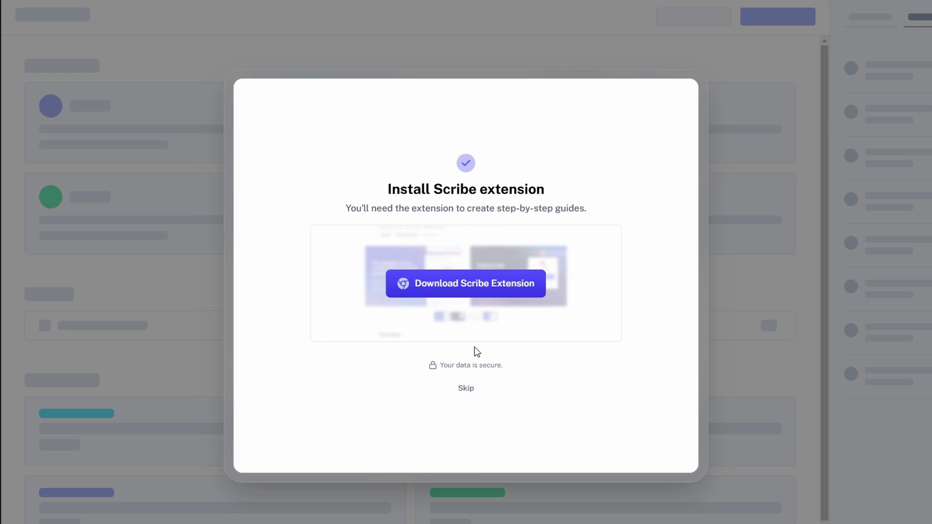
pyautogui.moveTo(560, 191)
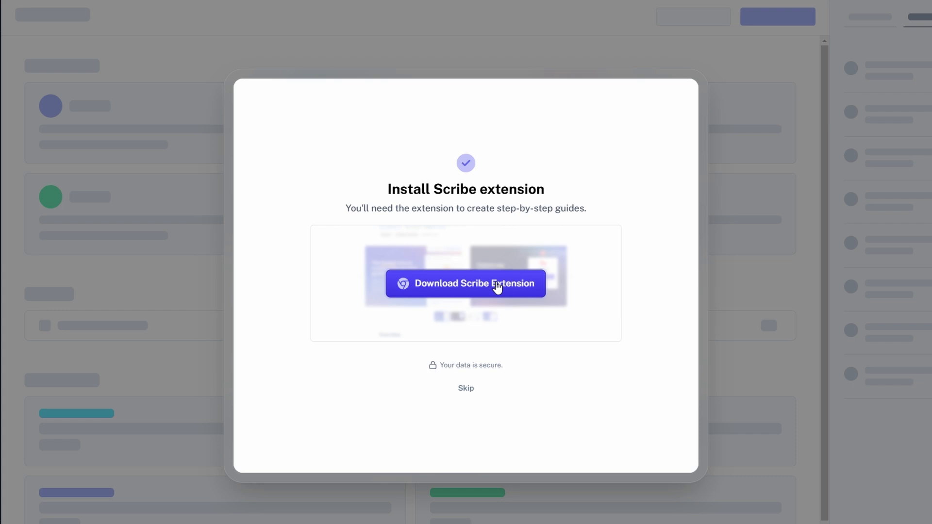
# Step: Choose 'Download Scribe Extension' to reach its Chrome Web Store listing
pyautogui.click(465, 283)
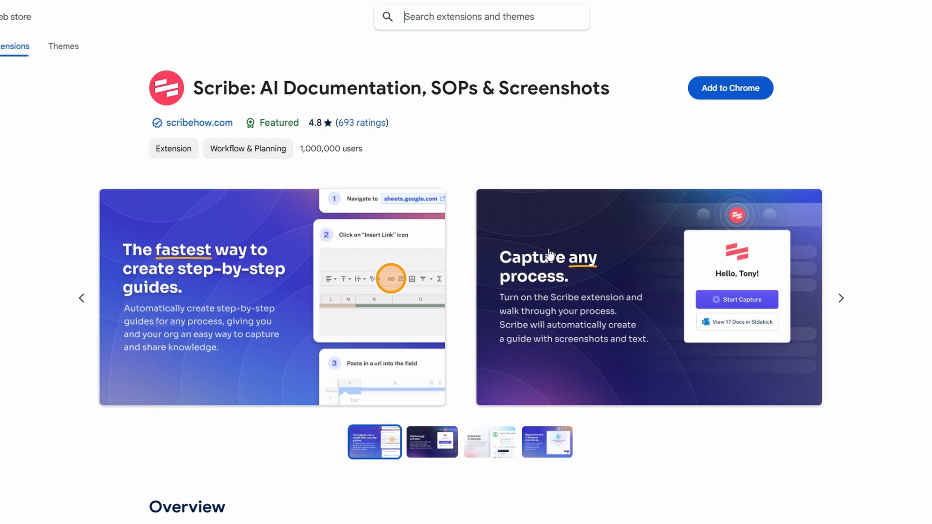
pyautogui.moveTo(738, 94)
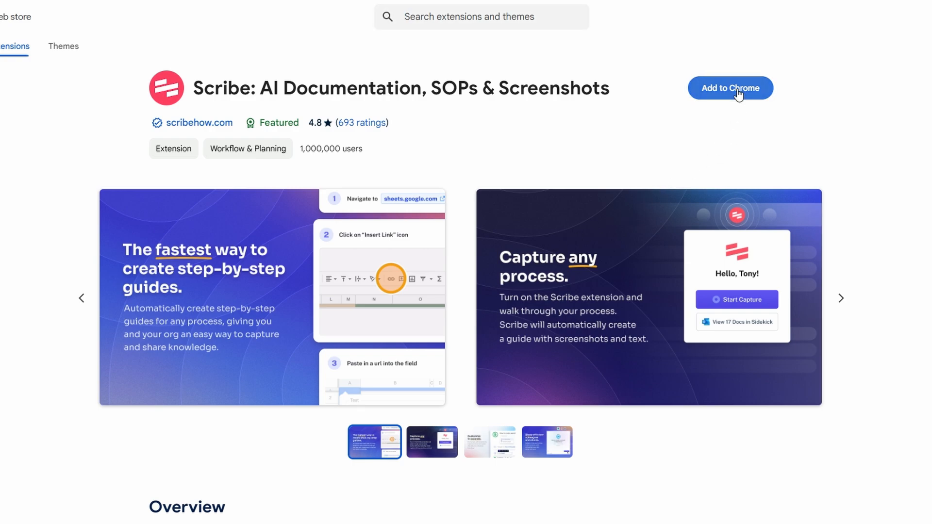
# Step: Add the Scribe extension to Chrome and confirm the installation
pyautogui.click(730, 88)
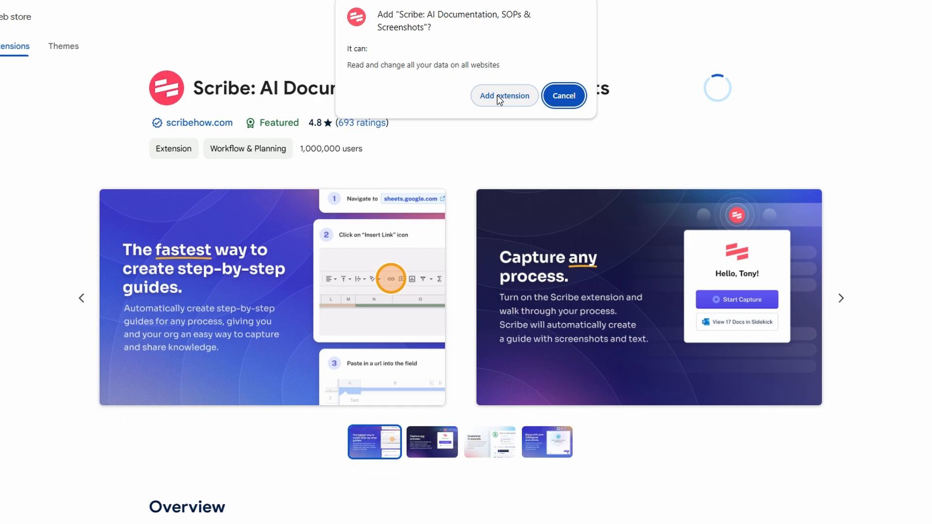
pyautogui.click(504, 96)
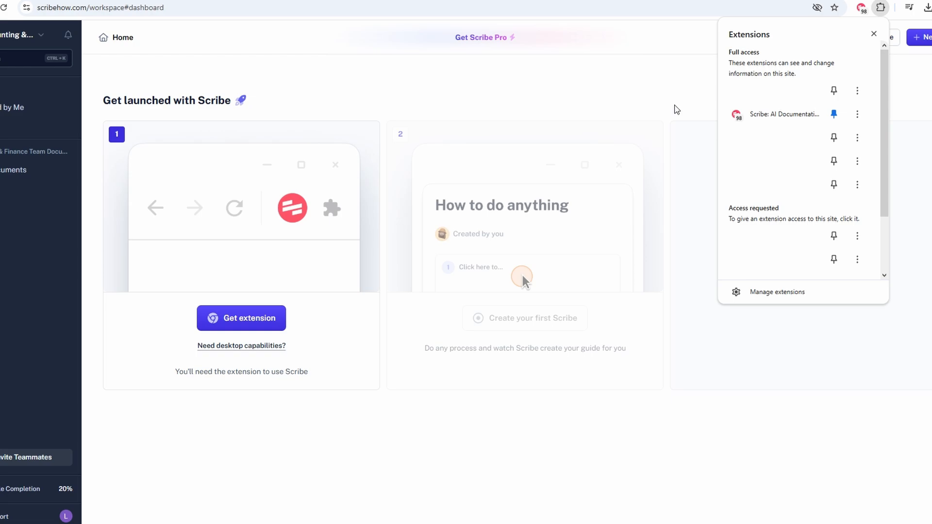
# Step: Dismiss the Extensions menu and launch the Scribe side panel from the toolbar icon
pyautogui.click(873, 34)
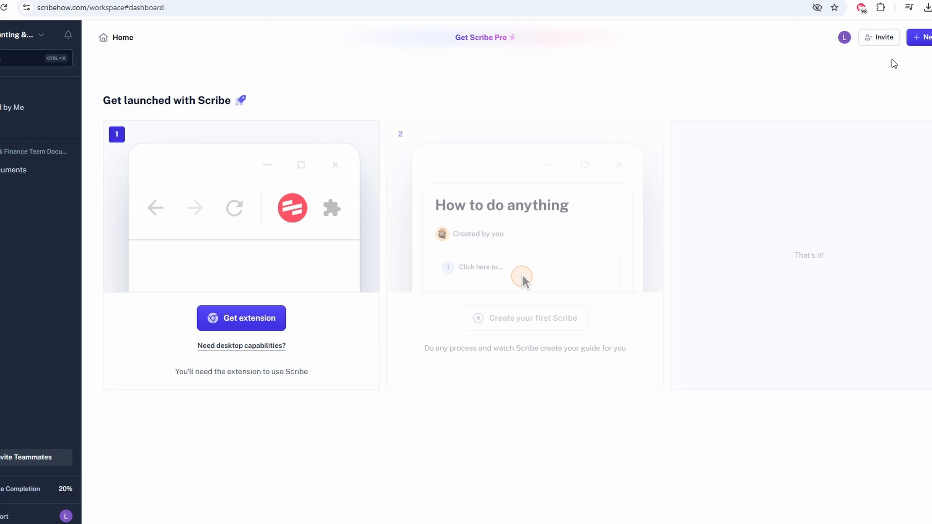
pyautogui.moveTo(861, 8)
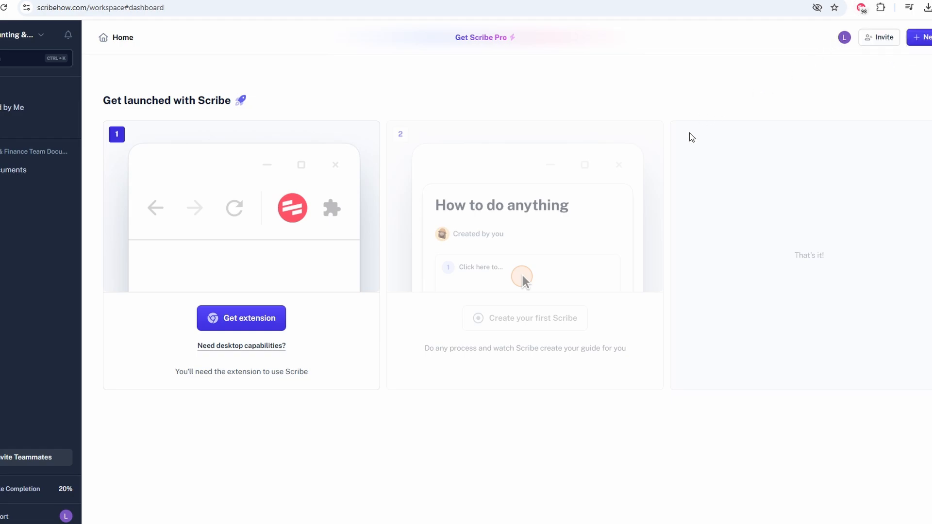
pyautogui.moveTo(714, 120)
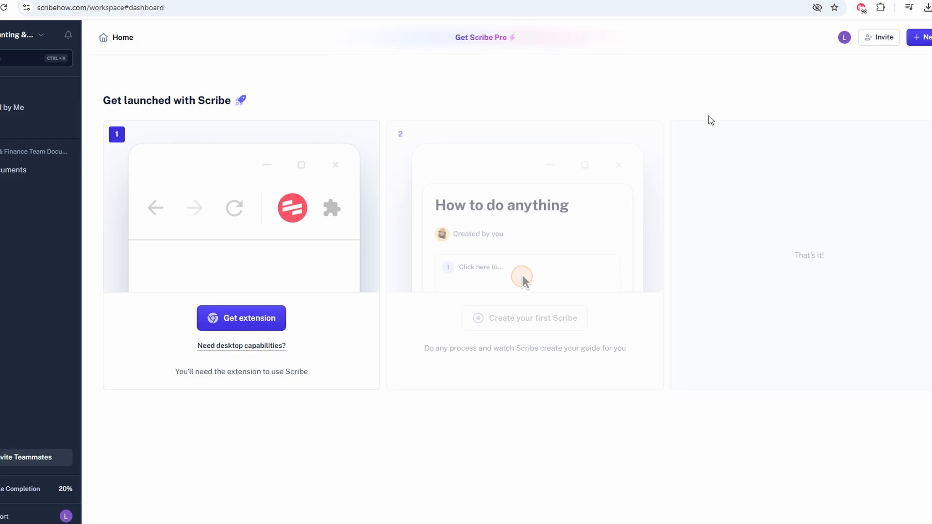
pyautogui.moveTo(557, 146)
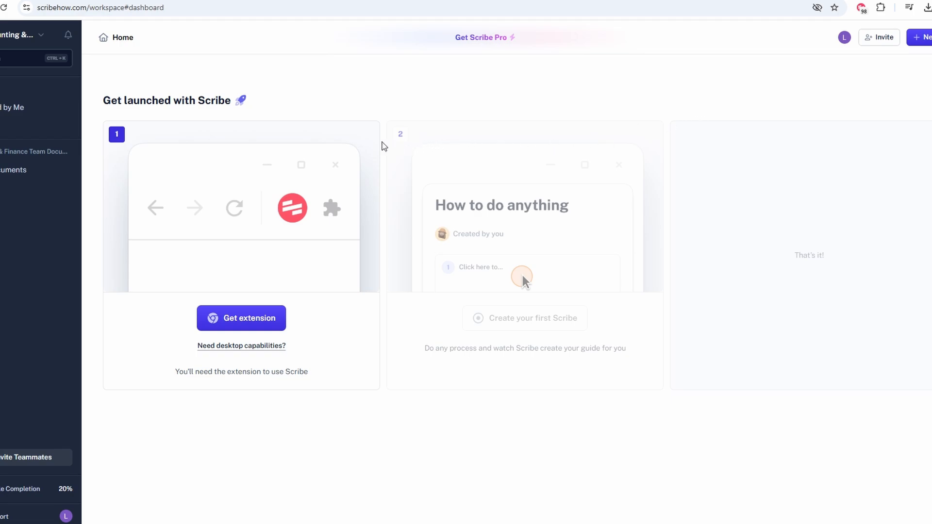
pyautogui.click(860, 7)
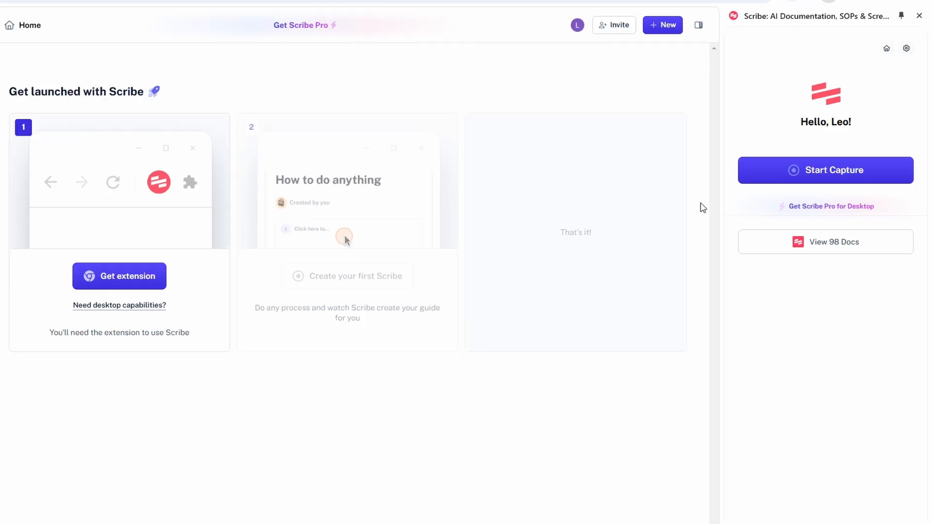
pyautogui.moveTo(922, 64)
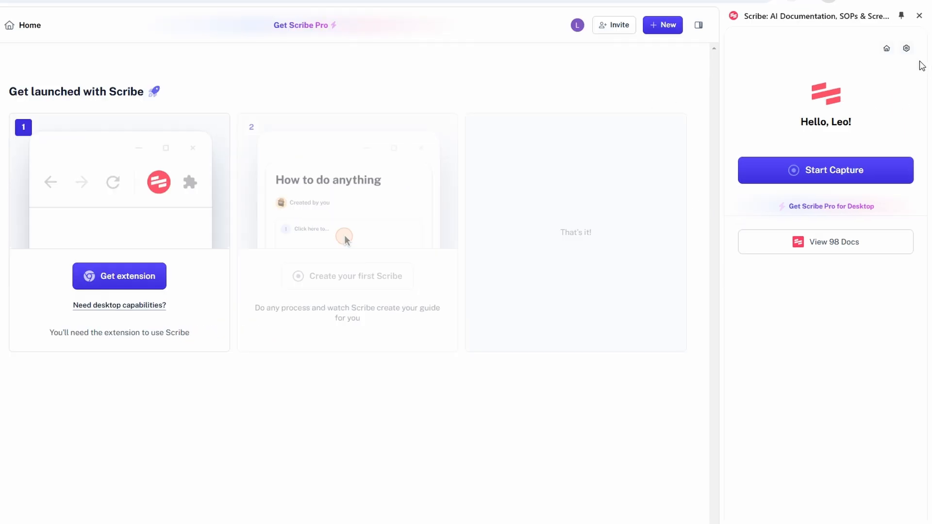
pyautogui.click(906, 48)
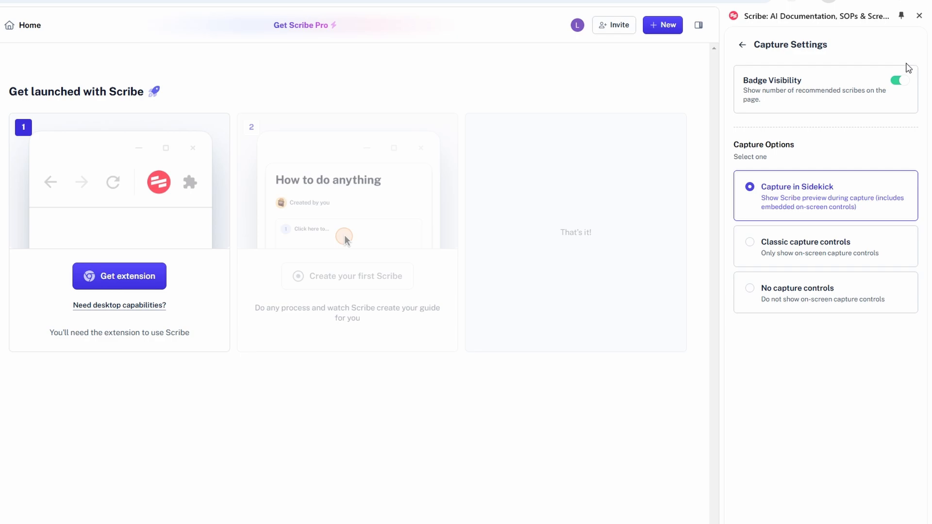
pyautogui.moveTo(864, 273)
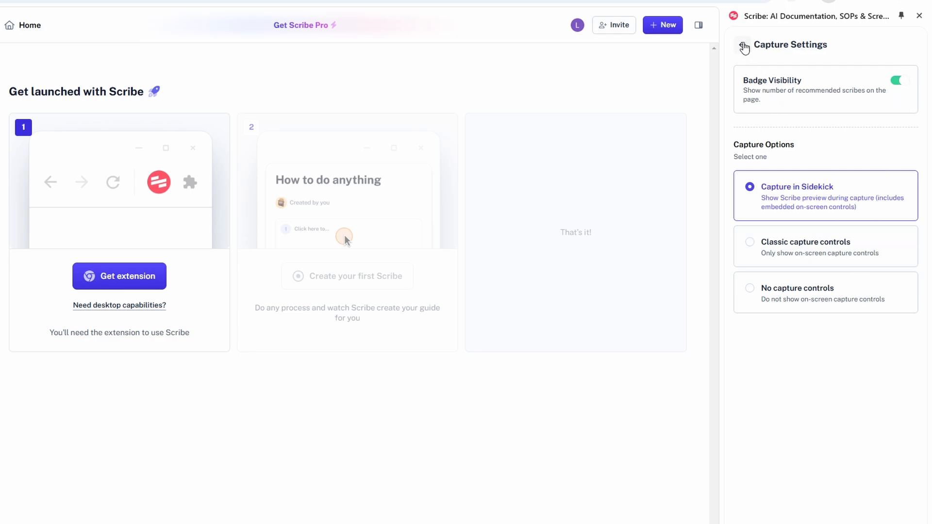
pyautogui.click(744, 48)
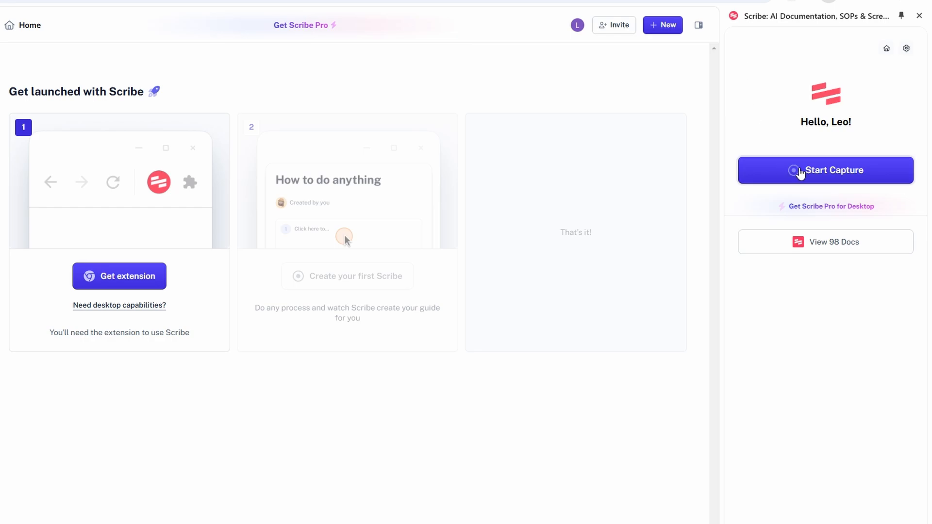
pyautogui.moveTo(807, 171)
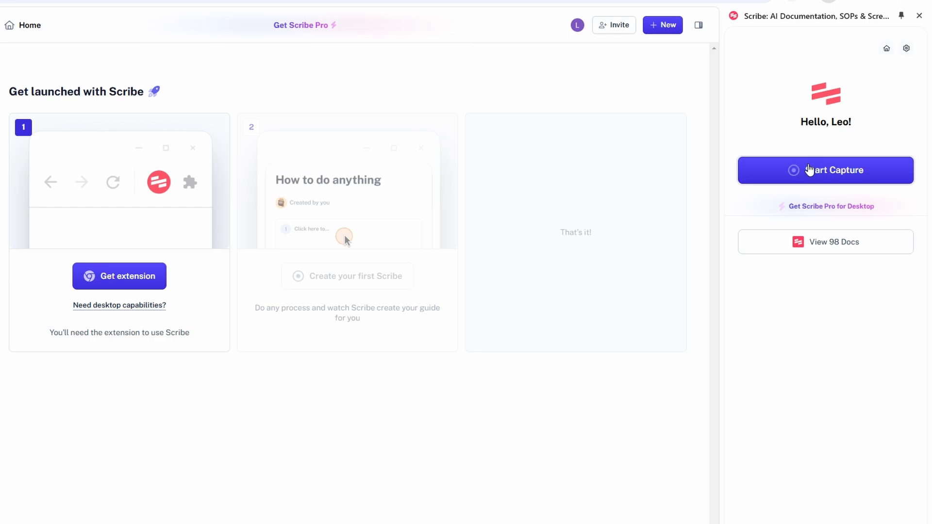
pyautogui.moveTo(621, 69)
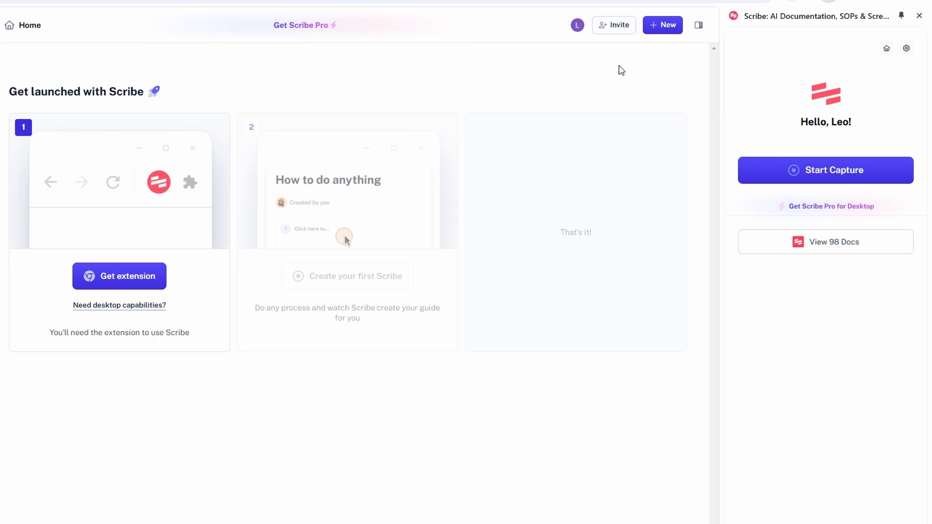
pyautogui.moveTo(542, 54)
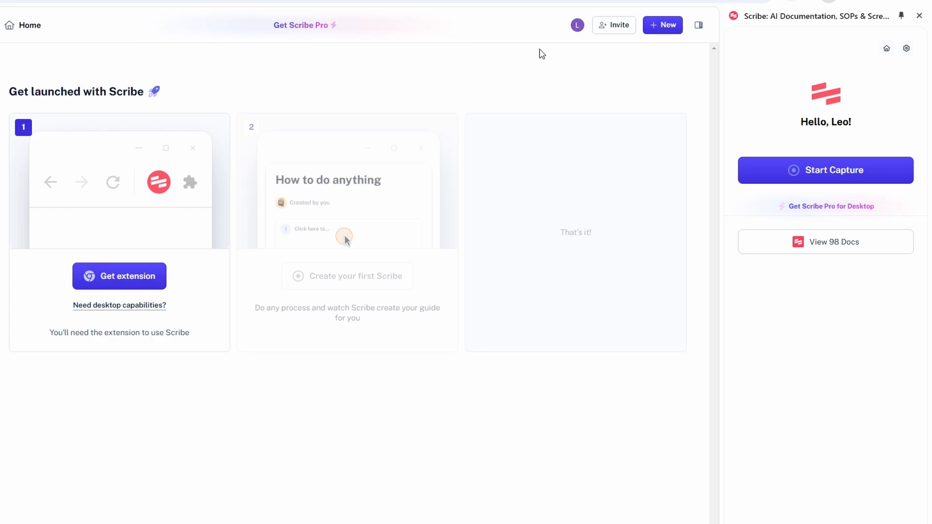
pyautogui.moveTo(591, 59)
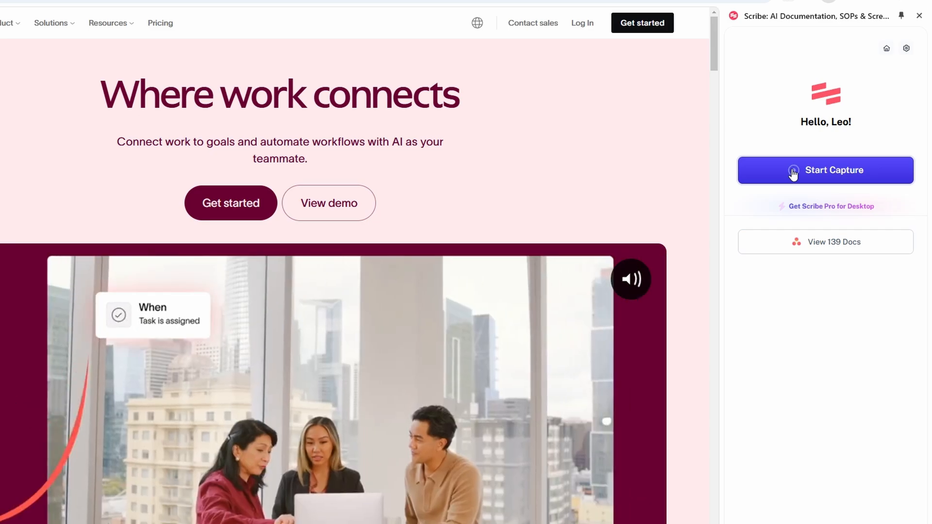
# Step: Start a capture, record clicking Get started on asana.com, then pause and resume the recording
pyautogui.click(826, 170)
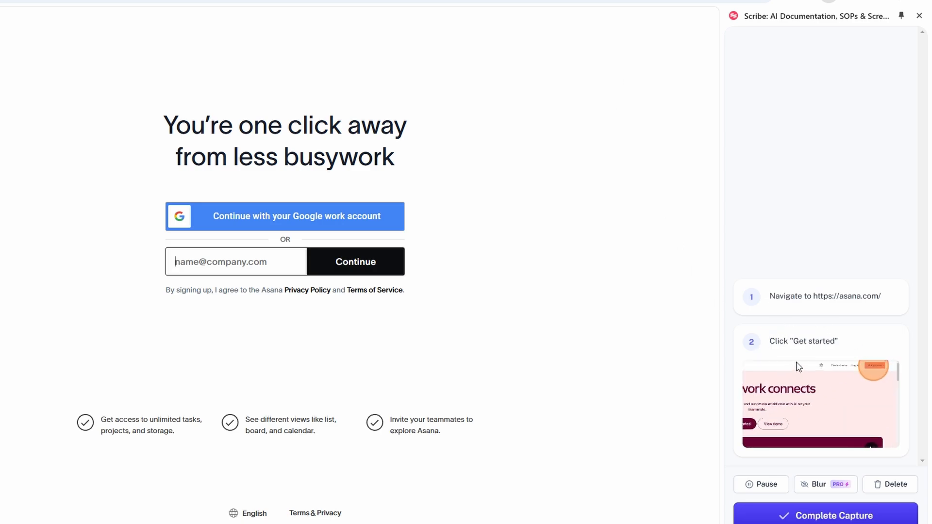
pyautogui.moveTo(812, 380)
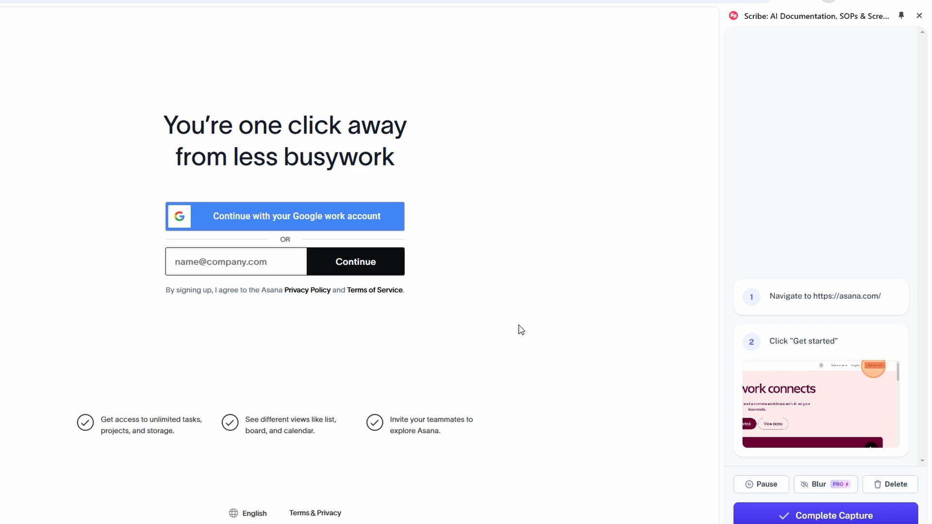
pyautogui.moveTo(347, 231)
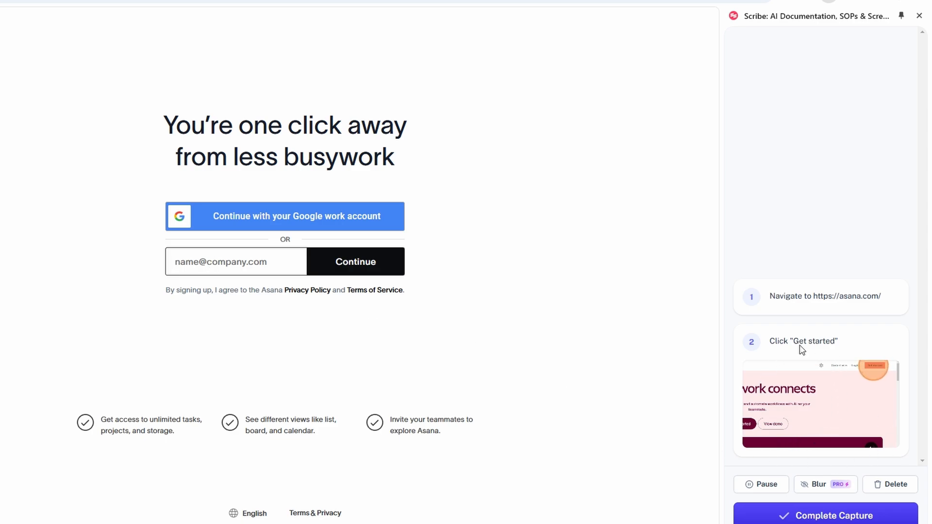
pyautogui.click(235, 261)
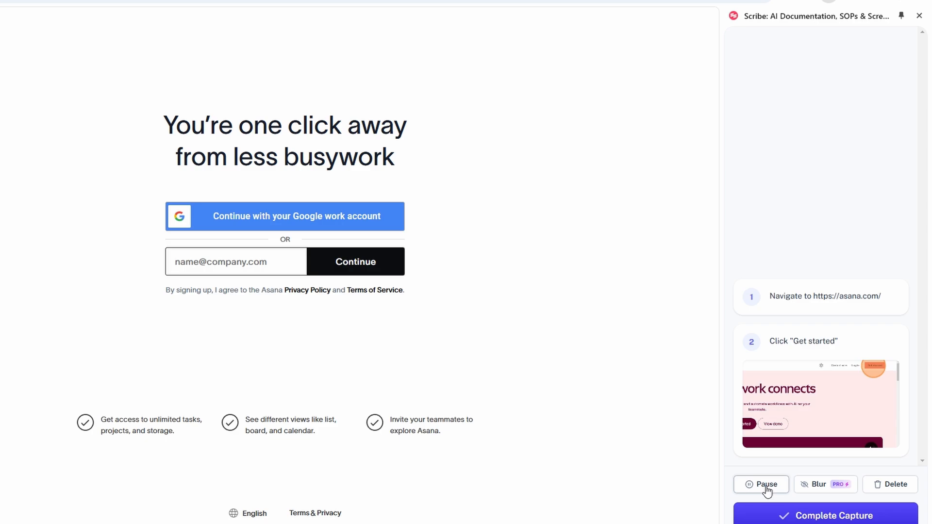
pyautogui.click(235, 262)
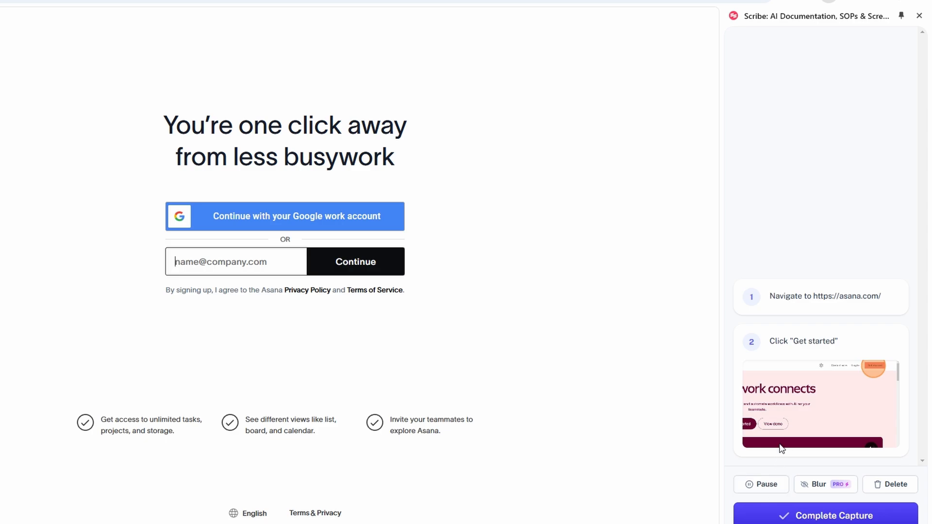
pyautogui.click(765, 483)
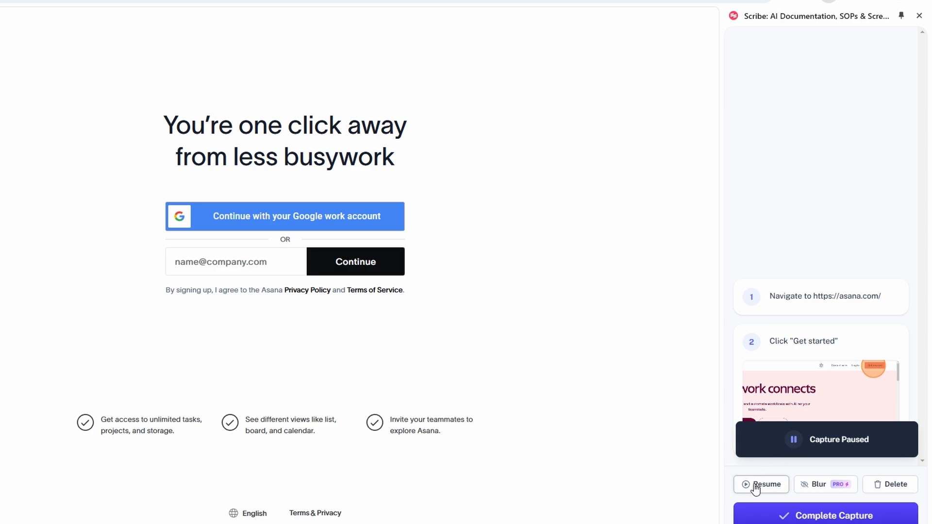
pyautogui.click(832, 515)
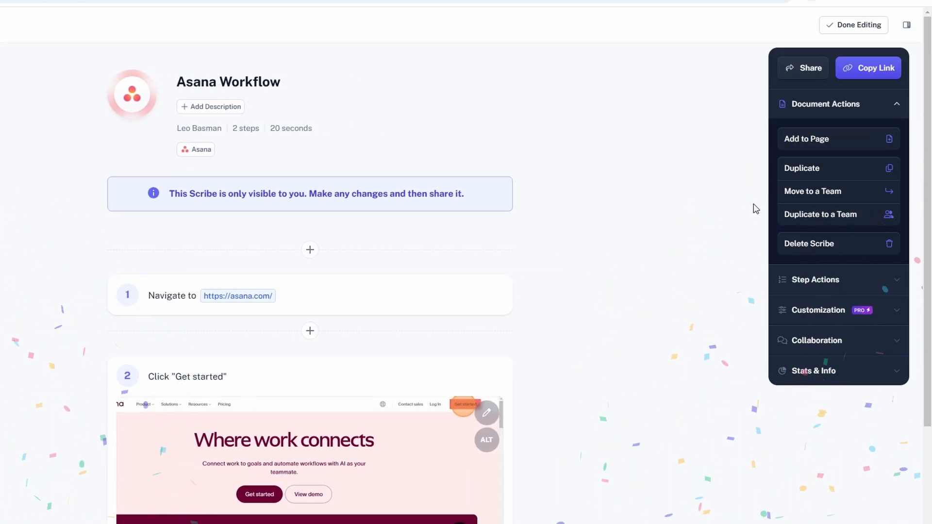
pyautogui.moveTo(797, 165)
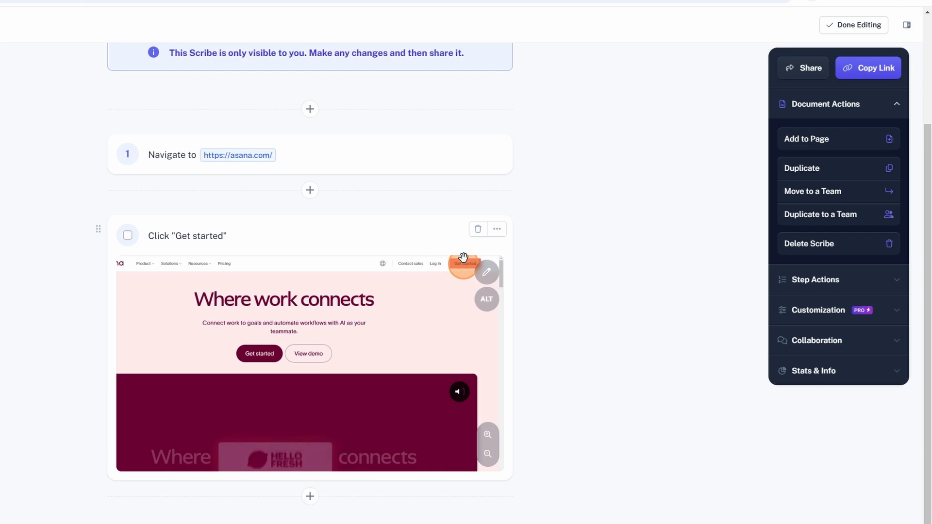
# Step: Scroll the Asana Workflow steps and show the three-dot actions menu for step 2
pyautogui.scroll(-3)
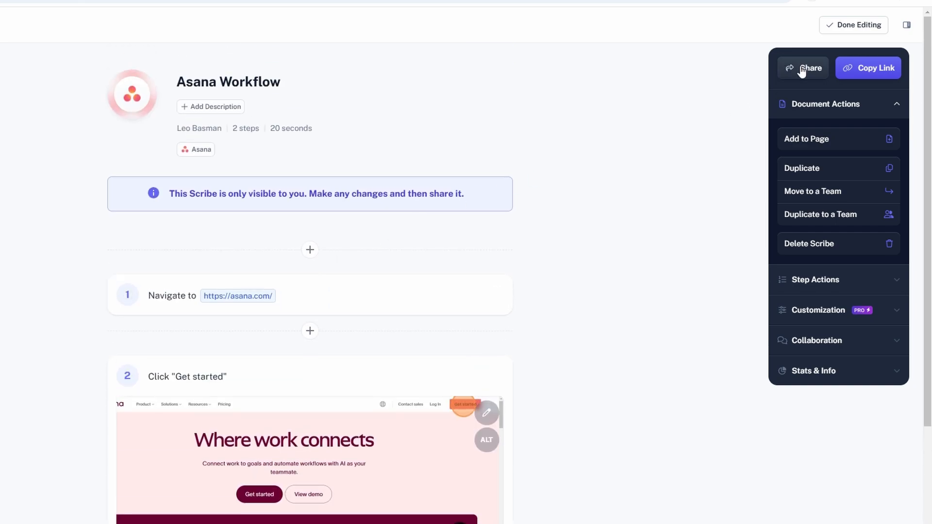
pyautogui.click(867, 67)
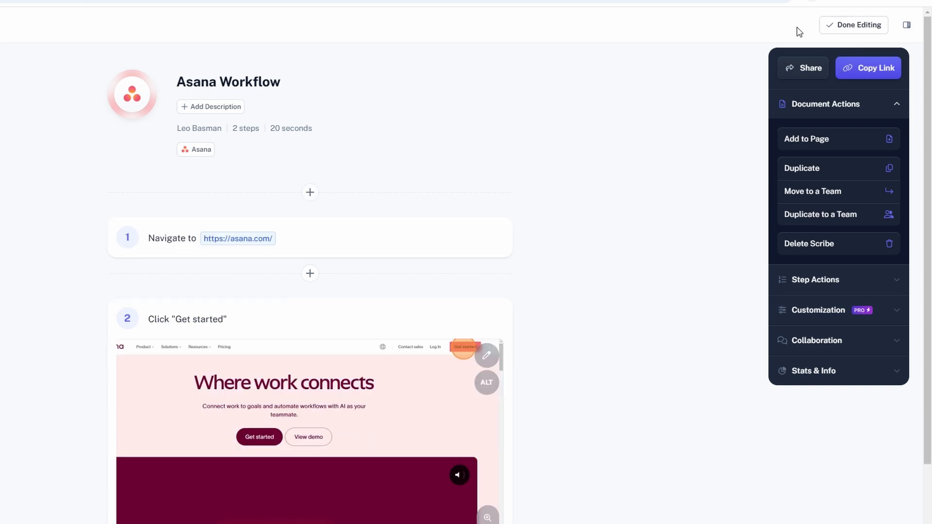
pyautogui.moveTo(809, 243)
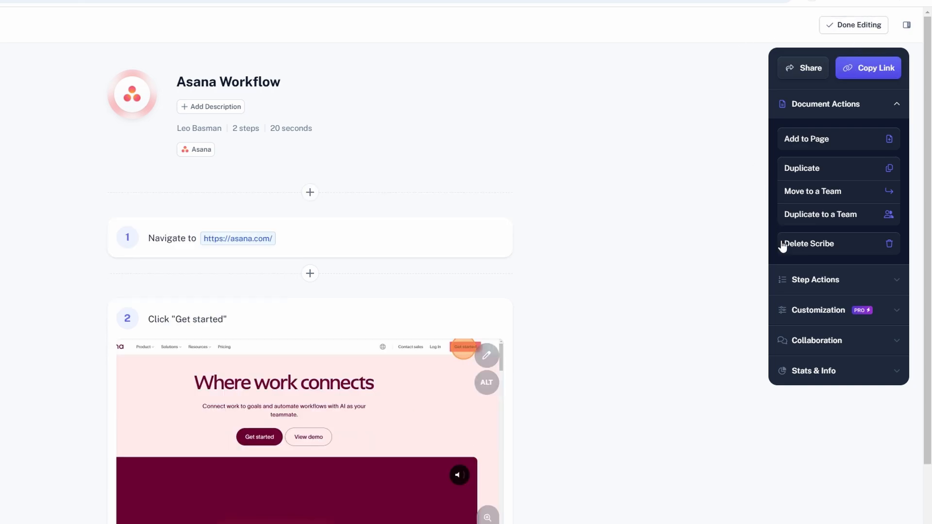
pyautogui.scroll(-3)
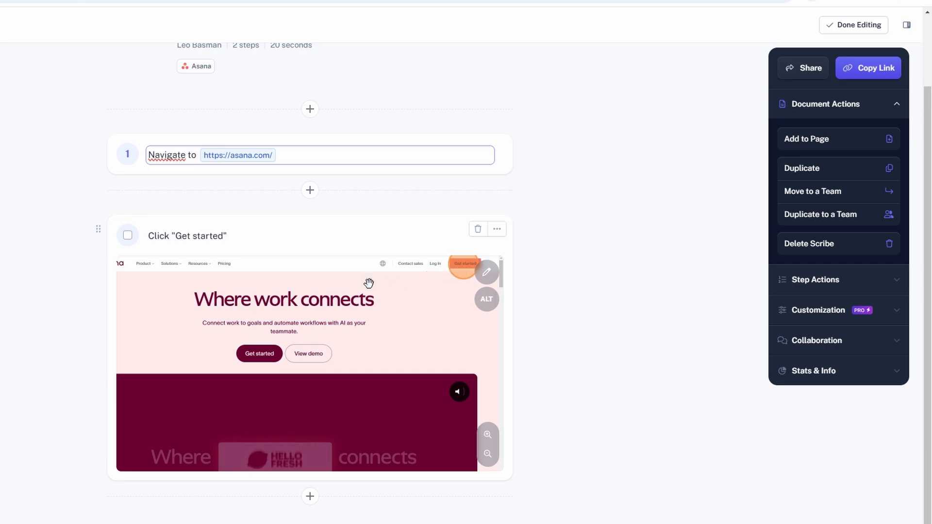
pyautogui.moveTo(396, 322)
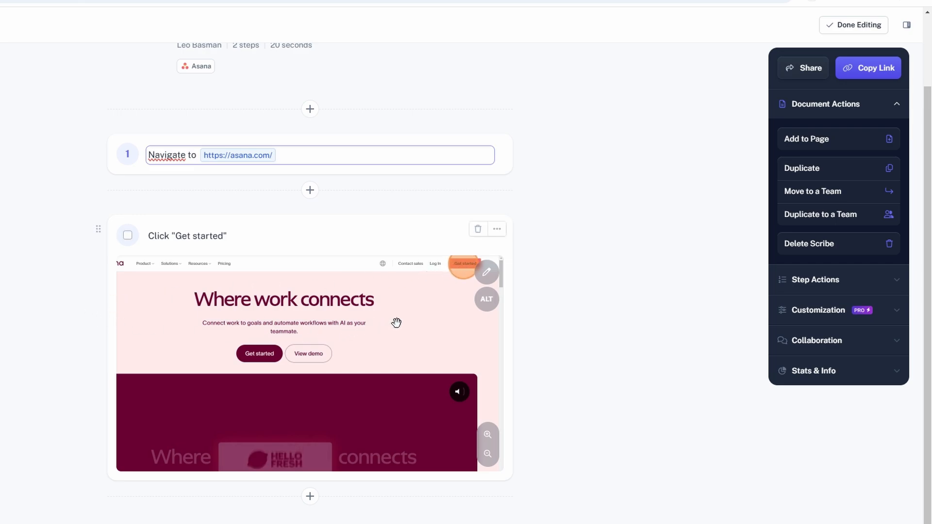
pyautogui.moveTo(462, 314)
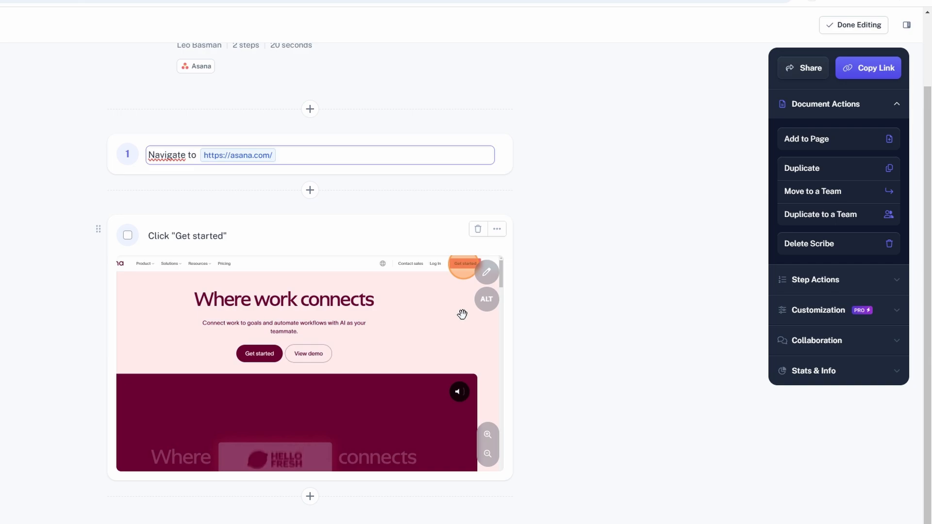
pyautogui.moveTo(471, 256)
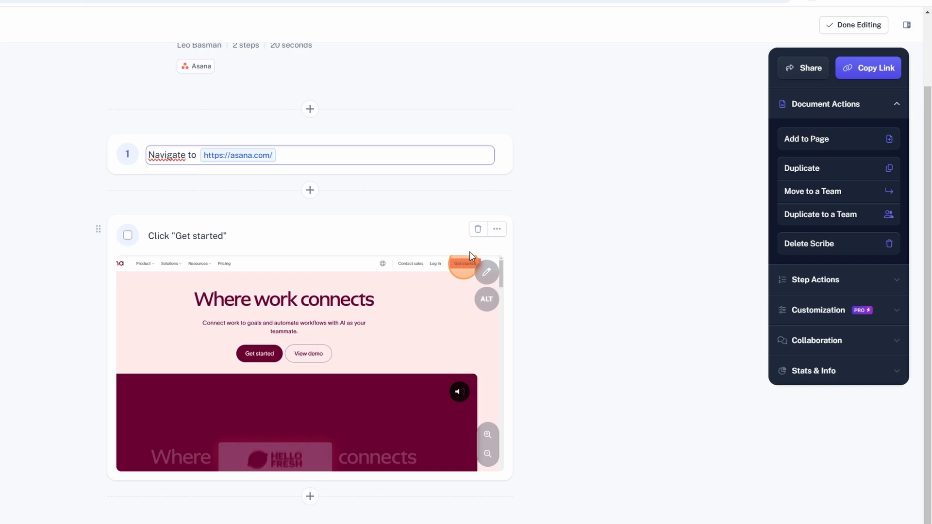
pyautogui.click(496, 230)
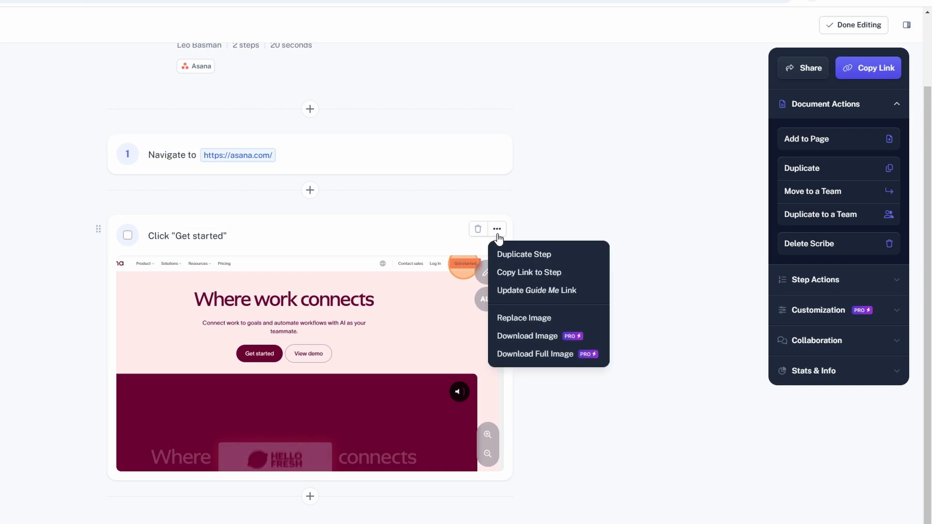
pyautogui.moveTo(235, 292)
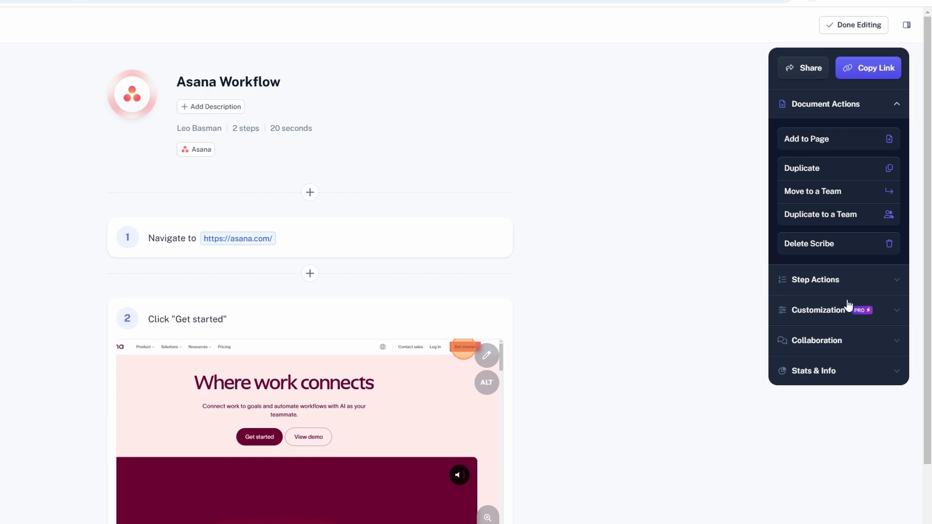
# Step: Expand the guide's Customization settings to view them, then collapse them again
pyautogui.click(827, 309)
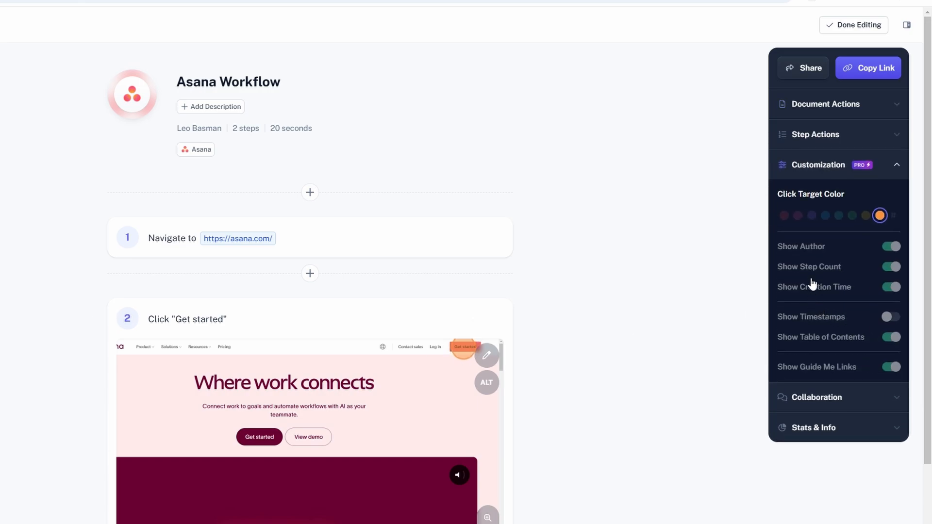
pyautogui.click(818, 165)
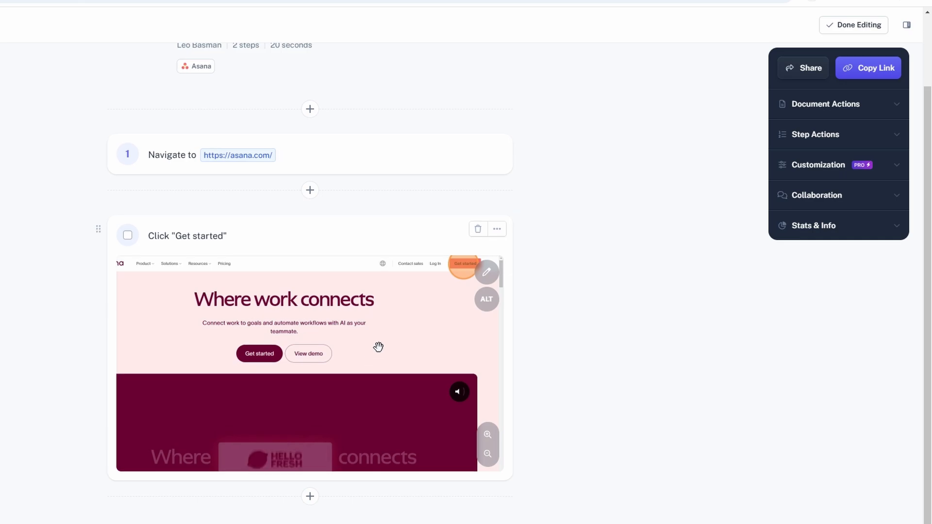
pyautogui.moveTo(297, 388)
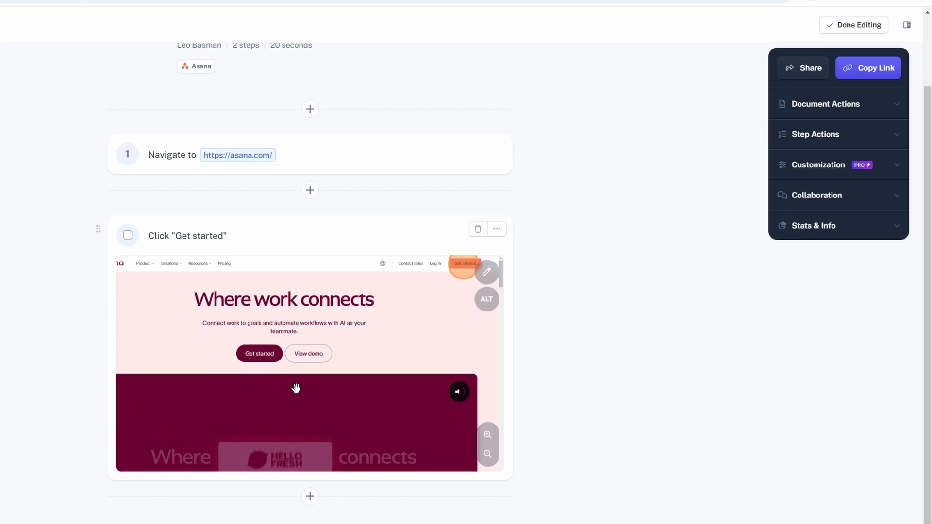
pyautogui.moveTo(296, 388); pyautogui.dragTo(357, 331)
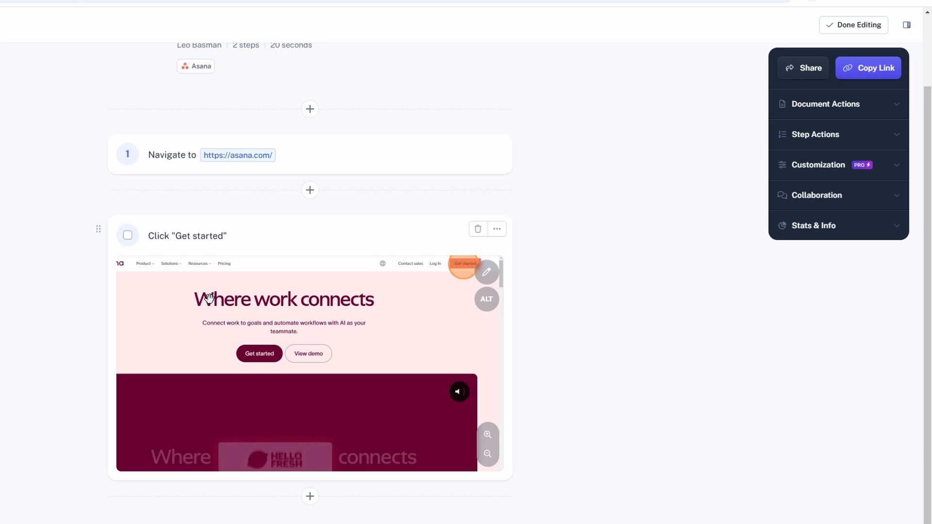
pyautogui.moveTo(451, 360)
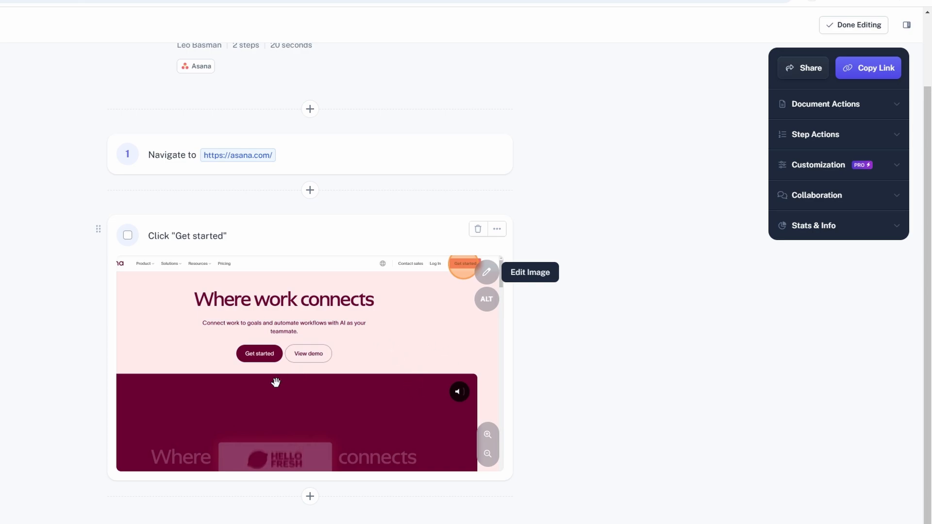
pyautogui.moveTo(369, 384)
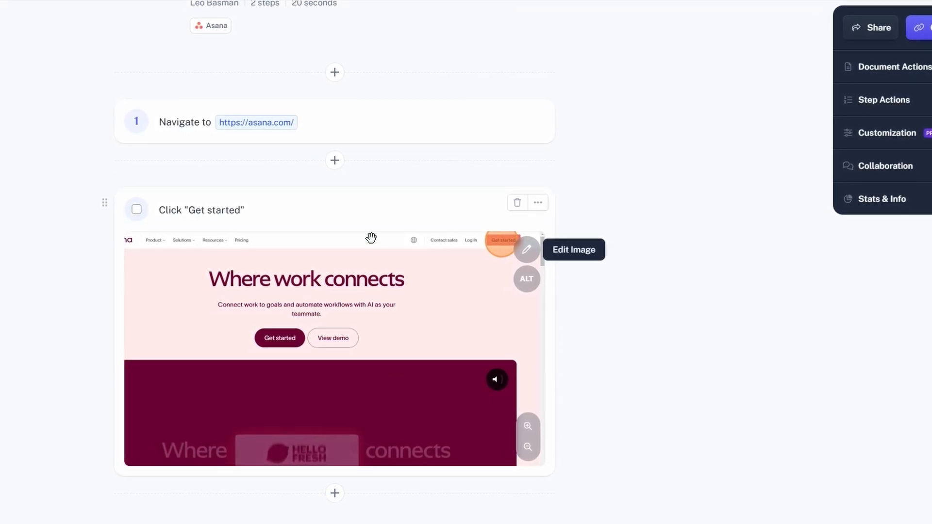
pyautogui.scroll(-3)
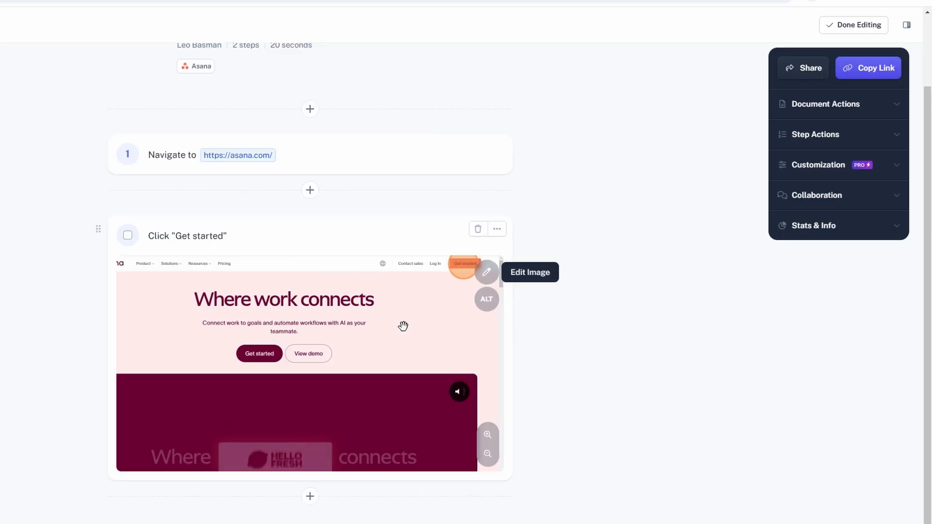
# Step: Review the Embed options in the Share dialog, then the Export formats: PDF, HTML, Markdown, Word, Confluence
pyautogui.click(803, 67)
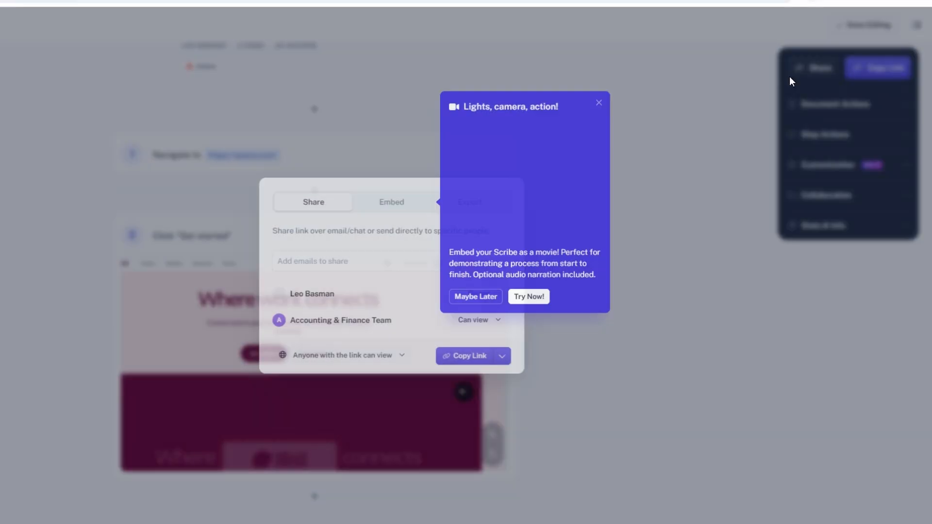
pyautogui.click(599, 103)
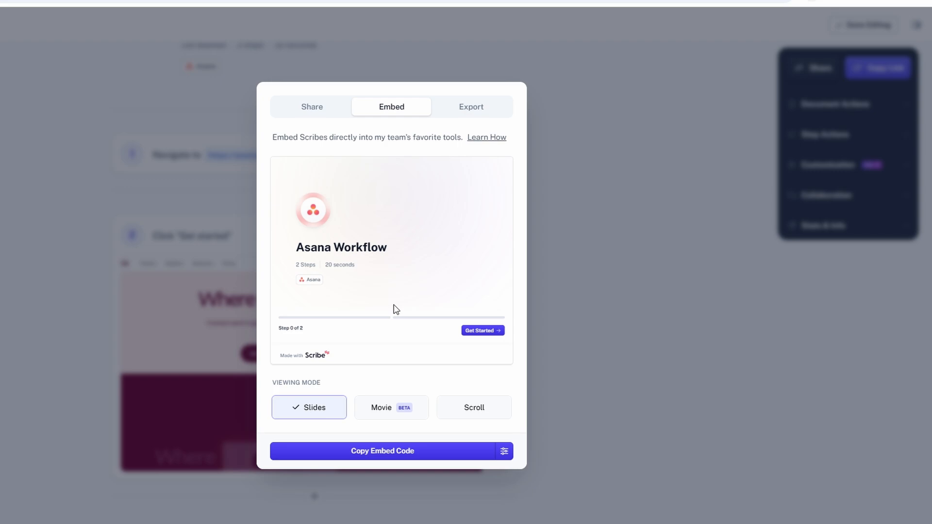
pyautogui.click(312, 107)
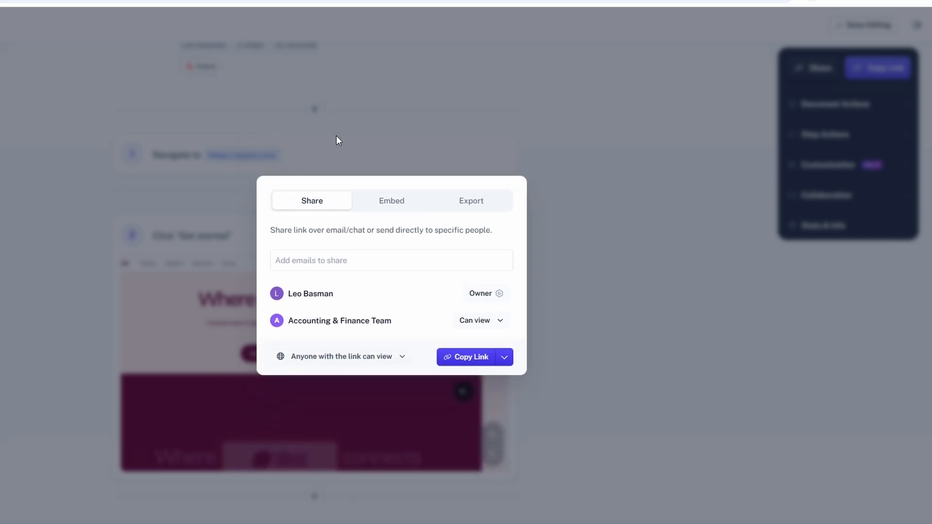
pyautogui.click(470, 200)
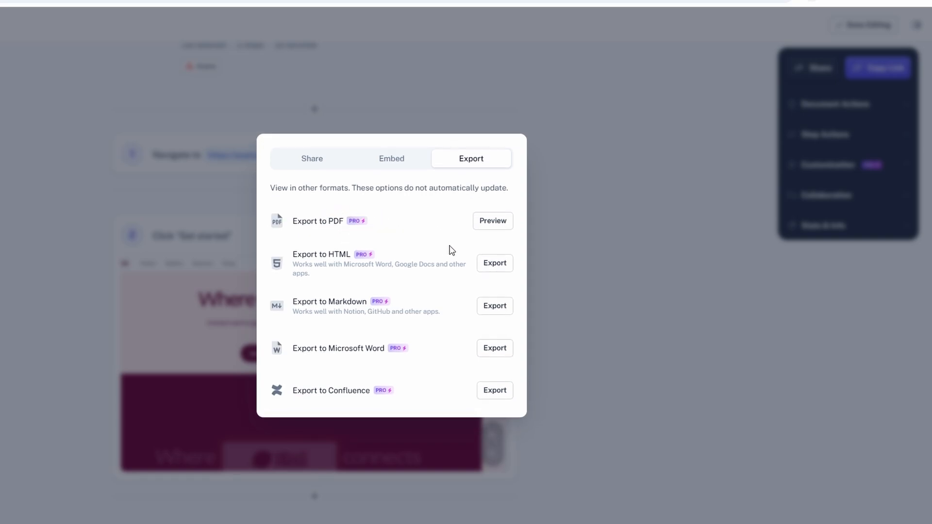
pyautogui.moveTo(419, 311)
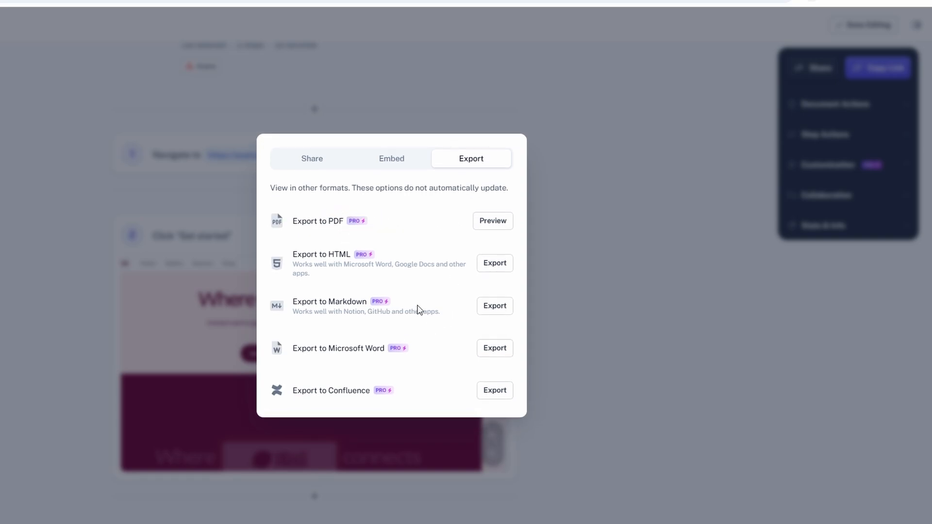
pyautogui.moveTo(431, 335)
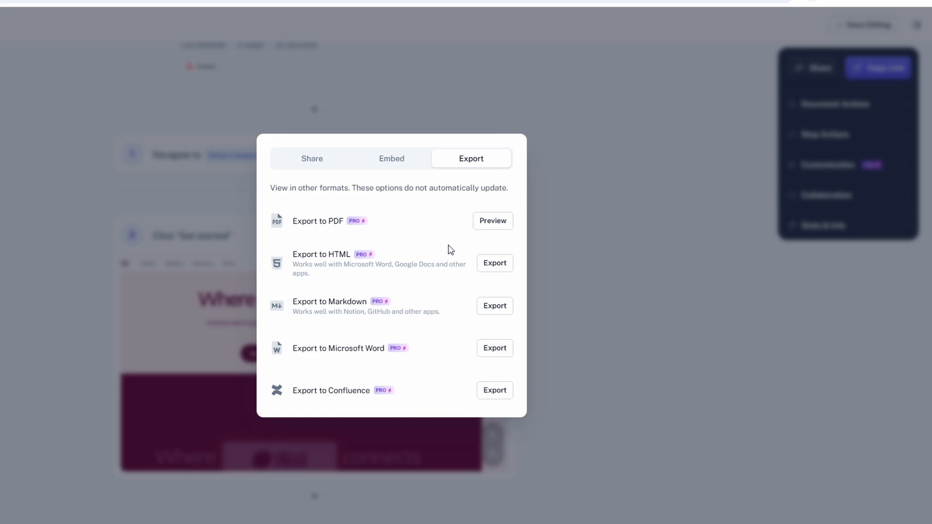
pyautogui.moveTo(421, 229)
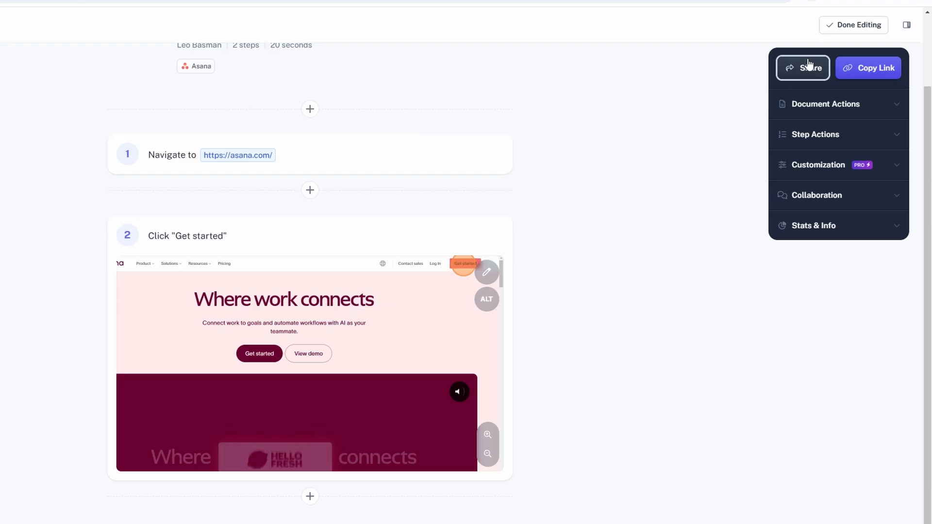
# Step: Reopen the Share dialog on its Share tab, then dismiss it
pyautogui.click(803, 67)
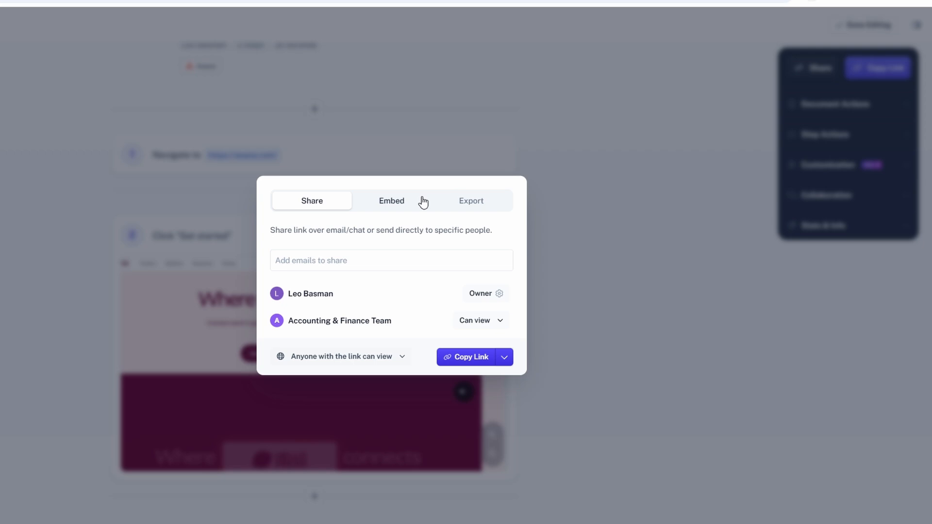
pyautogui.click(465, 357)
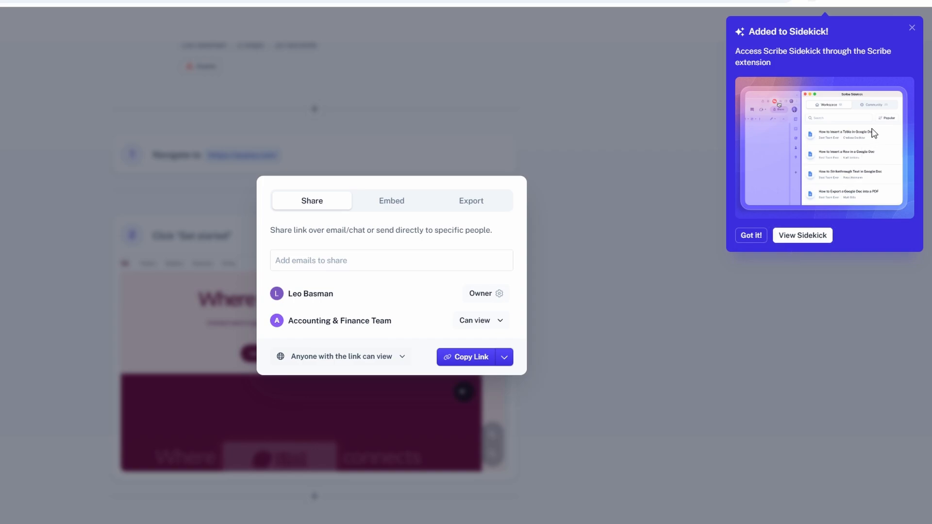
pyautogui.moveTo(881, 114)
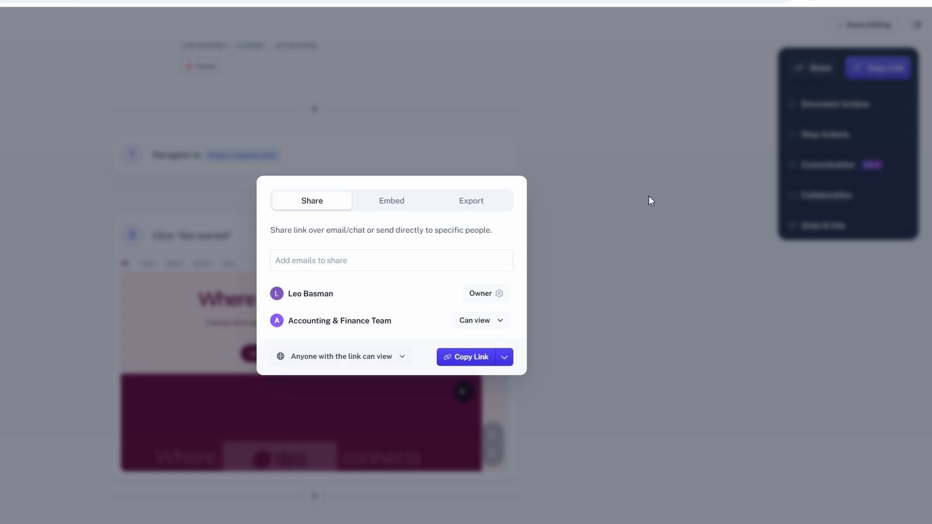
pyautogui.click(650, 201)
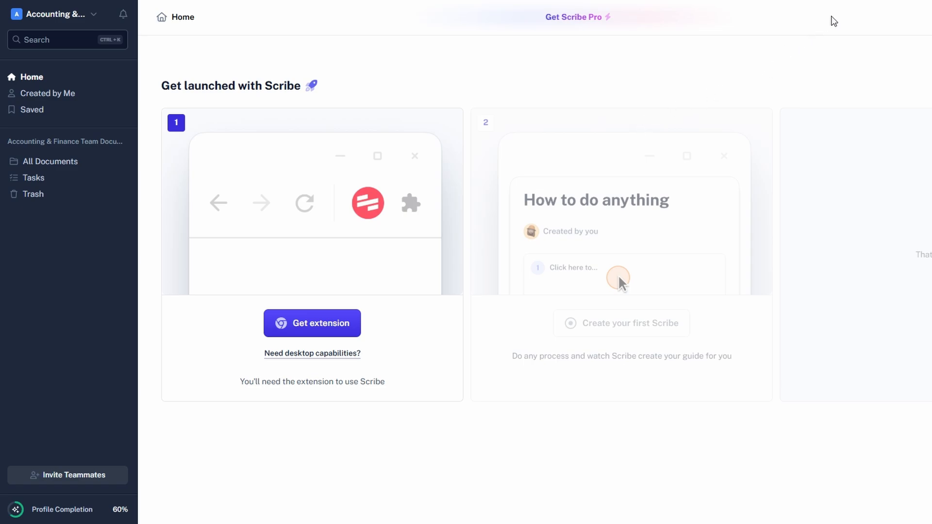
pyautogui.moveTo(440, 143)
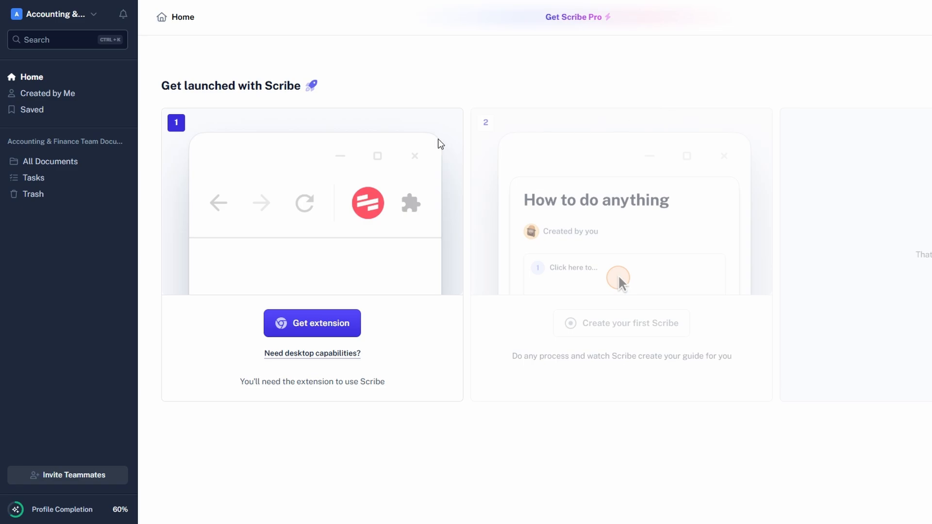
# Step: From Created by Me, reopen the 'Asana Workflow' guide in the editor
pyautogui.click(47, 93)
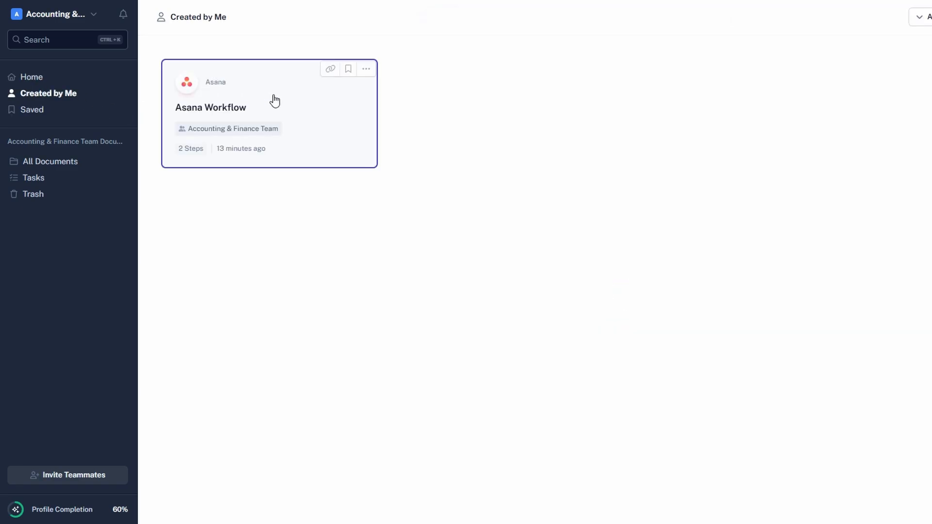
pyautogui.click(210, 108)
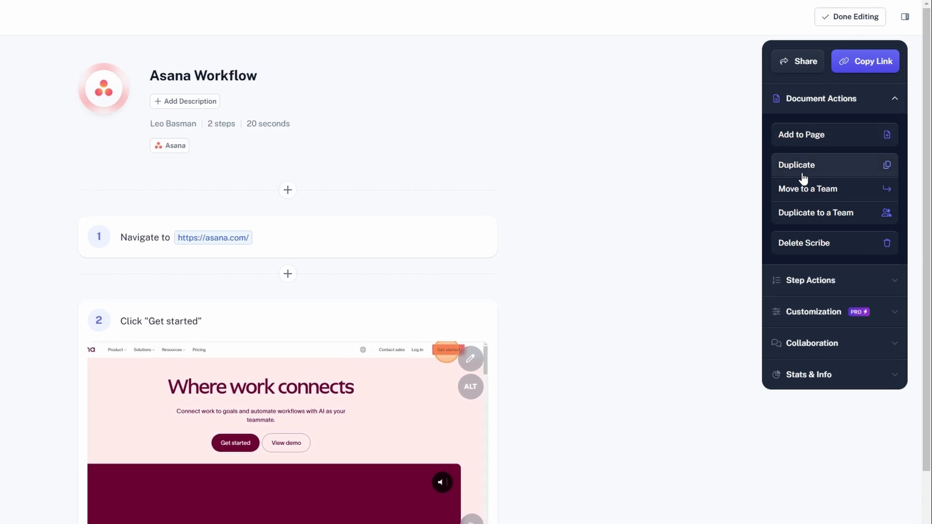
pyautogui.moveTo(515, 180)
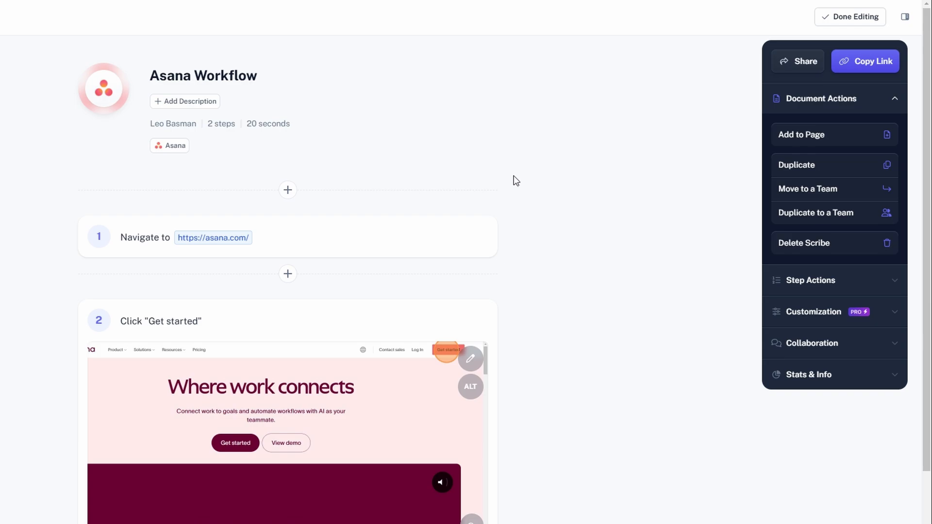
# Step: Review and collapse the Collaboration settings, then copy the guide's share link
pyautogui.scroll(-3)
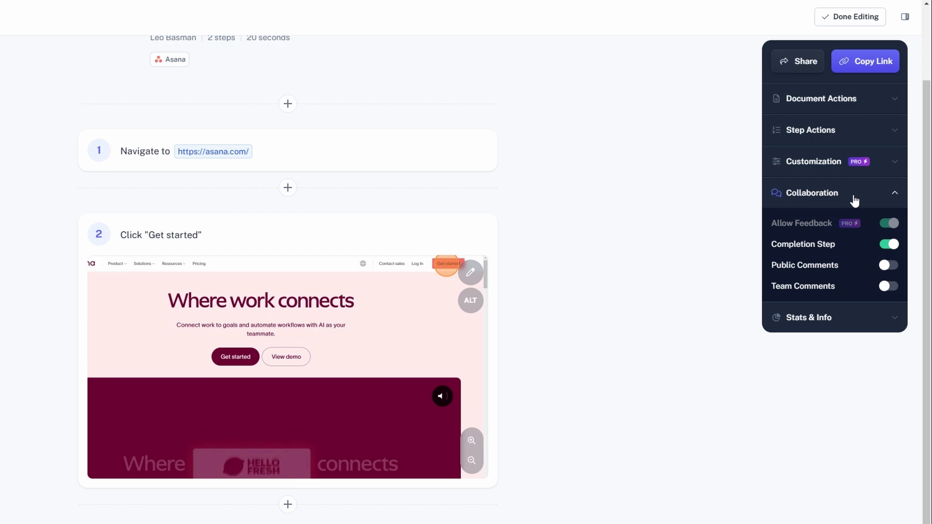
pyautogui.click(812, 193)
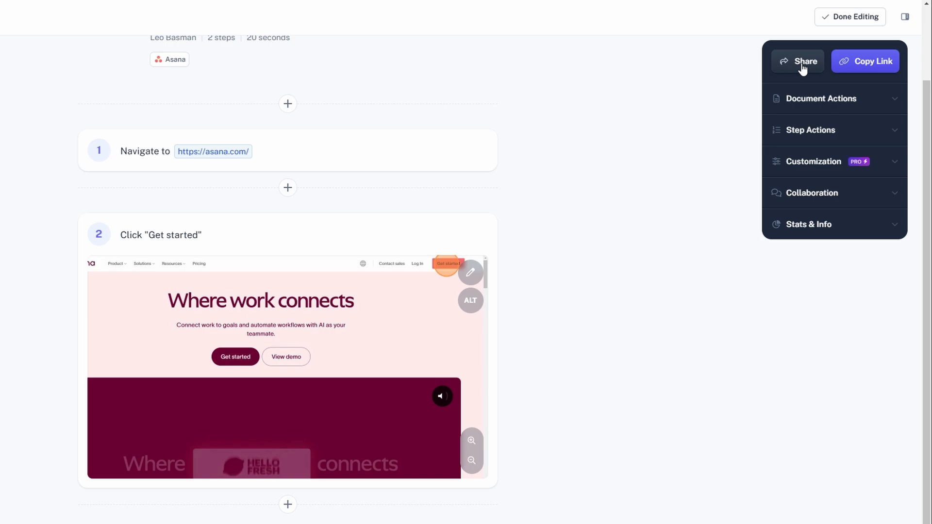
pyautogui.click(864, 60)
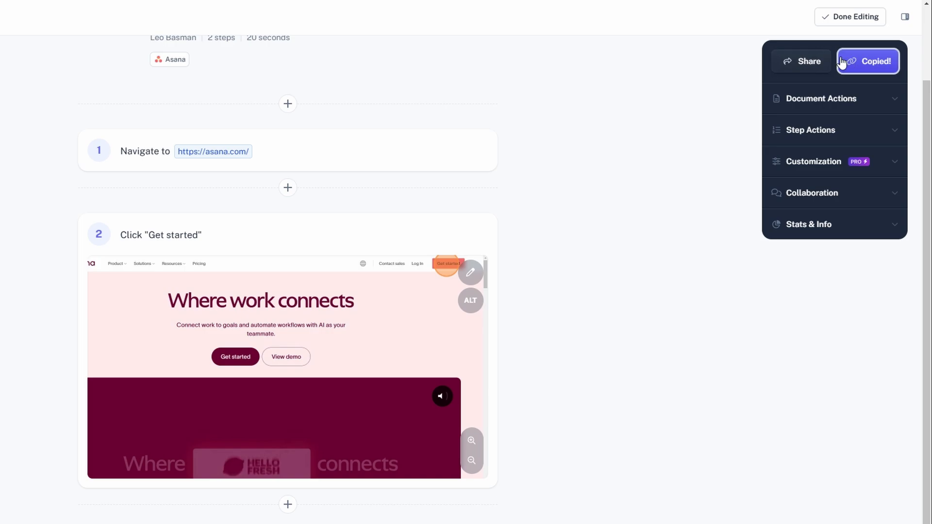
pyautogui.click(848, 17)
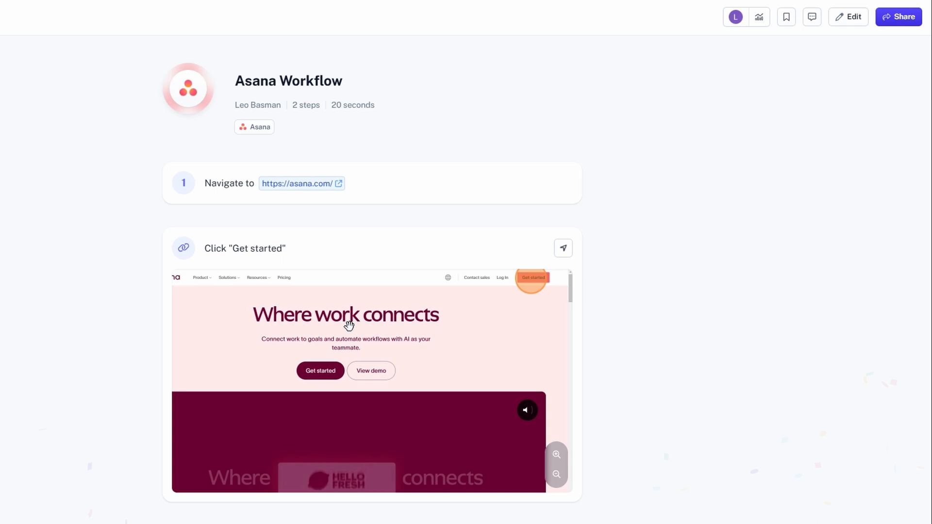
pyautogui.moveTo(335, 352)
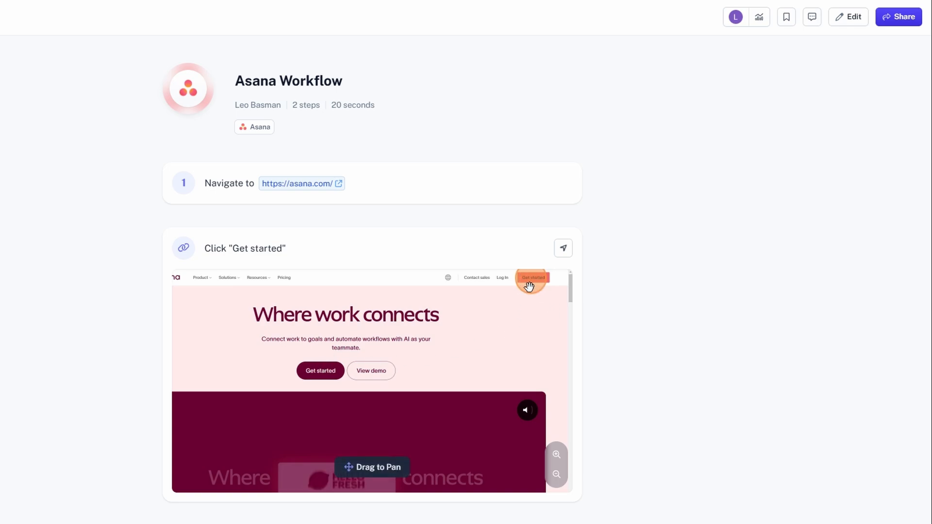
pyautogui.moveTo(458, 328)
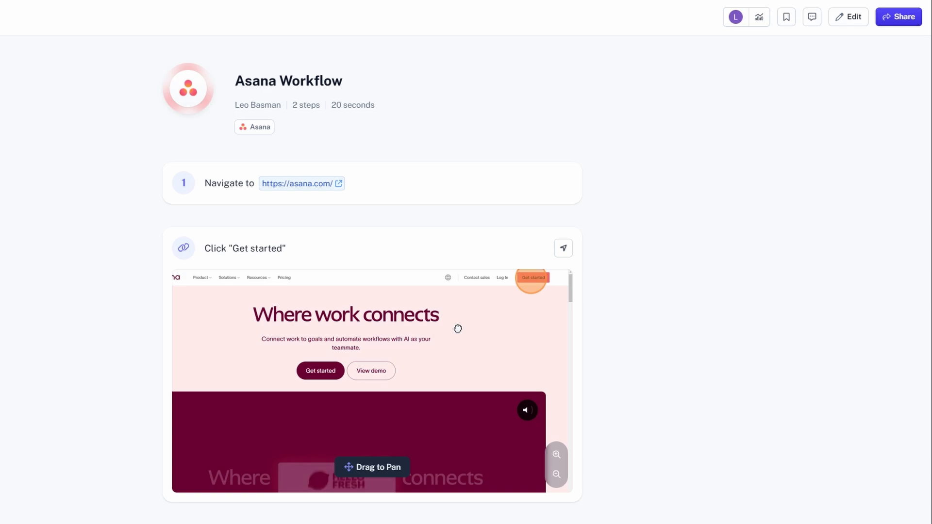
pyautogui.moveTo(519, 288)
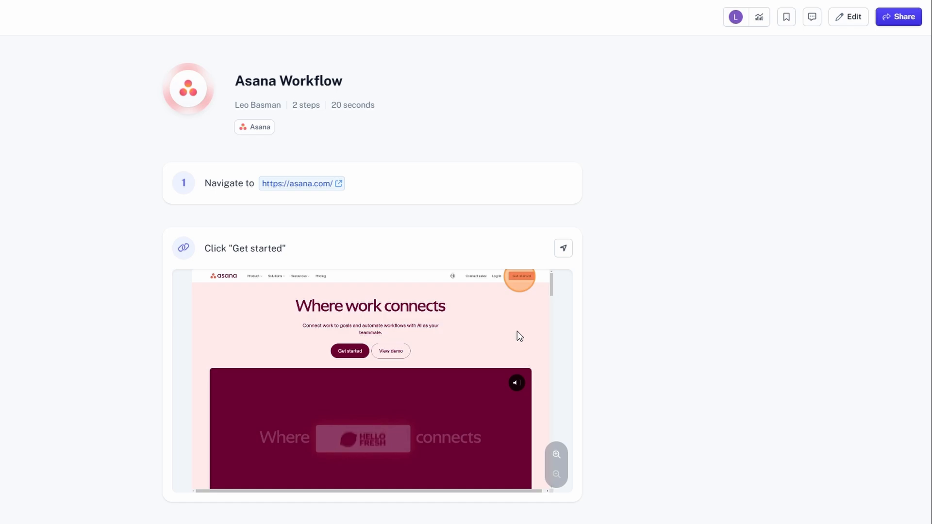
pyautogui.moveTo(248, 353)
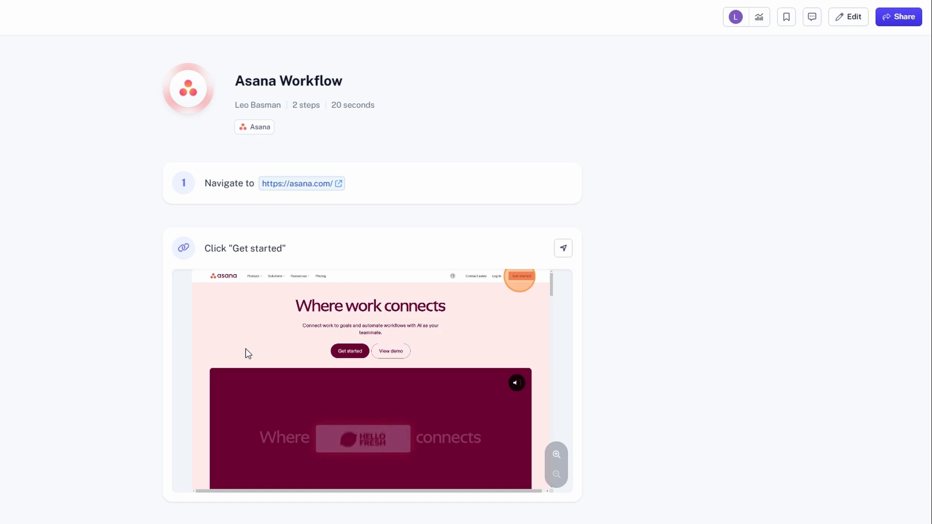
pyautogui.moveTo(356, 311)
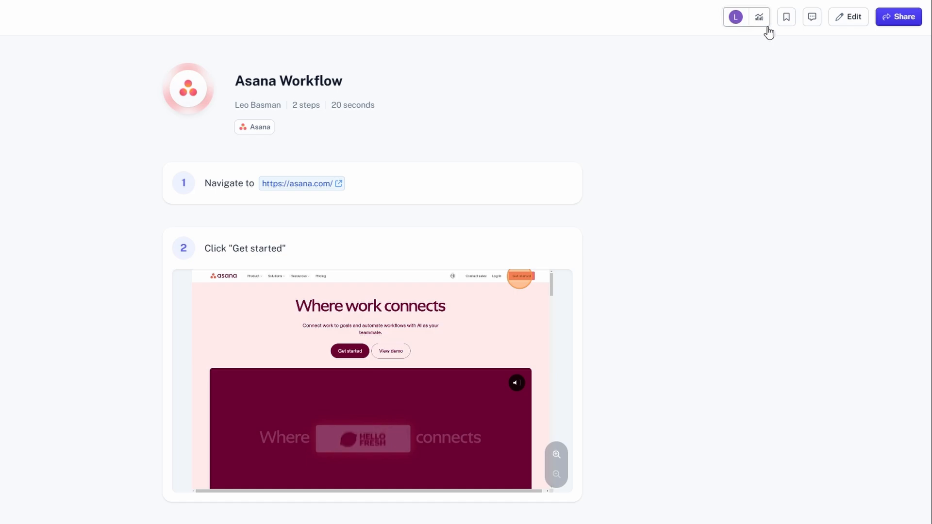
pyautogui.click(759, 17)
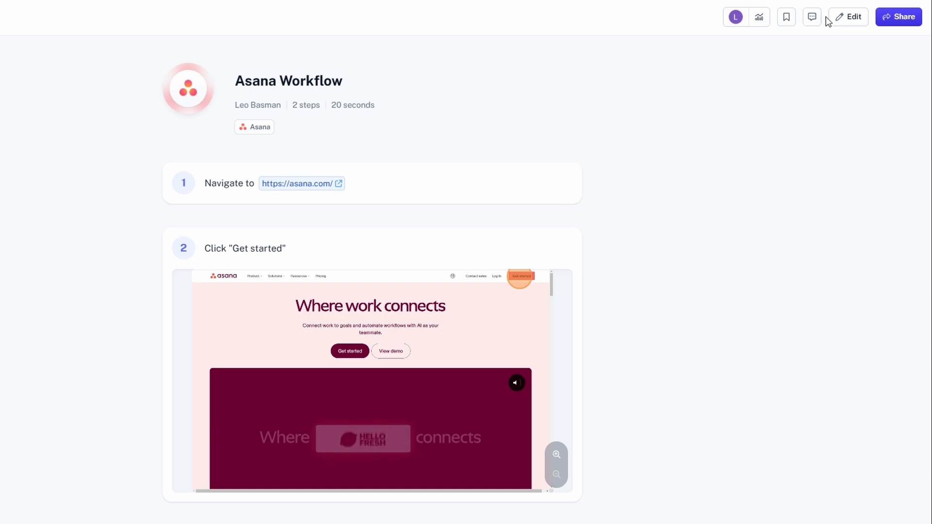
pyautogui.click(848, 17)
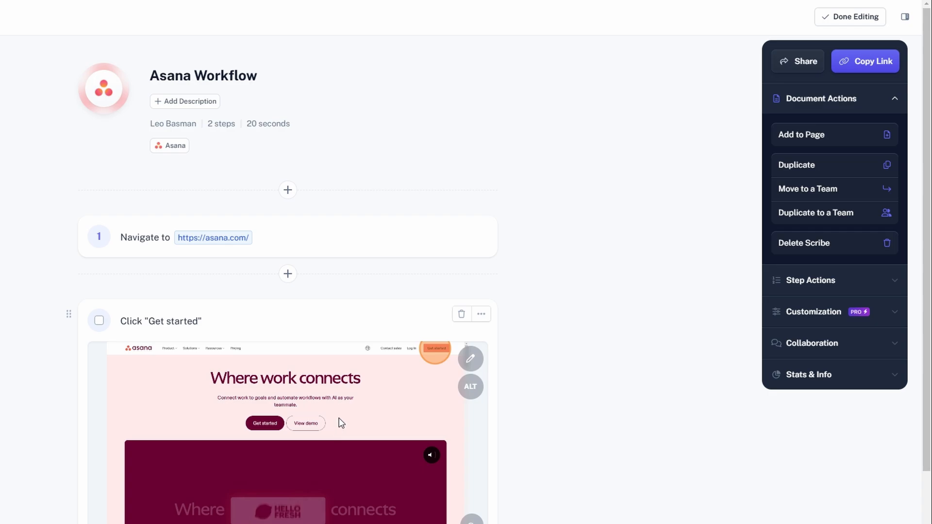
pyautogui.moveTo(350, 414)
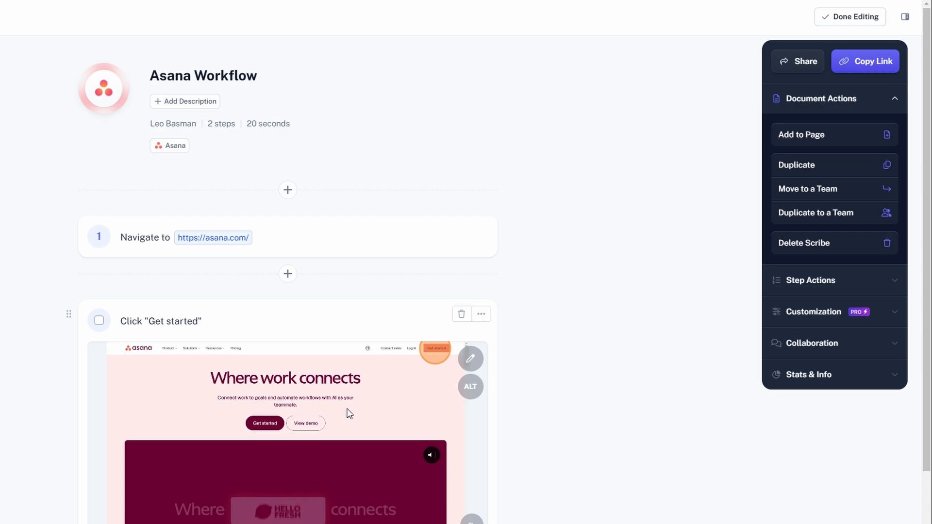
pyautogui.moveTo(367, 396)
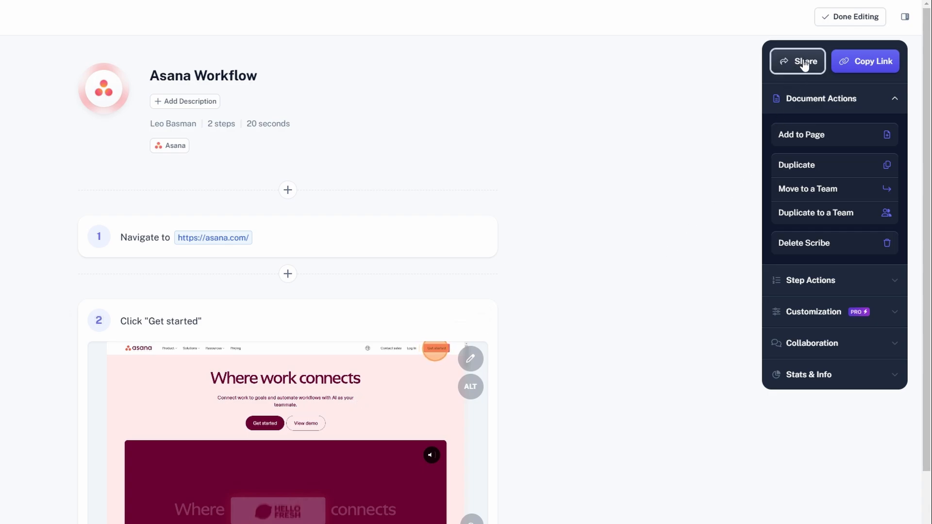
# Step: Open the Share dialog for the 'Asana Workflow' guide
pyautogui.click(797, 60)
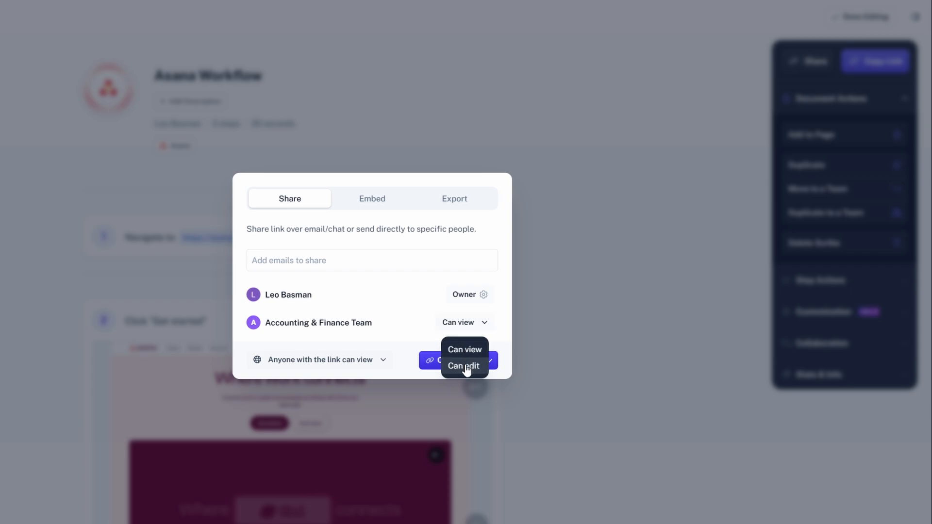
pyautogui.moveTo(465, 350)
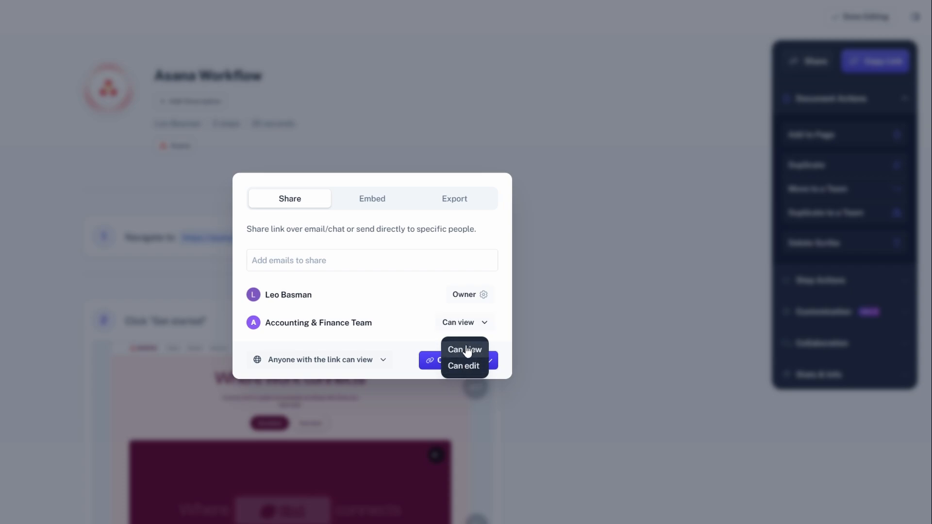
pyautogui.moveTo(433, 352)
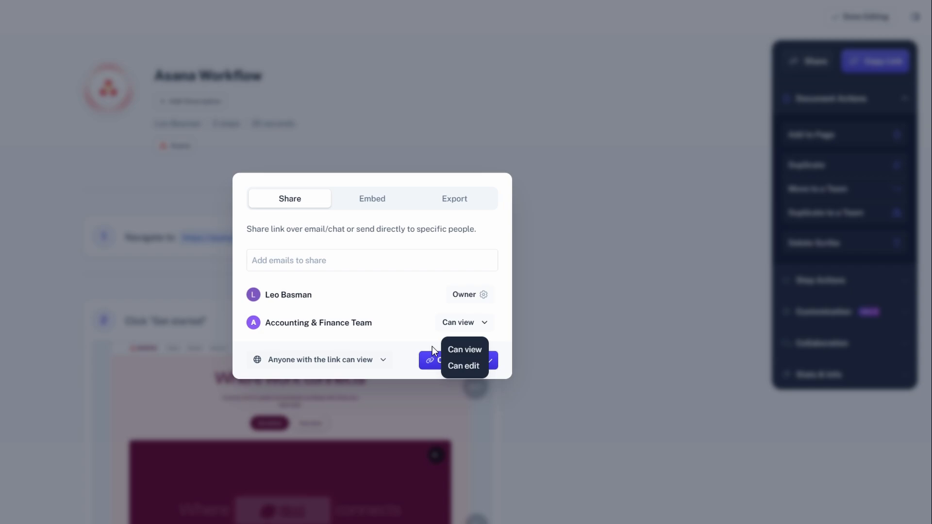
pyautogui.moveTo(434, 352)
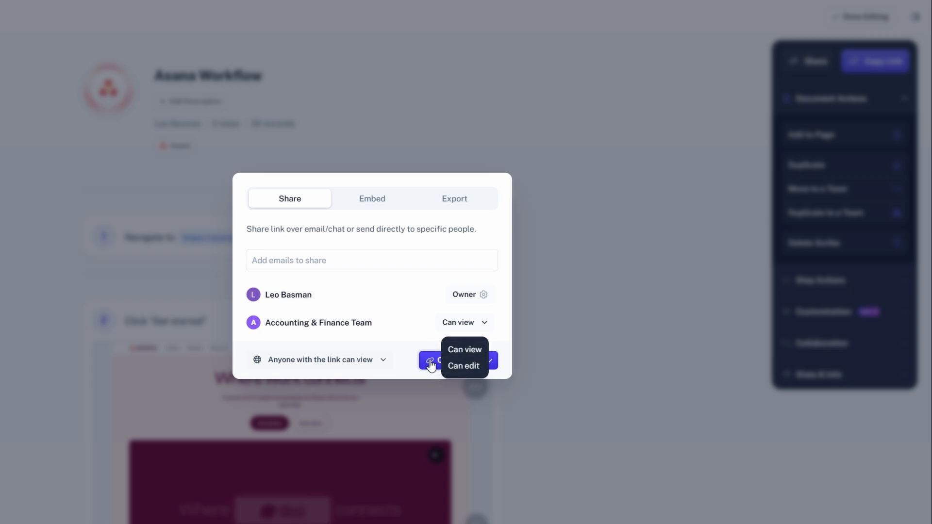
pyautogui.moveTo(424, 341)
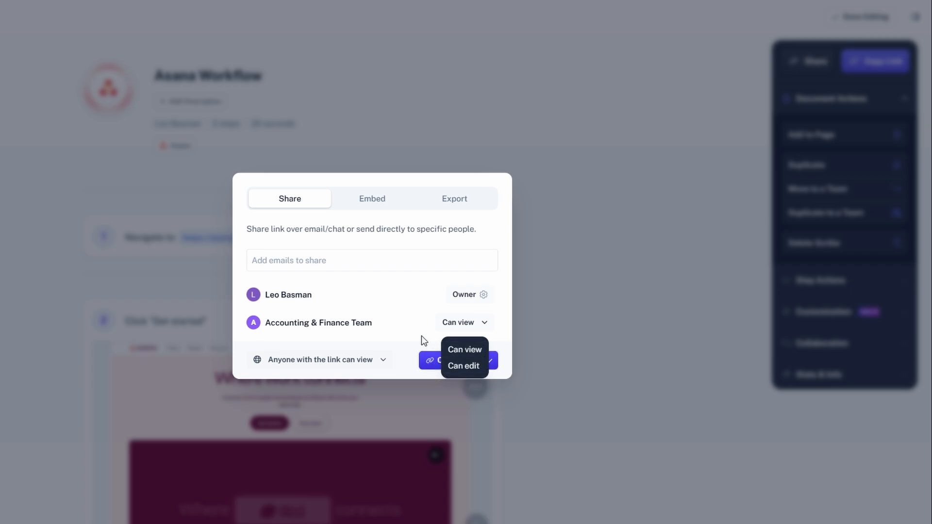